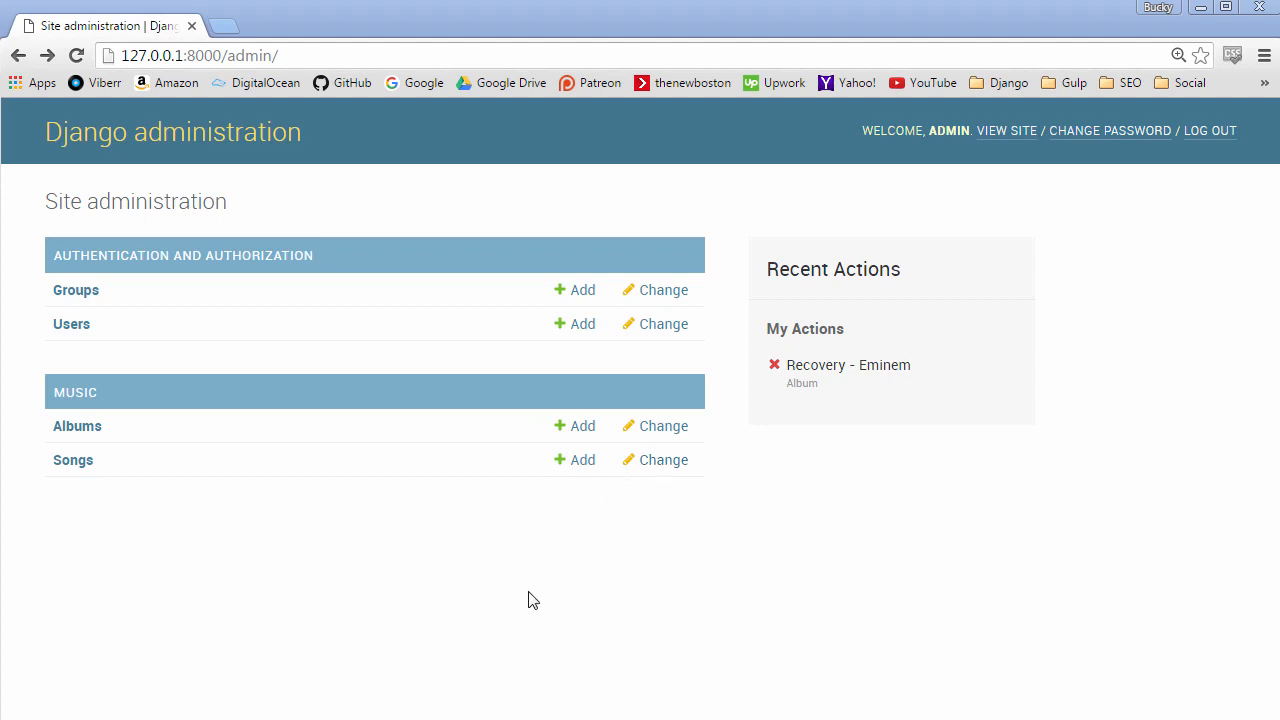
{"action": "mouse_move", "coordinate": [364, 500]}
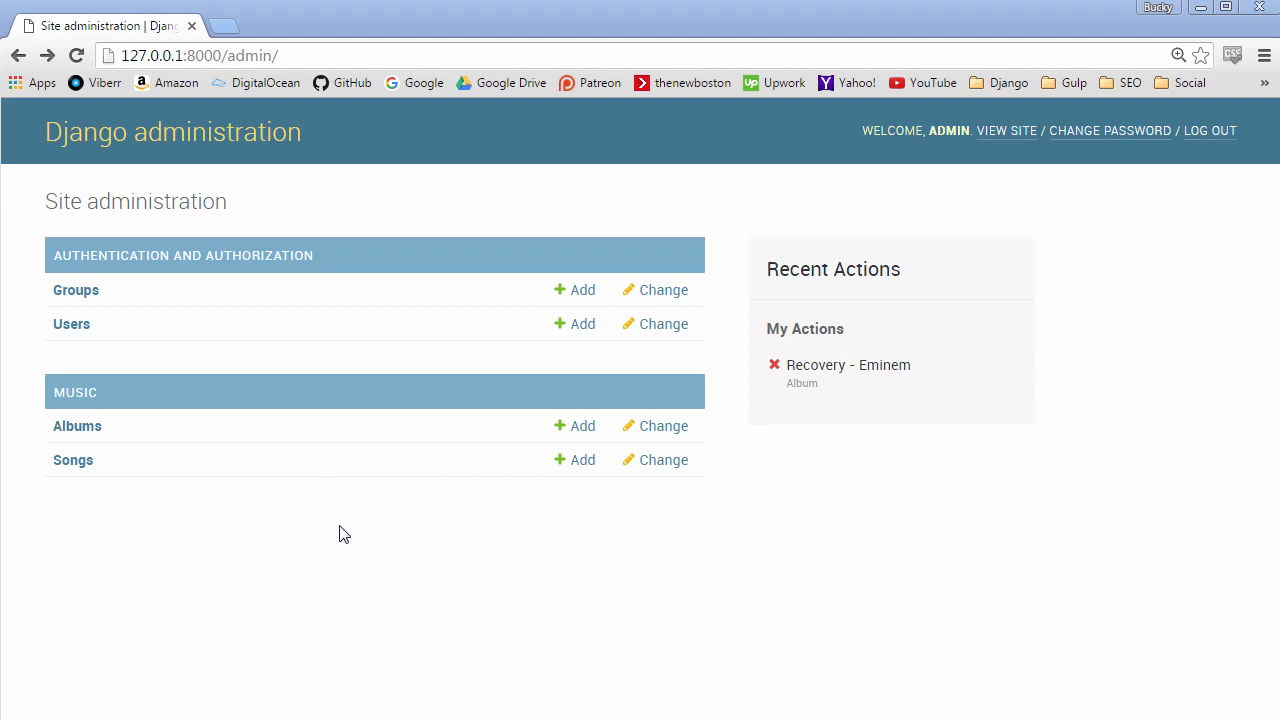
{"action": "mouse_move", "coordinate": [344, 532]}
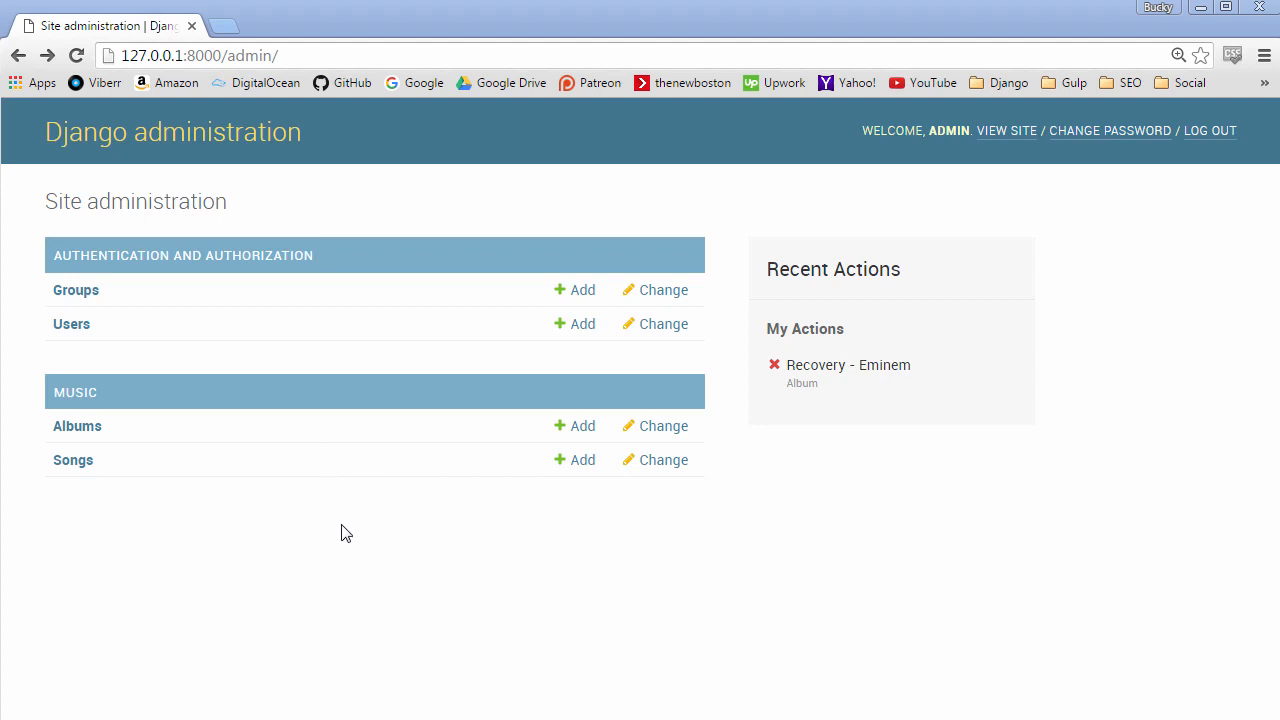
{"action": "mouse_move", "coordinate": [340, 204]}
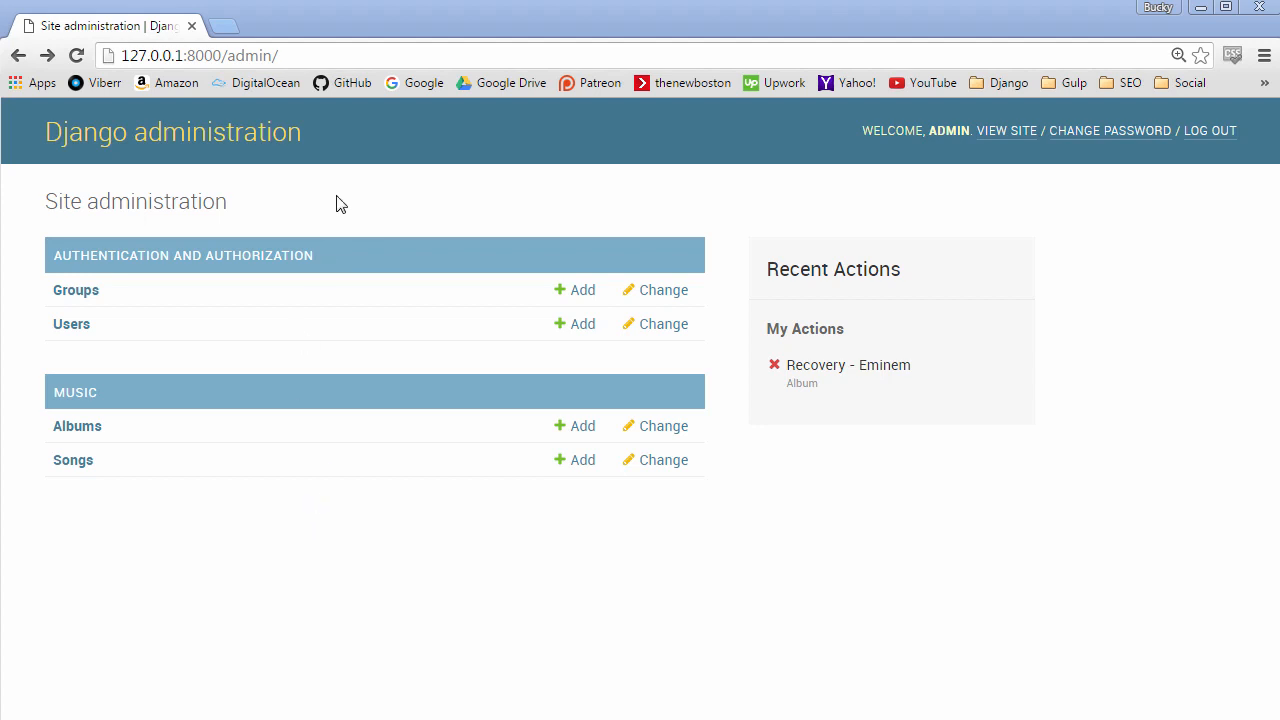
{"action": "mouse_move", "coordinate": [84, 354]}
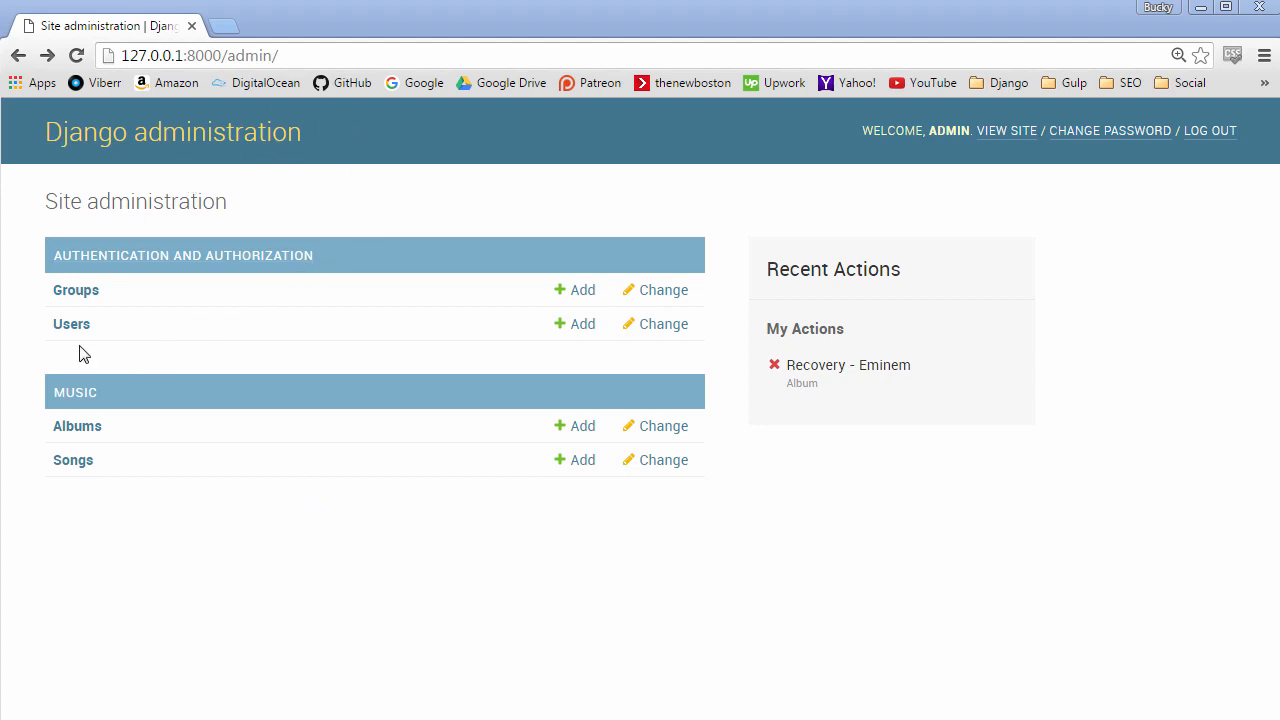
- Bring up the Users list under Authentication and Authorization
{"action": "left_click", "coordinate": [72, 324]}
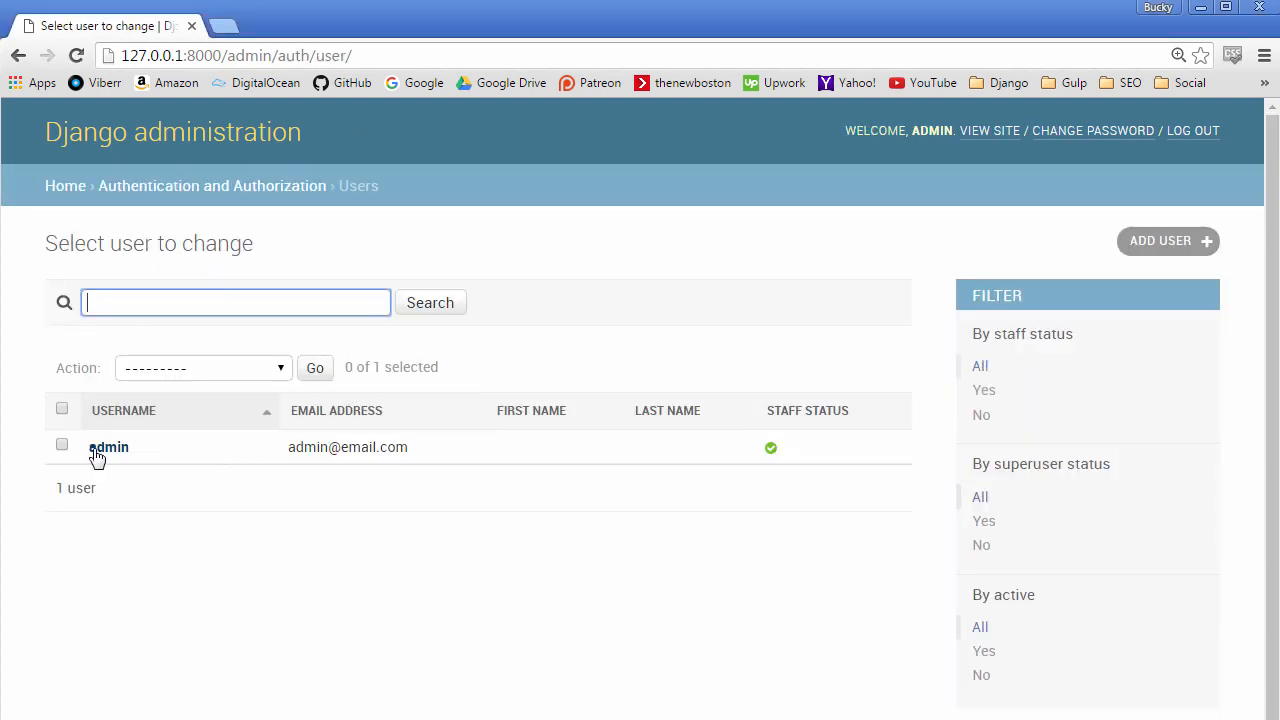
{"action": "mouse_move", "coordinate": [570, 424]}
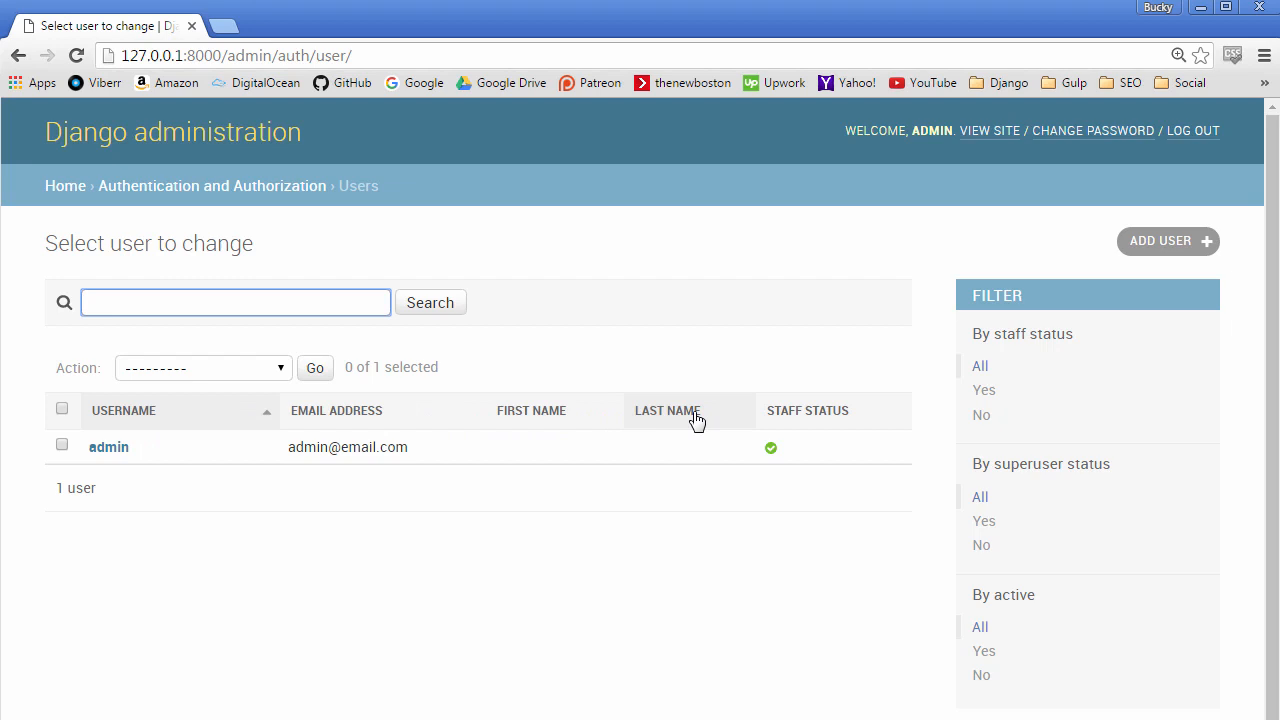
{"action": "mouse_move", "coordinate": [660, 436]}
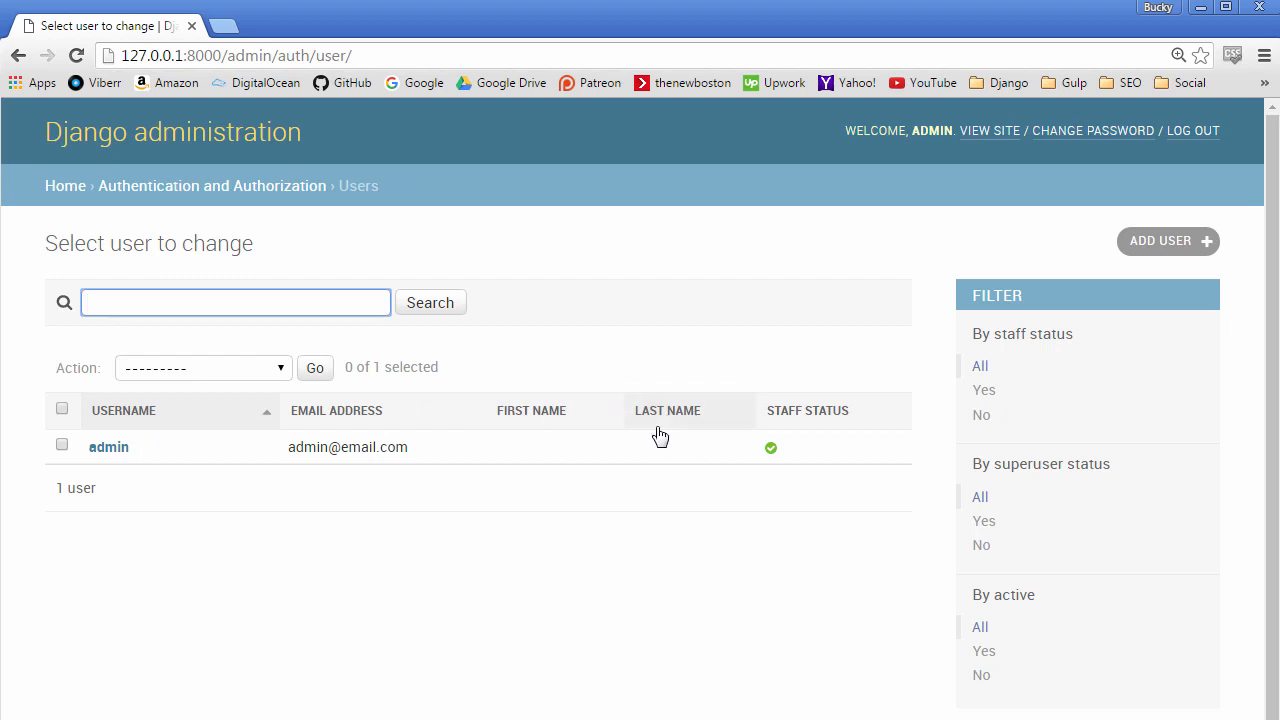
{"action": "mouse_move", "coordinate": [878, 412]}
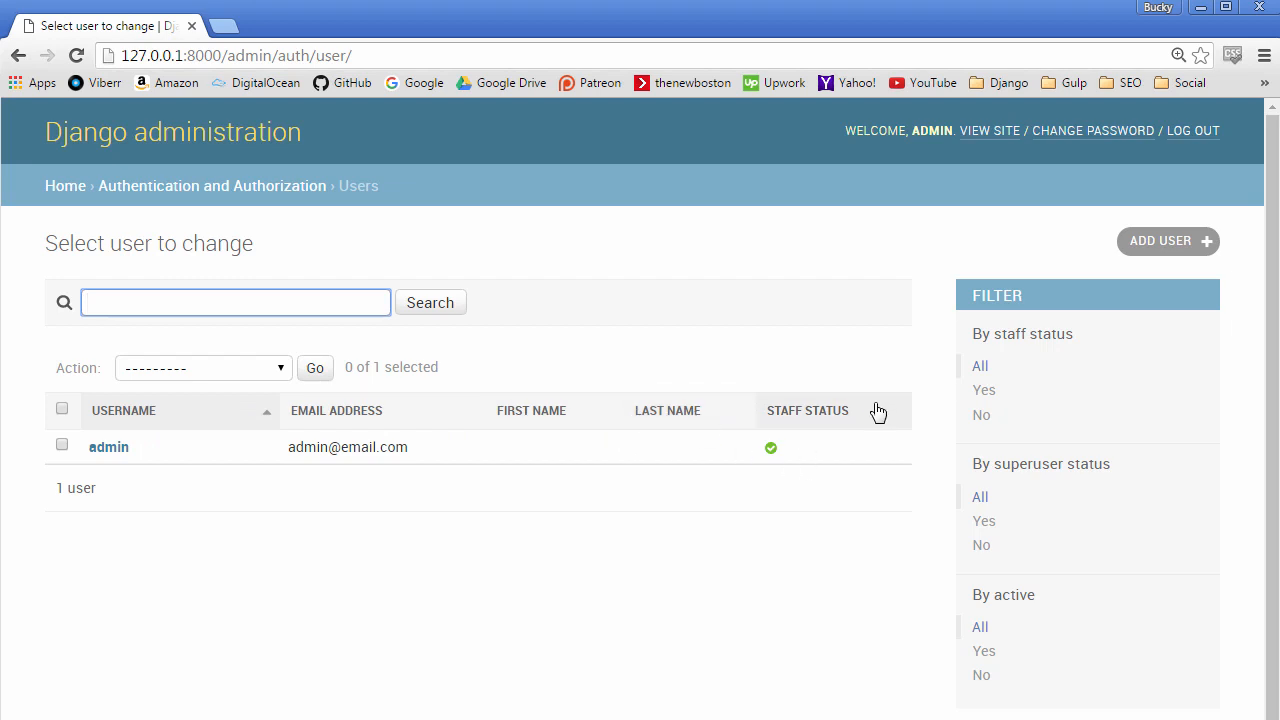
- View the admin account's Change user page, scrolling through its password hash and permissions
{"action": "left_click", "coordinate": [108, 448]}
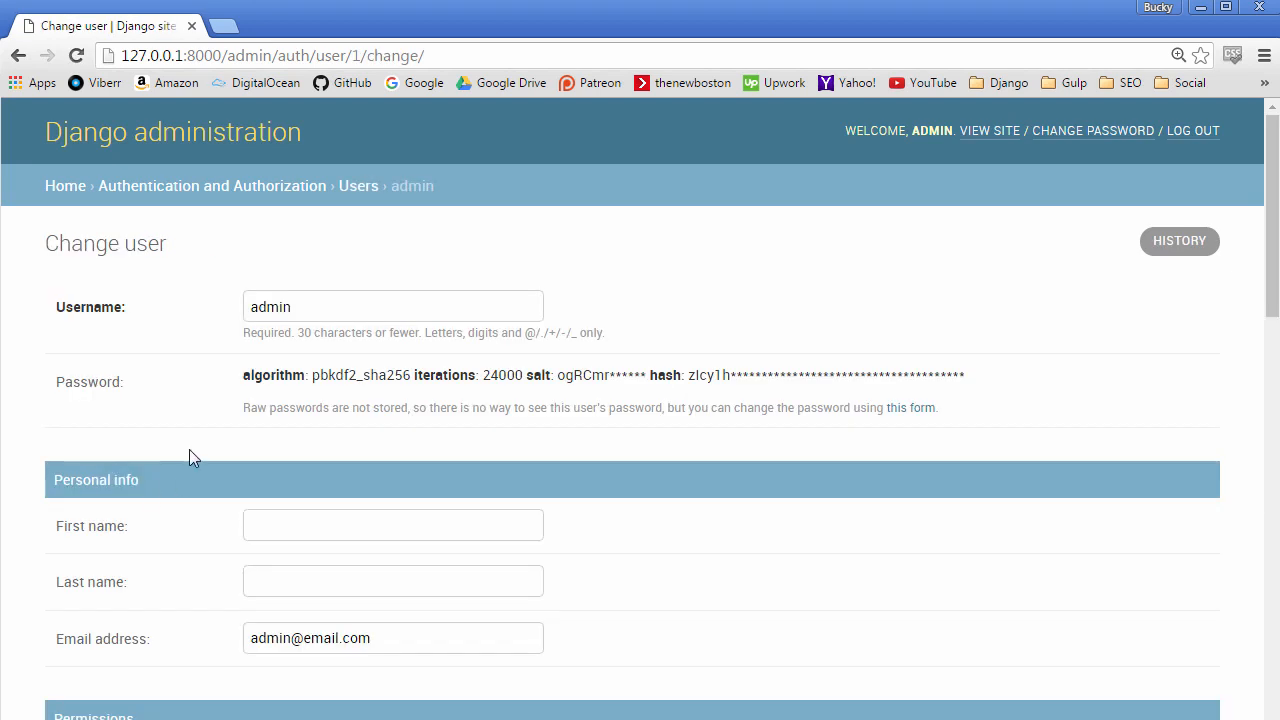
{"action": "mouse_move", "coordinate": [228, 332]}
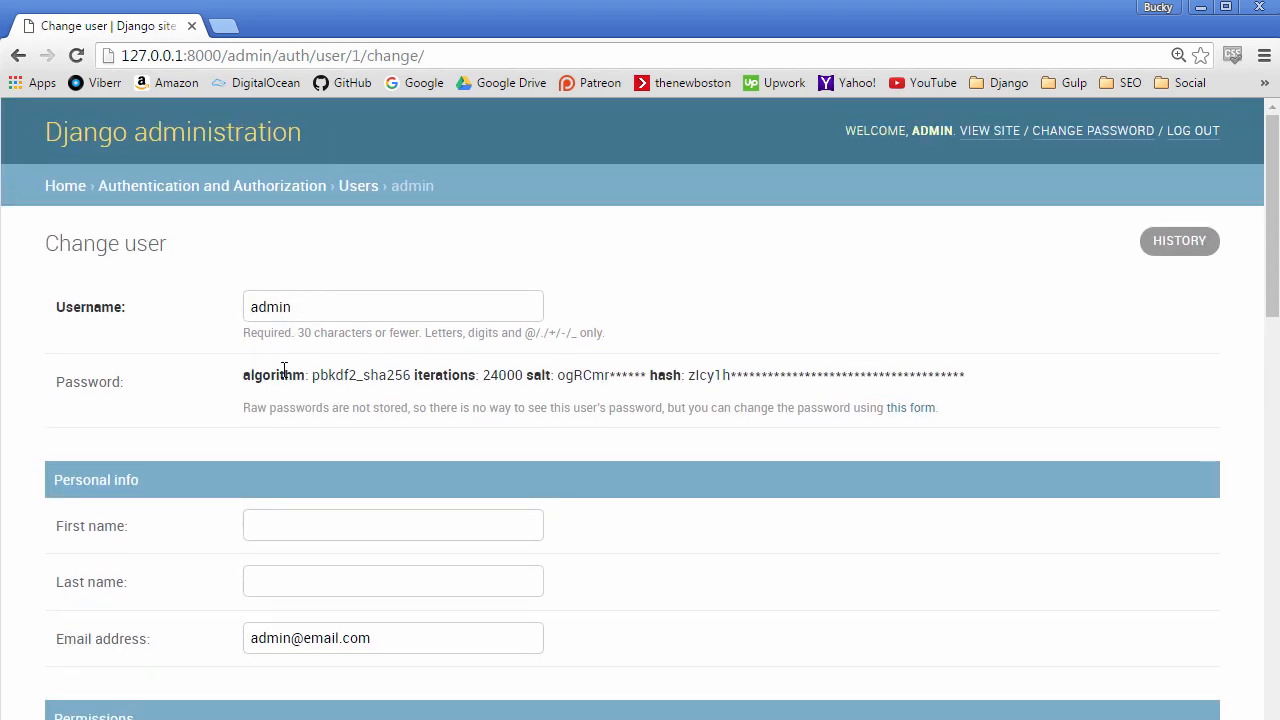
{"action": "scroll", "scroll_direction": "down", "scroll_amount": 3}
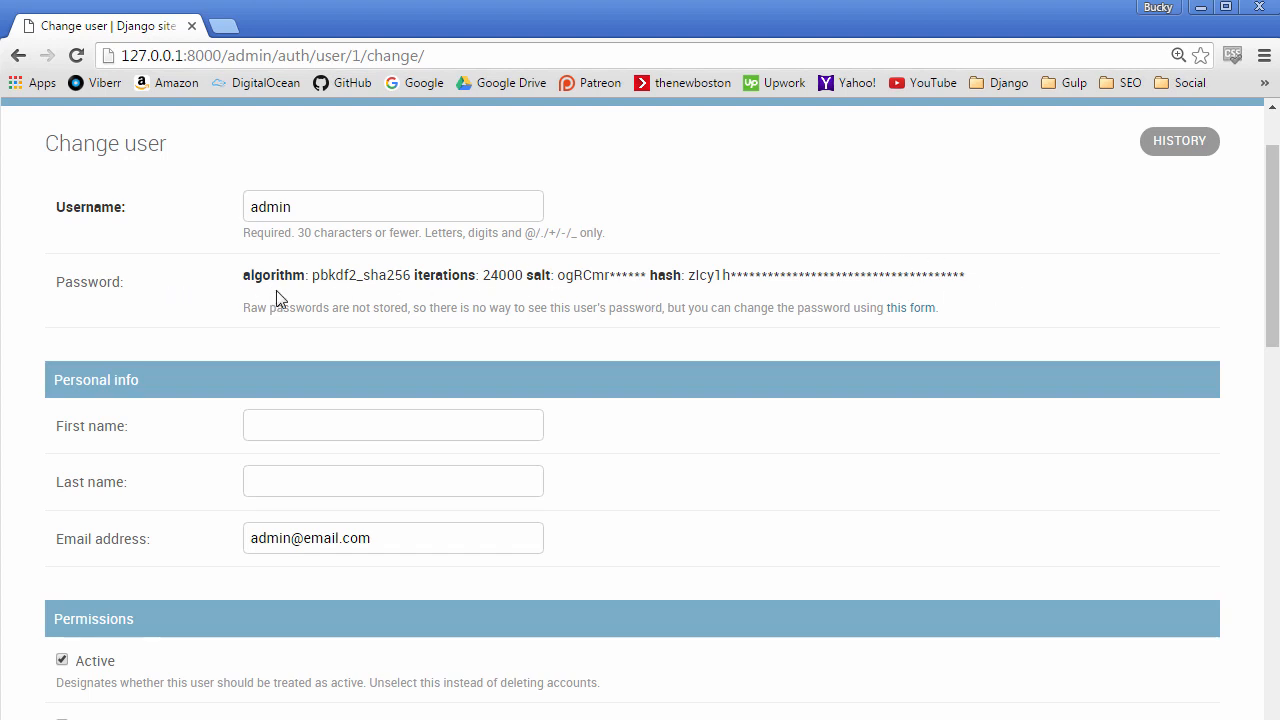
{"action": "mouse_move", "coordinate": [158, 280]}
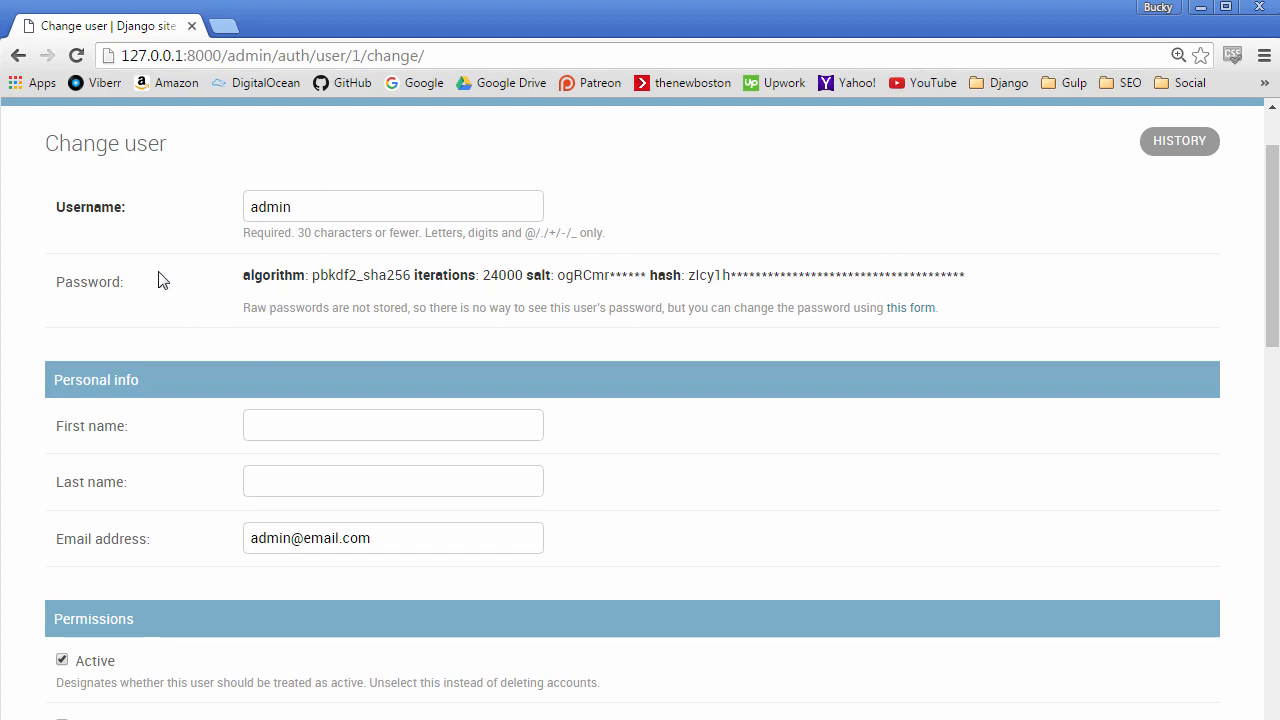
{"action": "scroll", "scroll_direction": "down", "scroll_amount": 3}
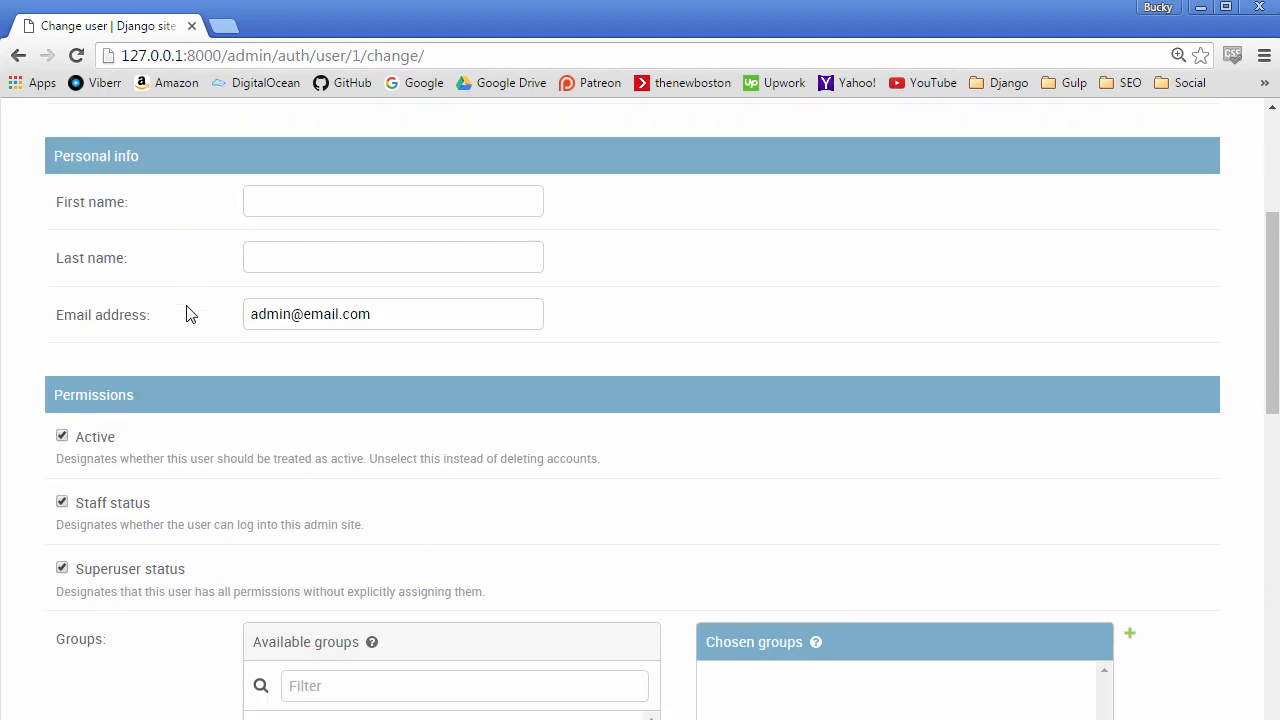
{"action": "scroll", "scroll_direction": "up", "scroll_amount": 3}
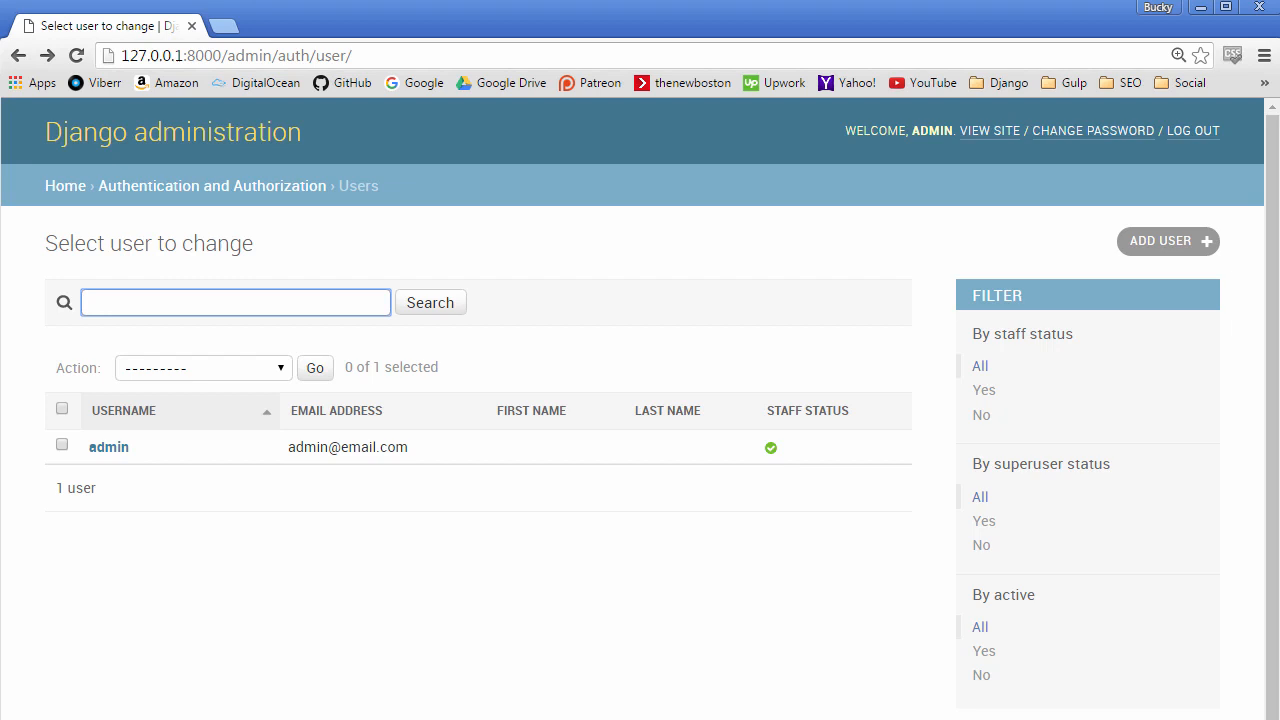
{"action": "mouse_move", "coordinate": [48, 512]}
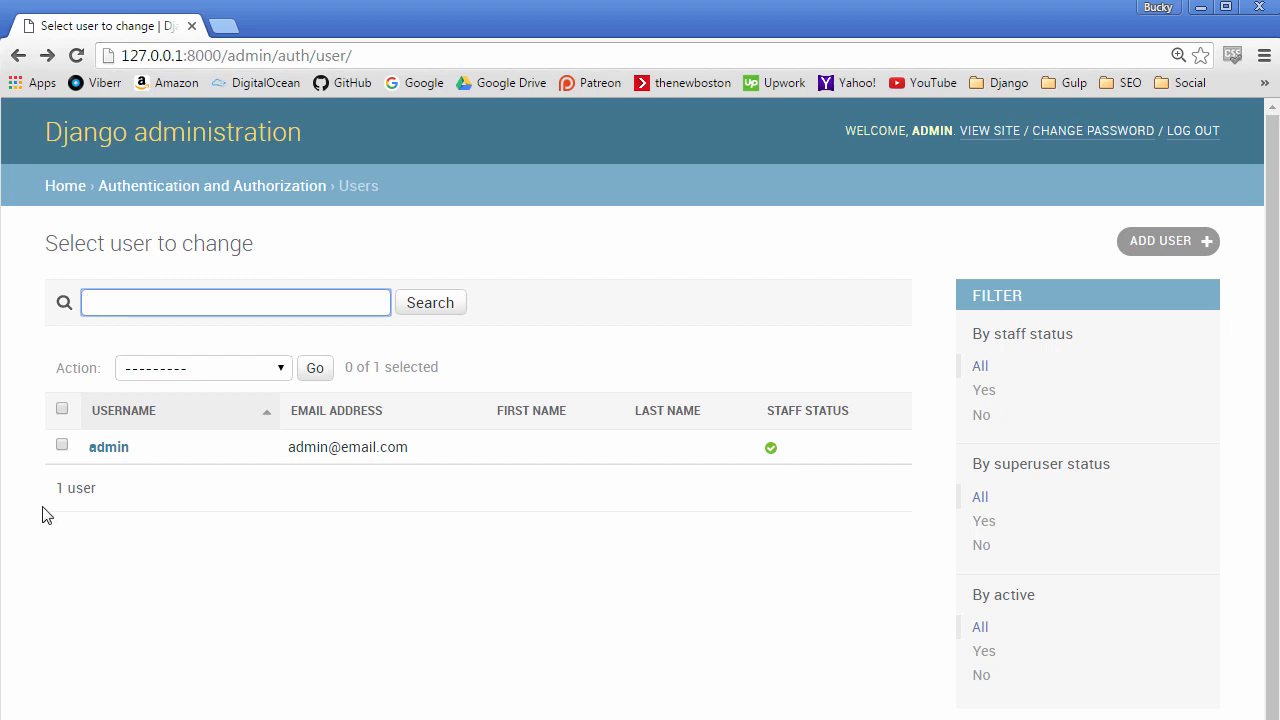
{"action": "mouse_move", "coordinate": [436, 602]}
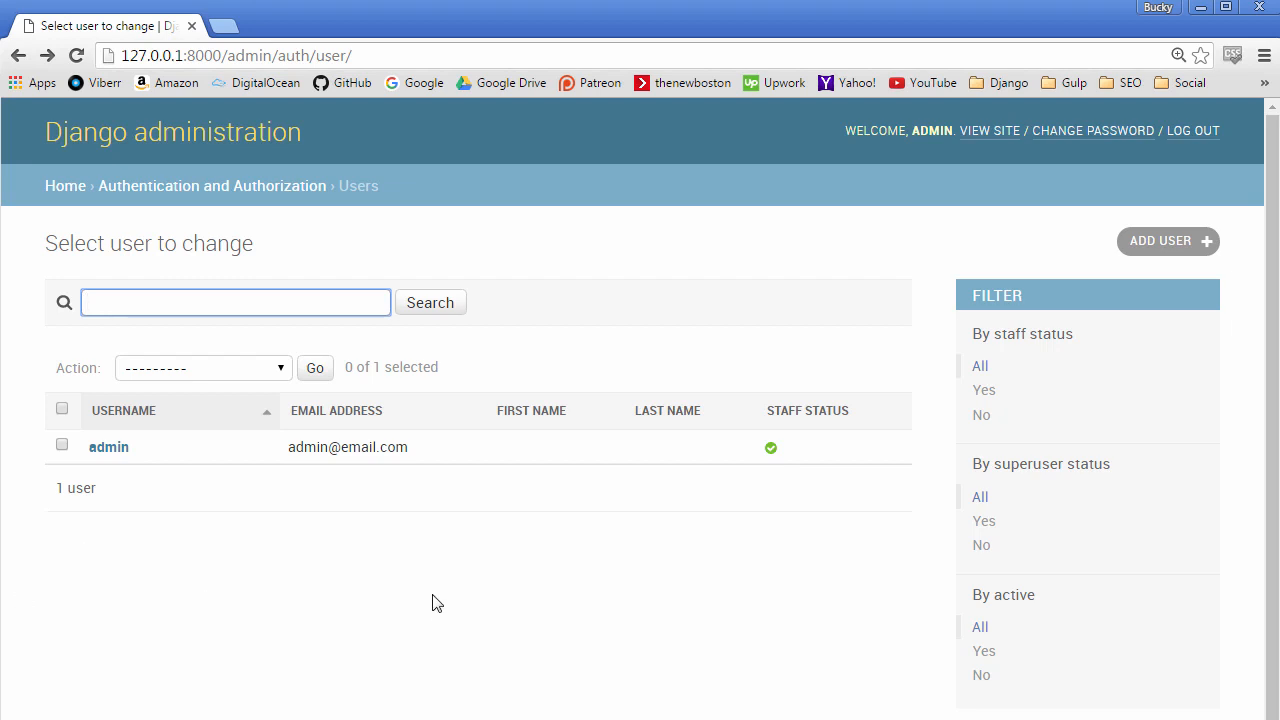
{"action": "left_click", "coordinate": [236, 302]}
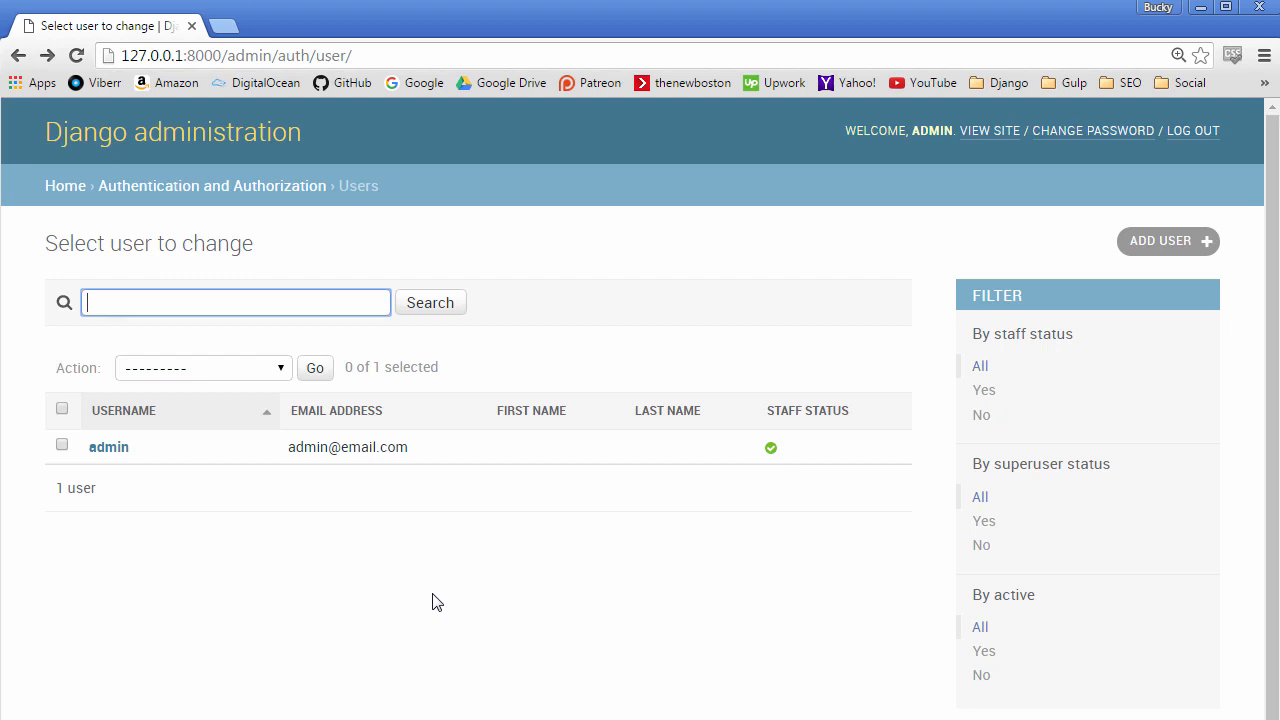
{"action": "mouse_move", "coordinate": [672, 430]}
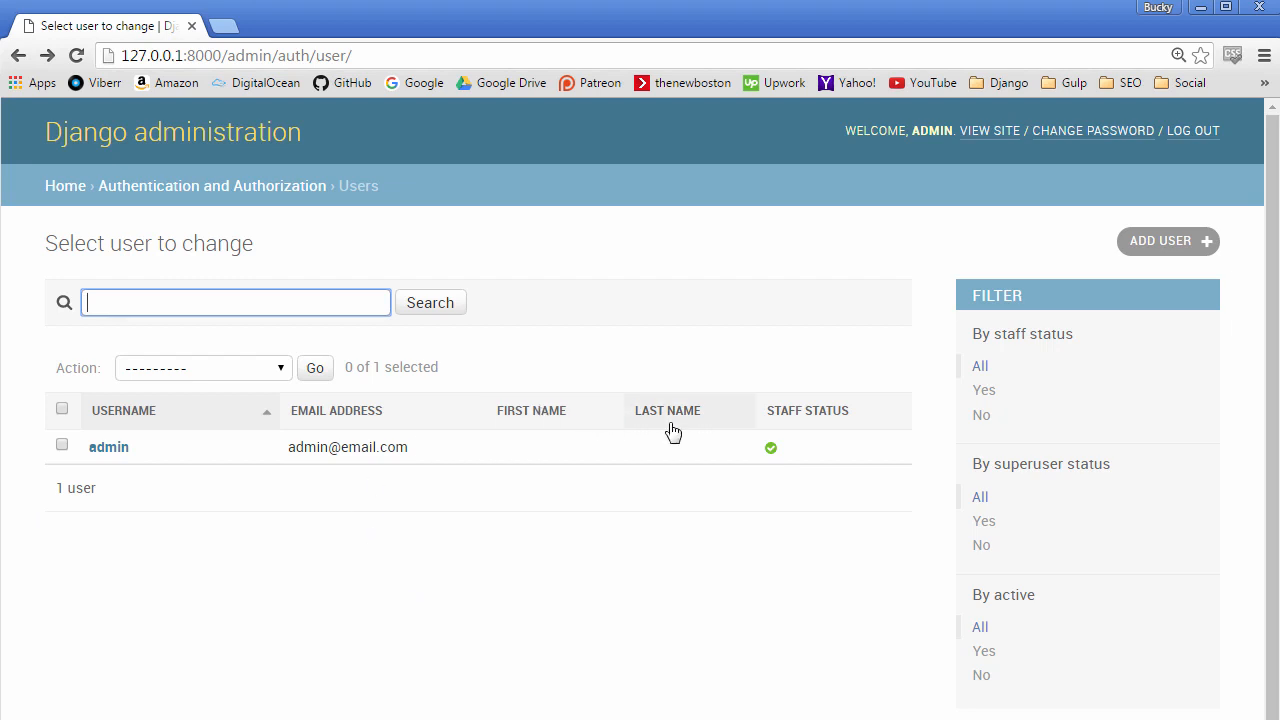
{"action": "mouse_move", "coordinate": [530, 584]}
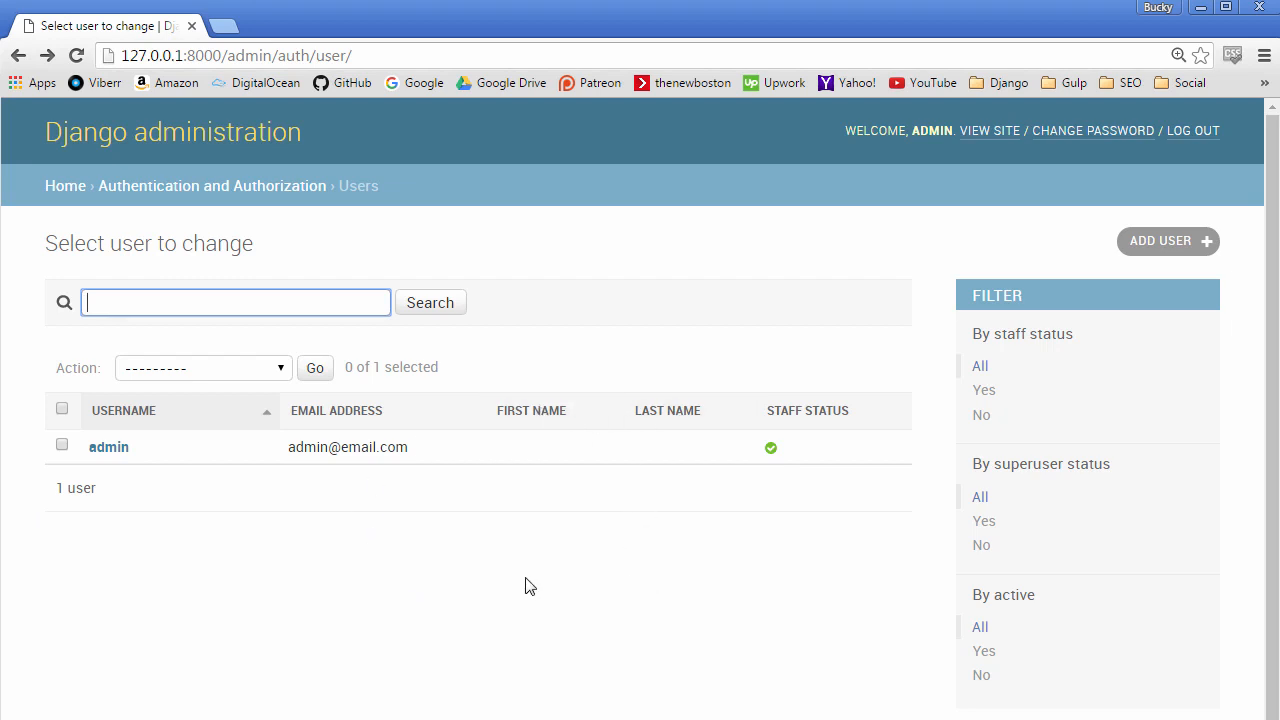
{"action": "mouse_move", "coordinate": [490, 588]}
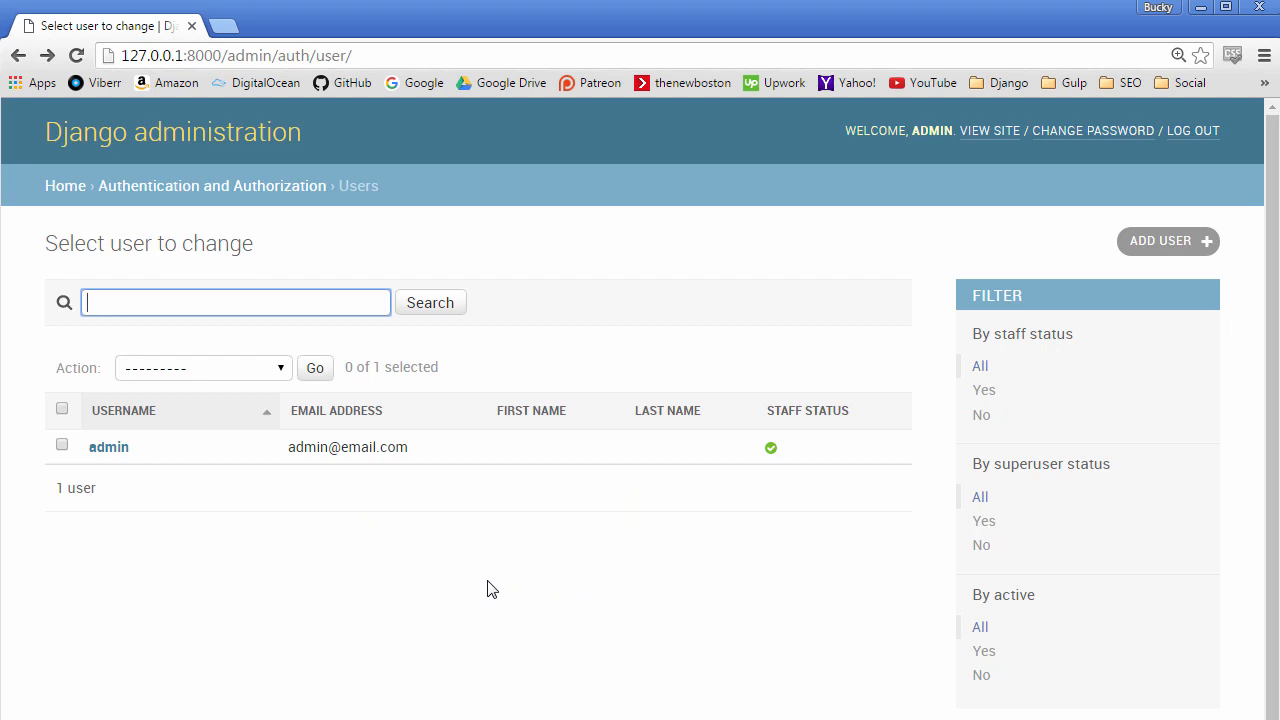
{"action": "mouse_move", "coordinate": [488, 584]}
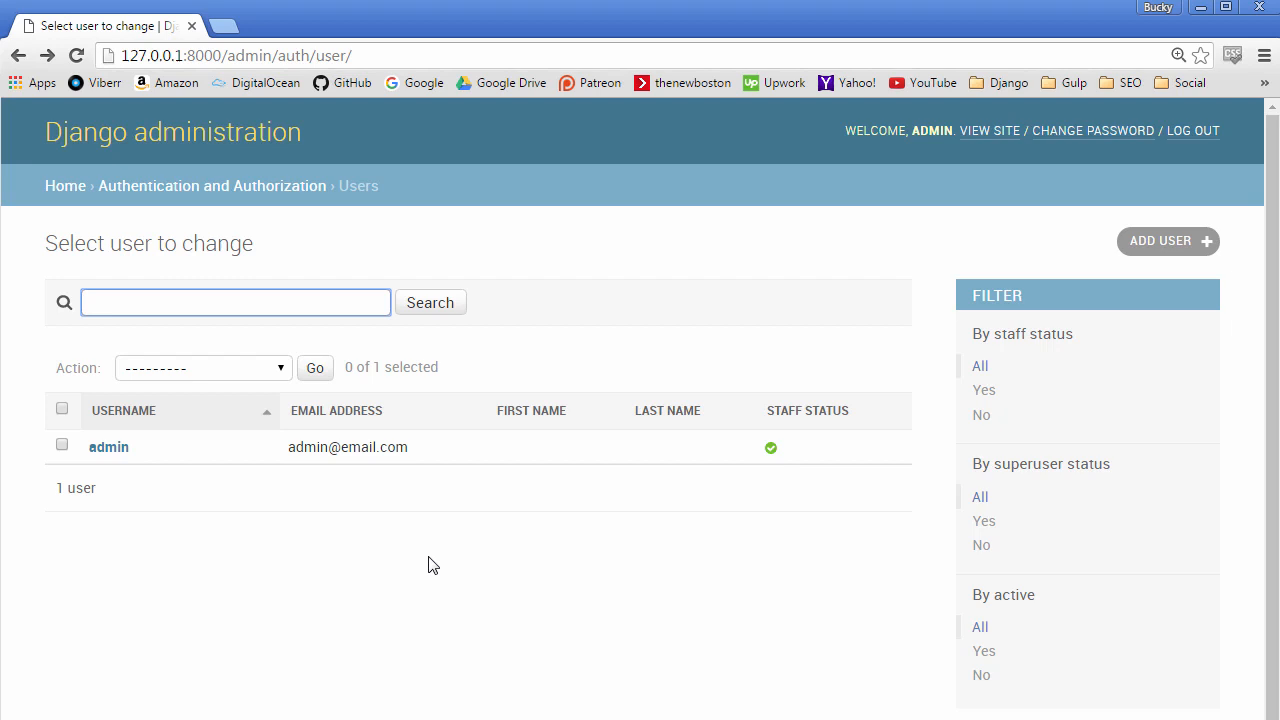
{"action": "mouse_move", "coordinate": [390, 540]}
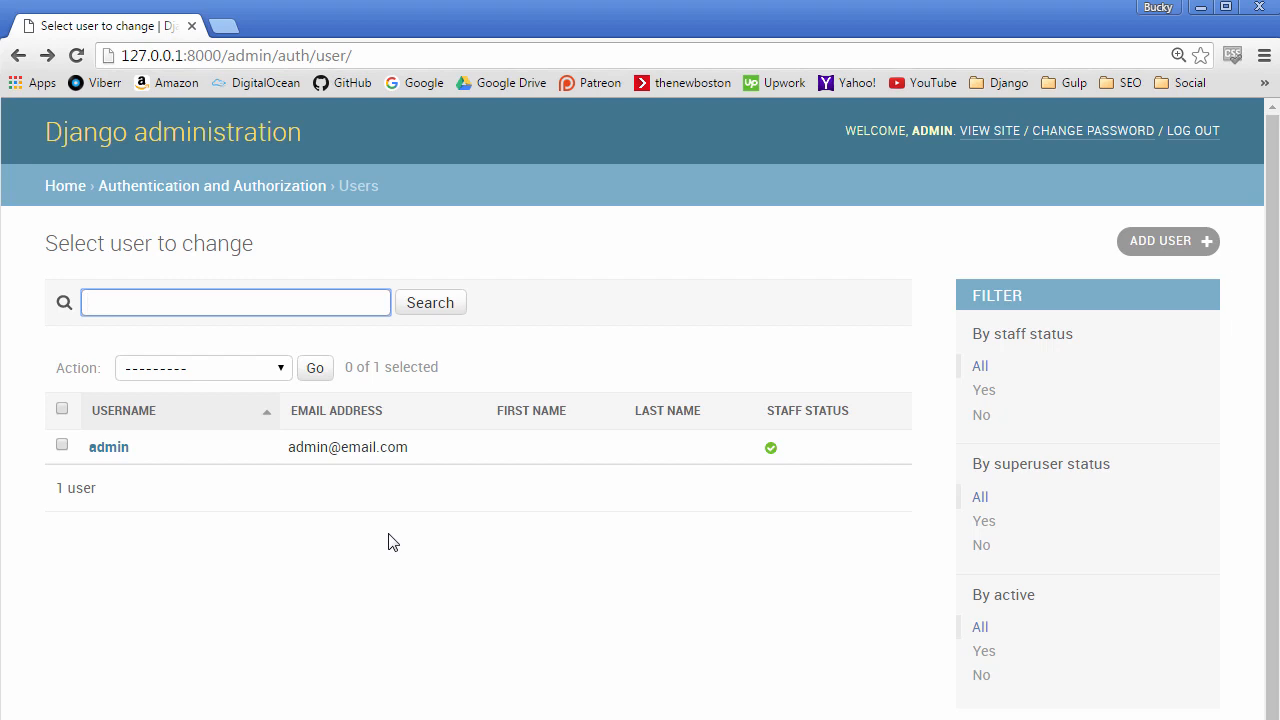
{"action": "mouse_move", "coordinate": [380, 538]}
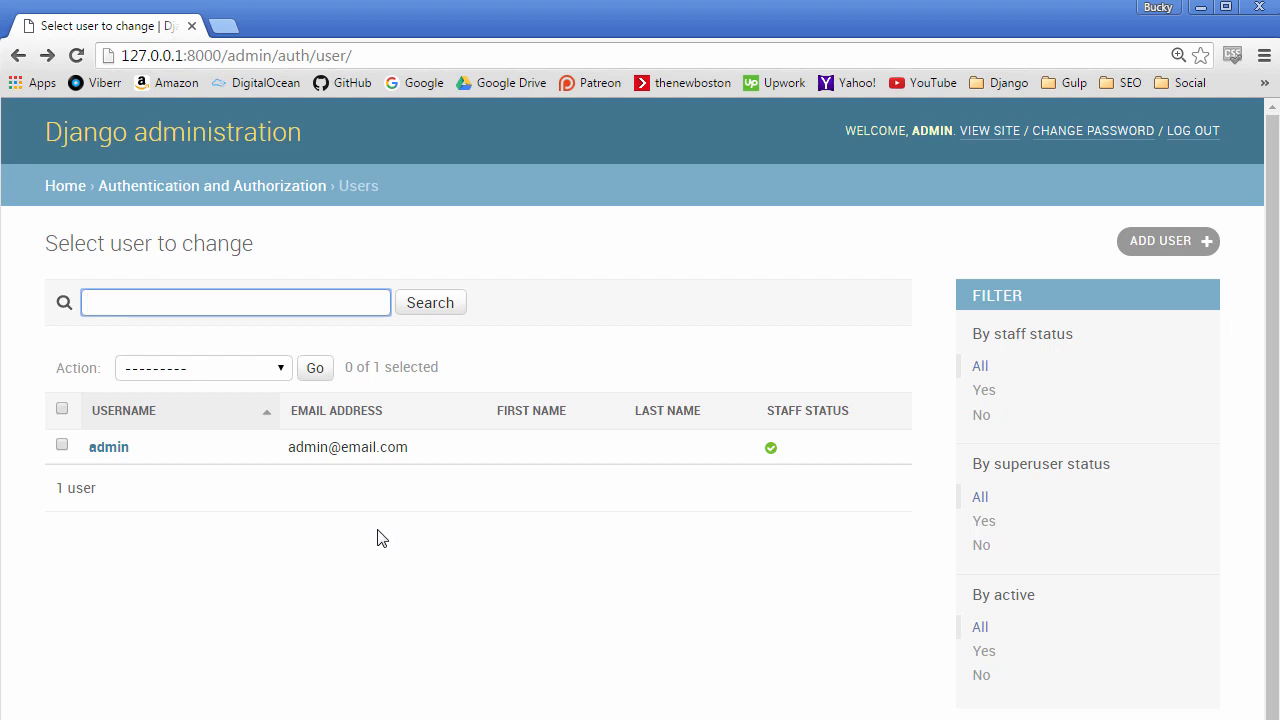
{"action": "left_click", "coordinate": [236, 302]}
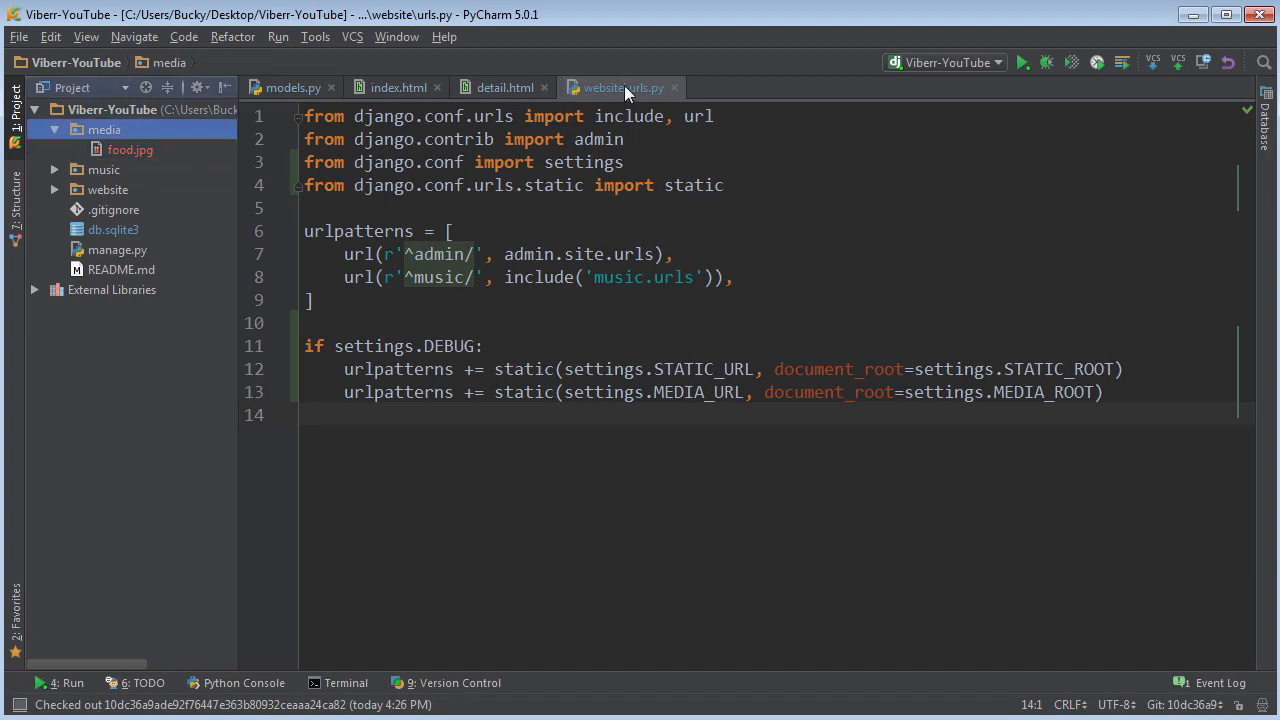
- Expand the music app folder to list migrations, static, templates, models and views
{"action": "left_click", "coordinate": [130, 148]}
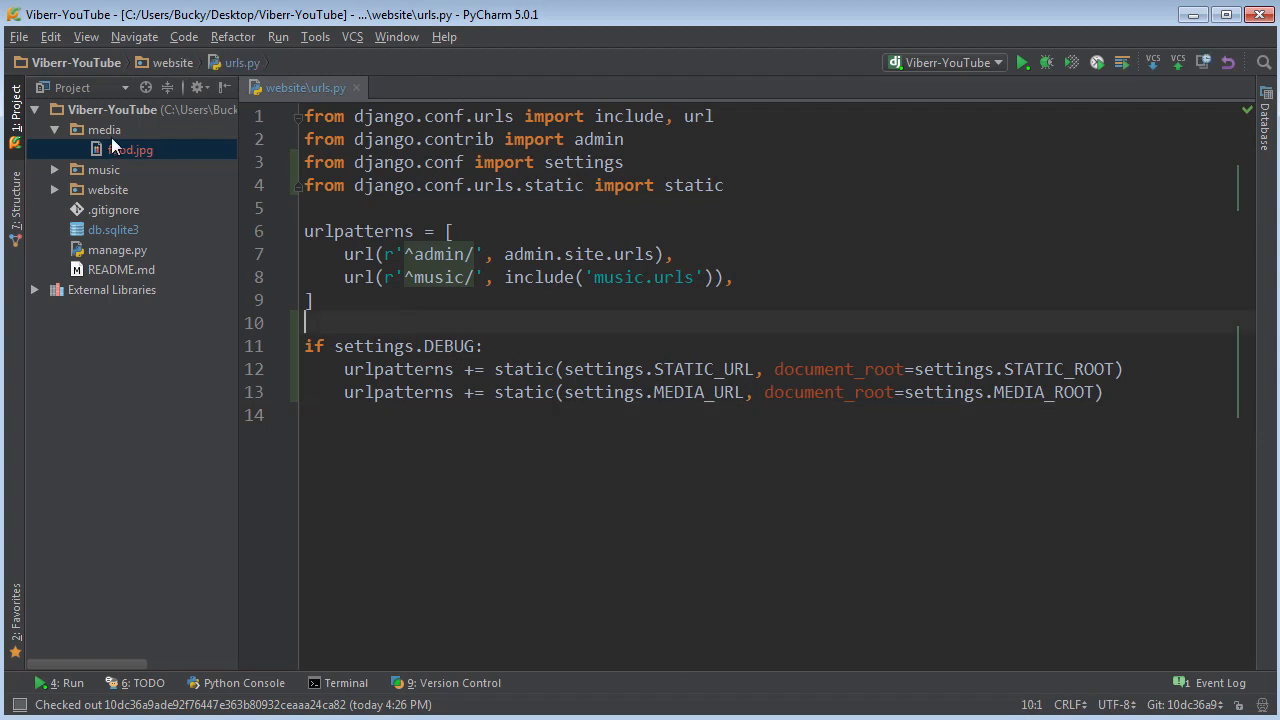
{"action": "left_click", "coordinate": [104, 148]}
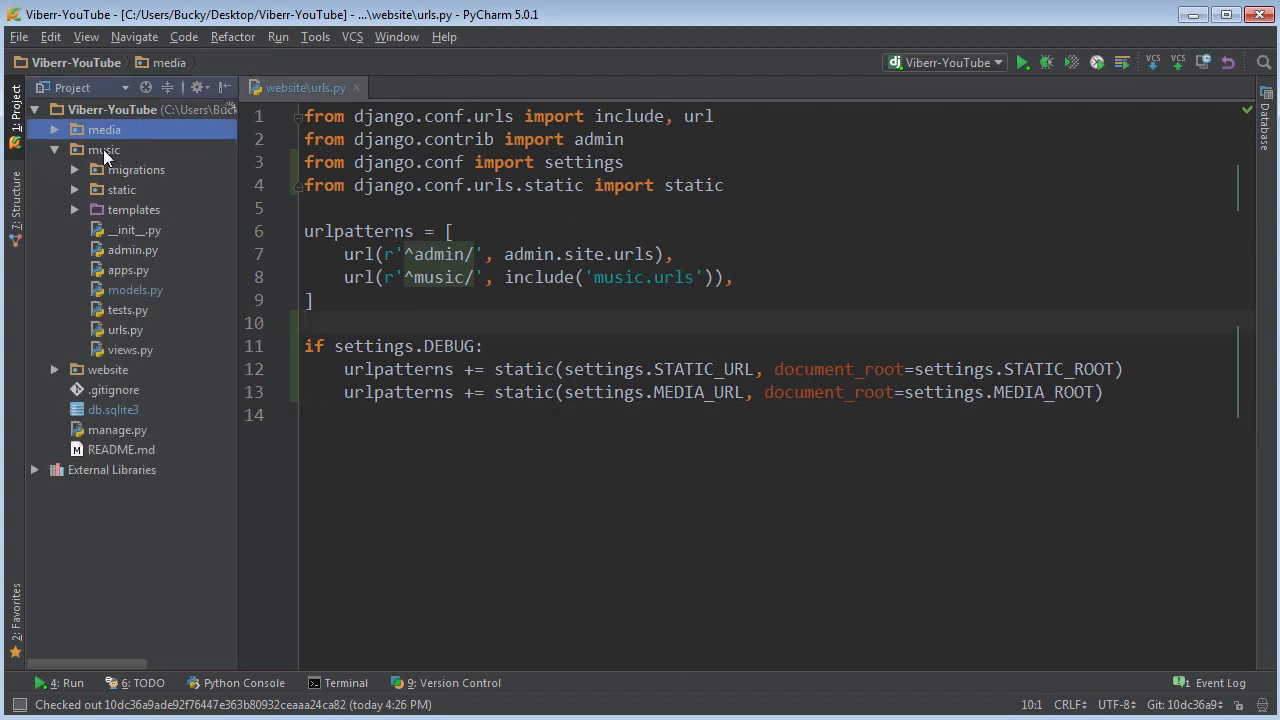
- Create a new Python file named forms in the music folder via New > Python File
{"action": "right_click", "coordinate": [104, 148]}
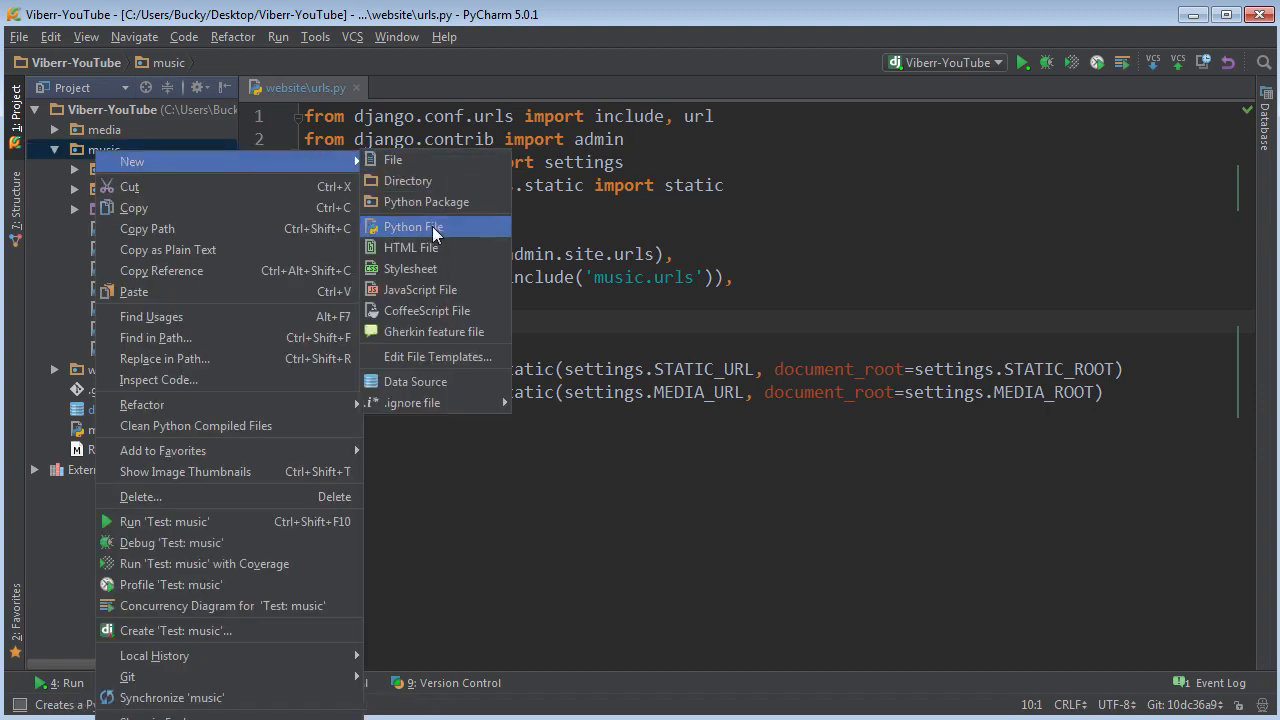
{"action": "left_click", "coordinate": [412, 226]}
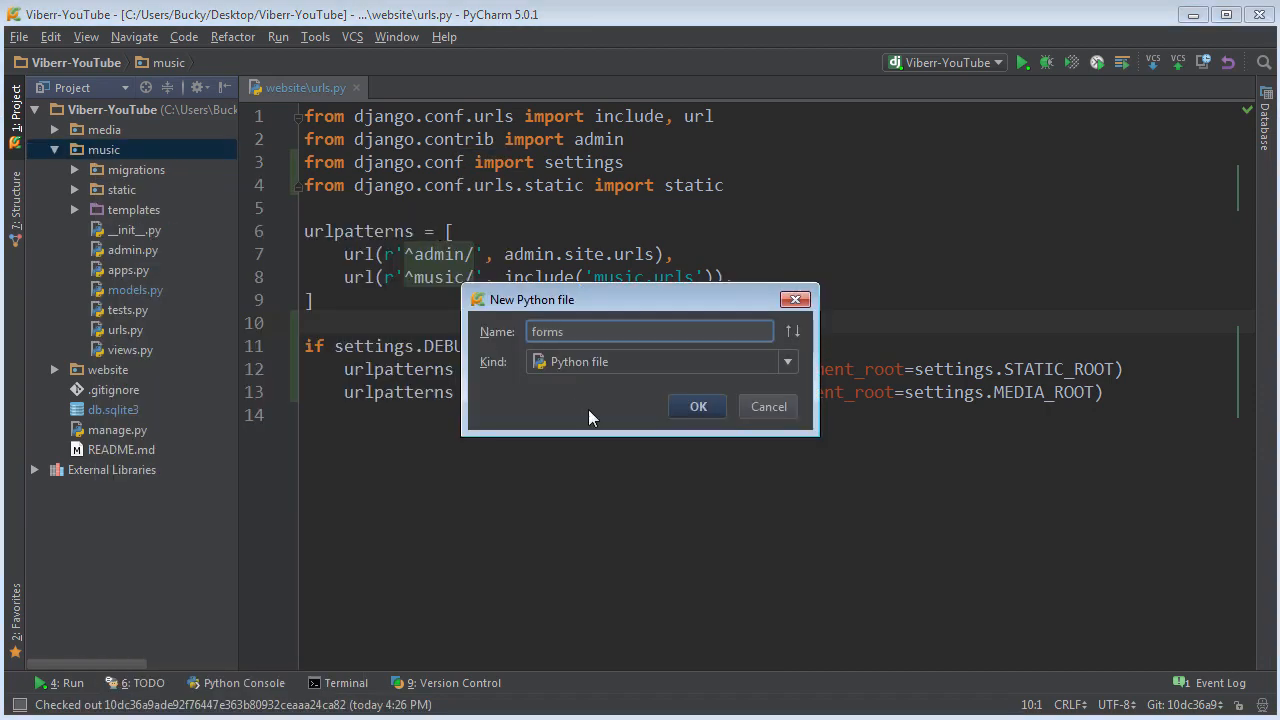
{"action": "left_click", "coordinate": [698, 406]}
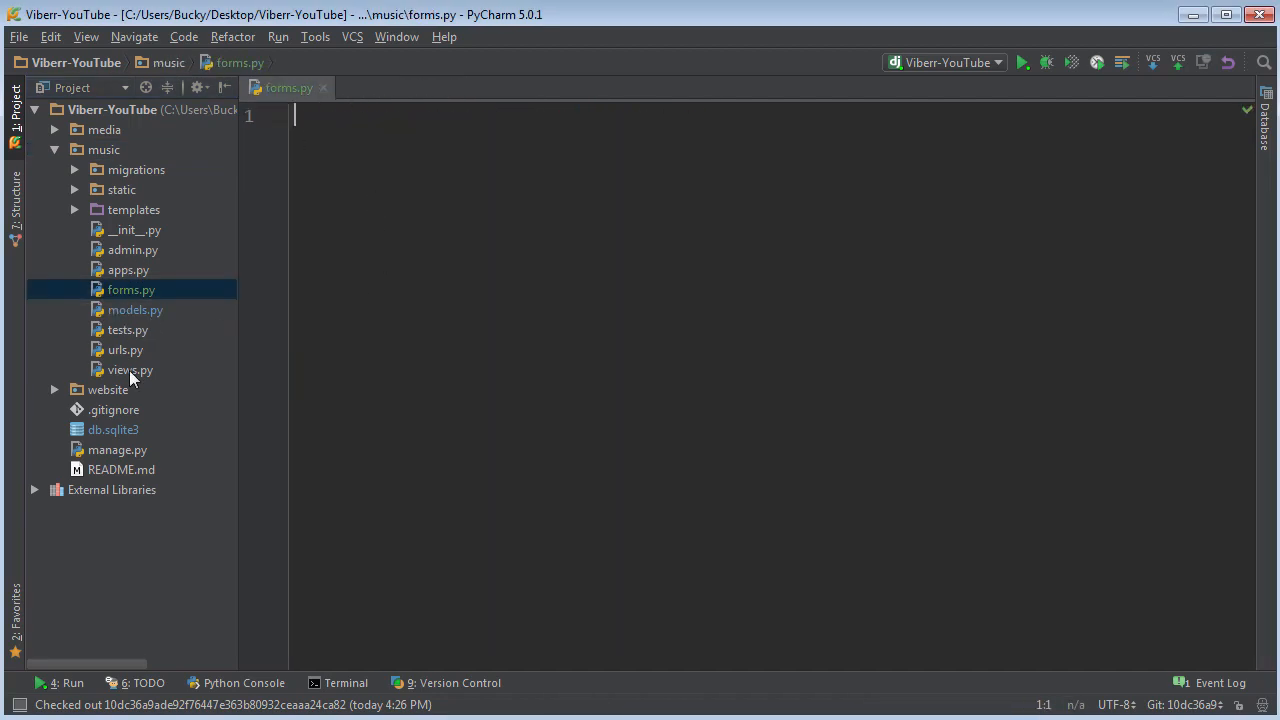
- Review the Album model's fields in models.py via AlbumCreate in views.py, then return to forms.py
{"action": "double_click", "coordinate": [128, 368]}
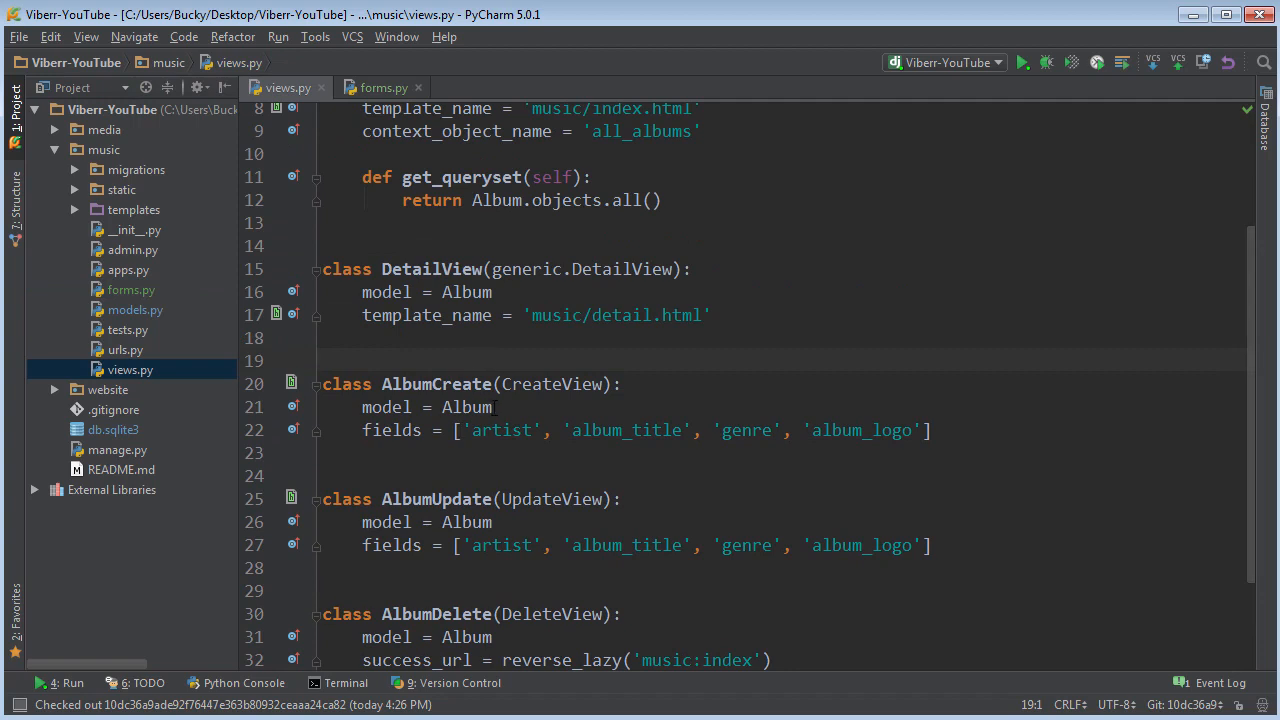
{"action": "double_click", "coordinate": [466, 408]}
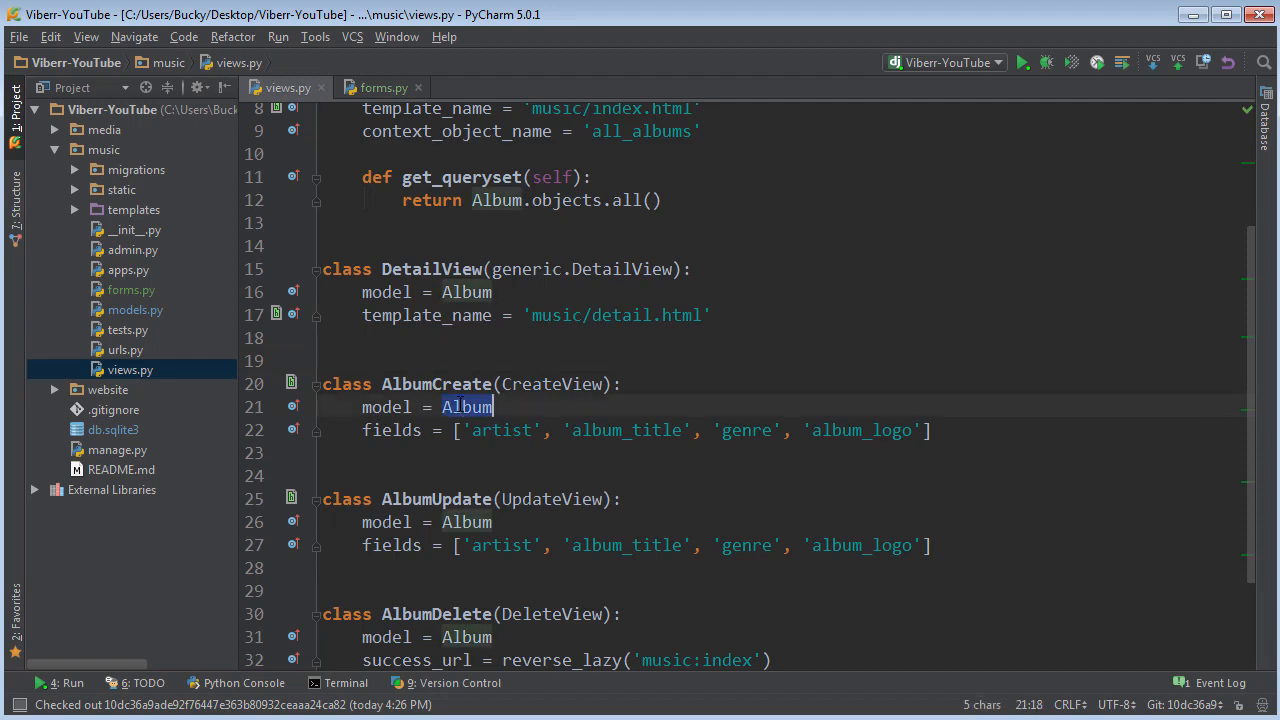
{"action": "left_click", "coordinate": [388, 88]}
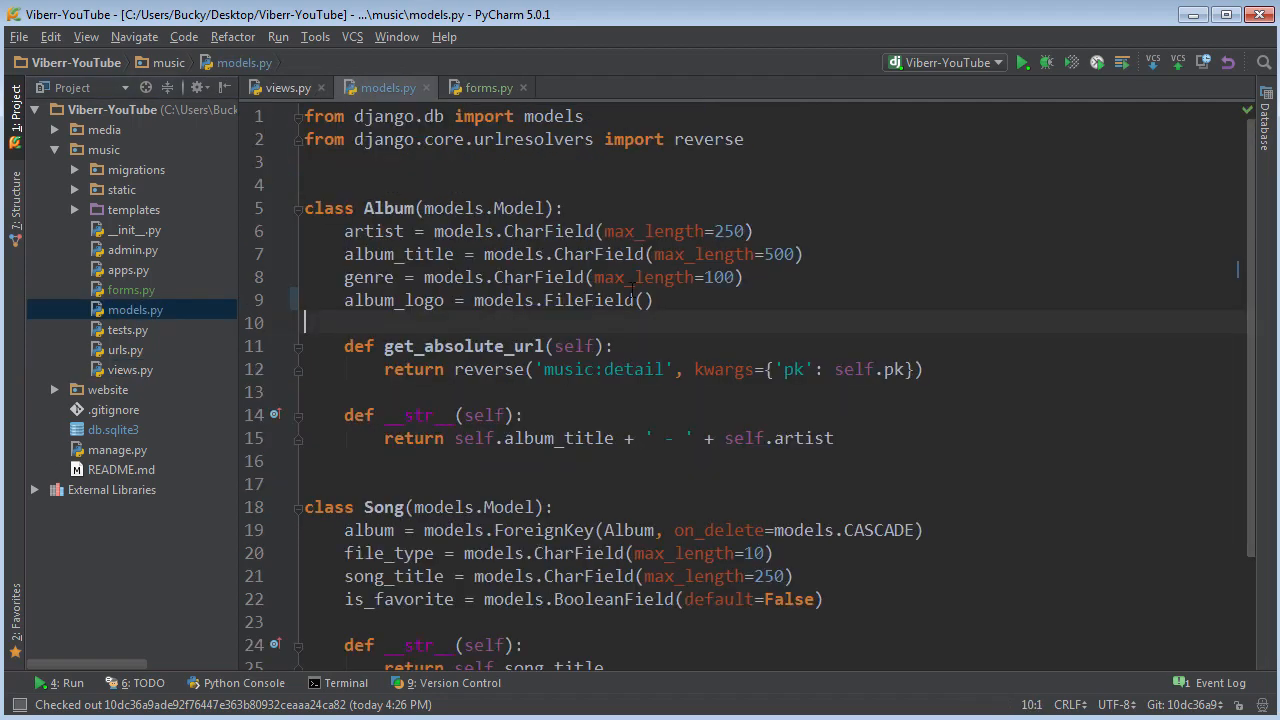
{"action": "left_click_drag", "start_coordinate": [304, 208], "coordinate": [652, 300]}
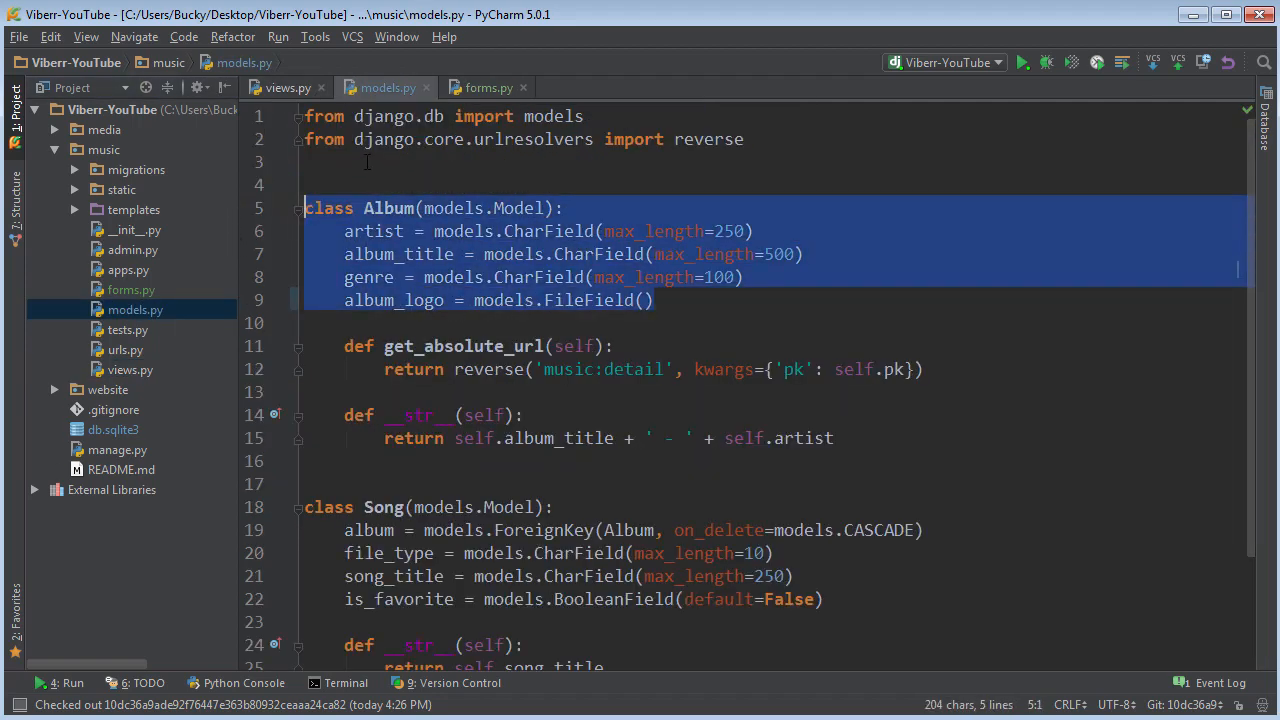
{"action": "left_click", "coordinate": [310, 162]}
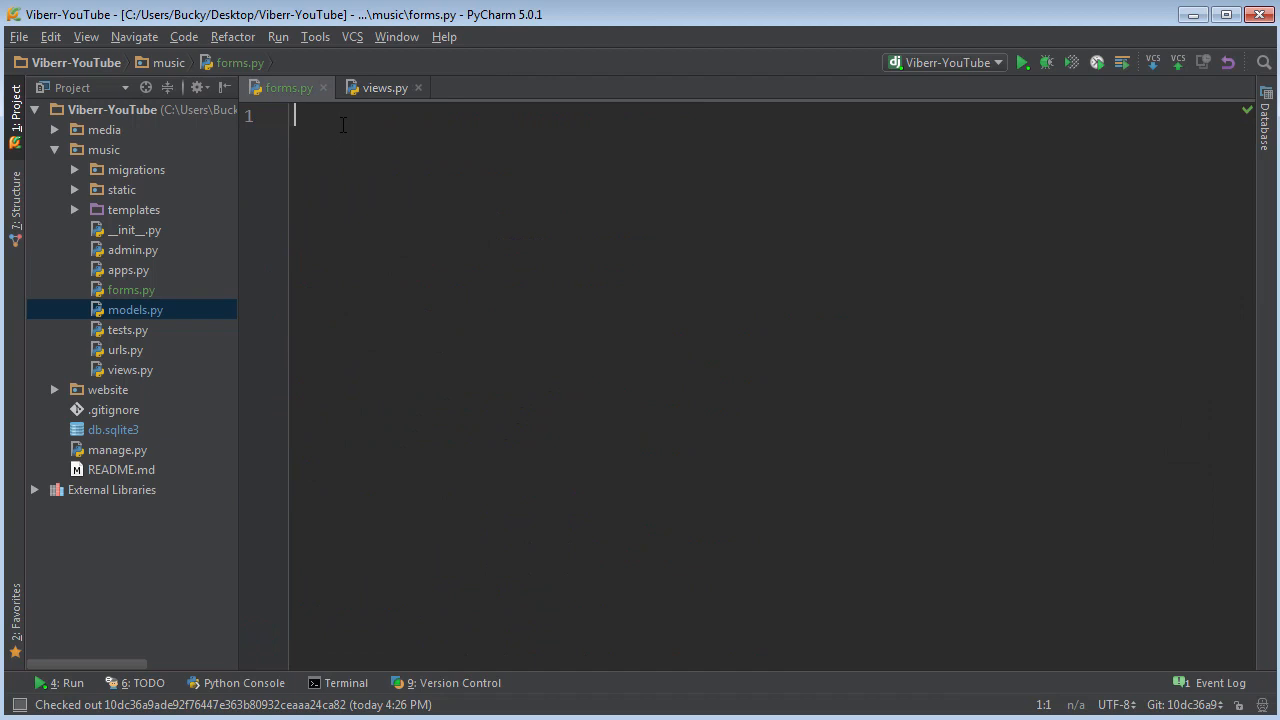
{"action": "mouse_move", "coordinate": [366, 384]}
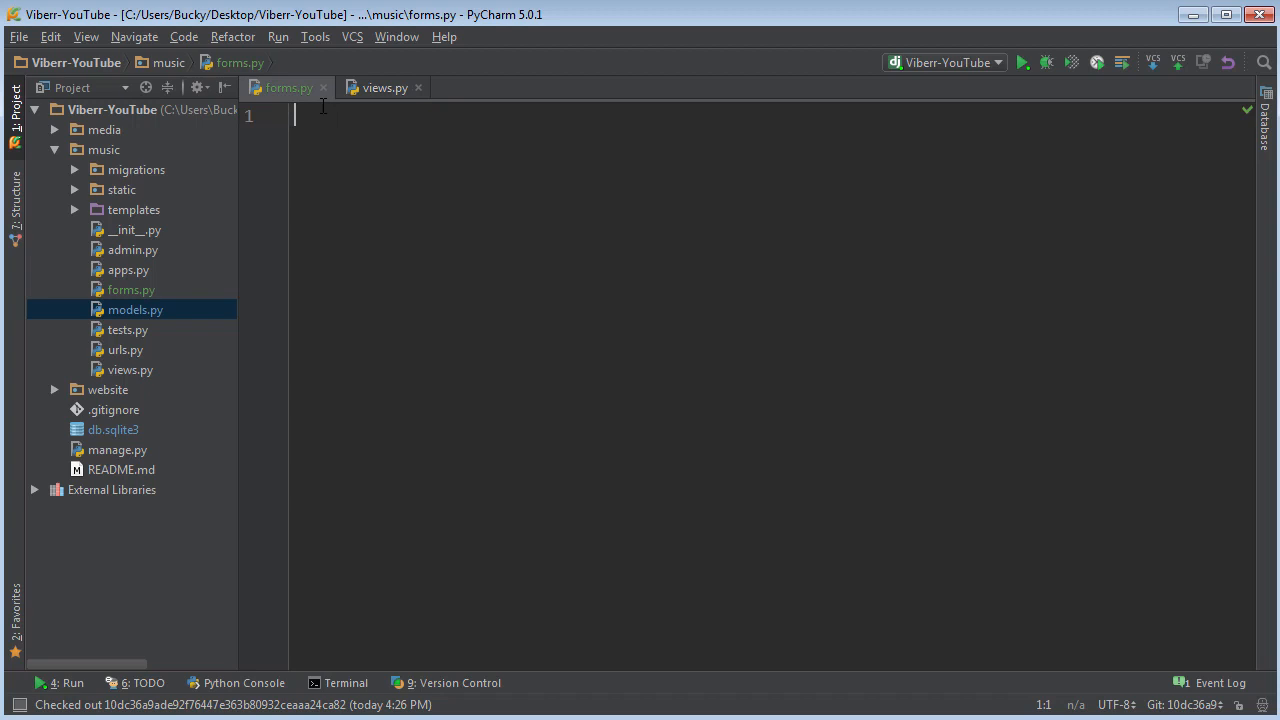
- Write 'from django.contrib.auth.models import User' and 'from django import forms' with a blank line below
{"action": "type", "text": "from"}
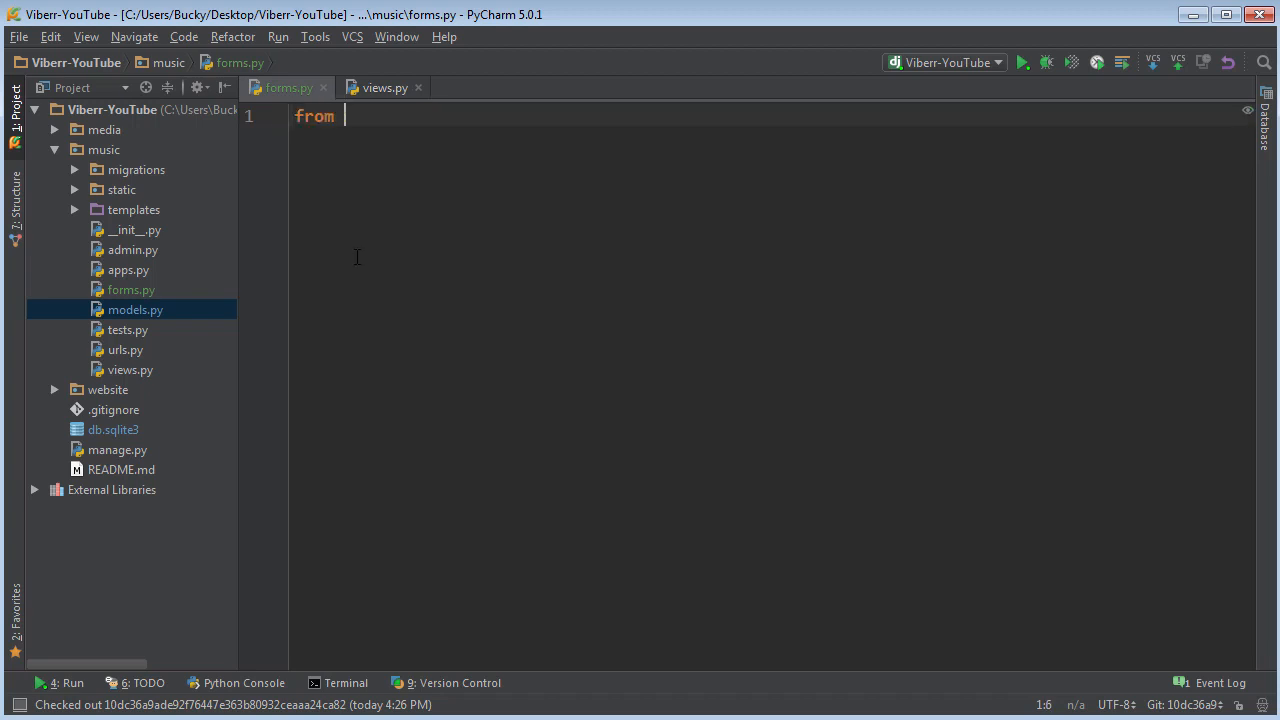
{"action": "type", "text": "django.con"}
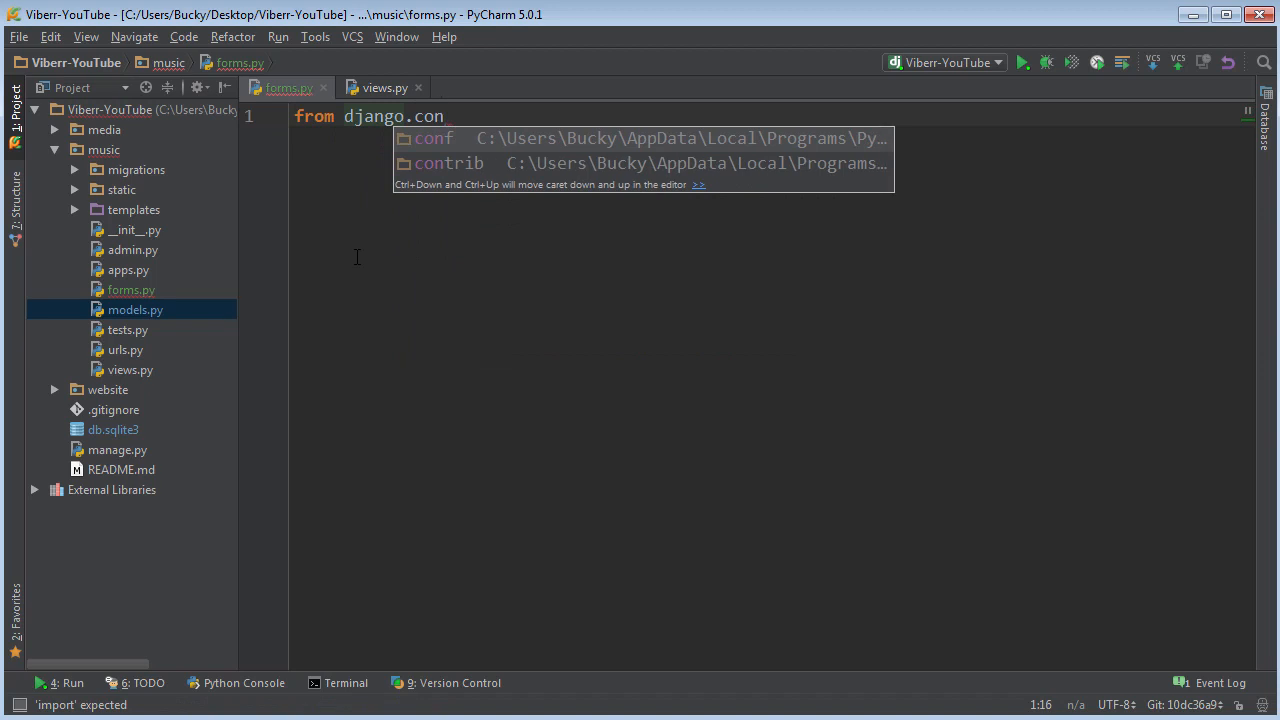
{"action": "type", "text": "trib.a"}
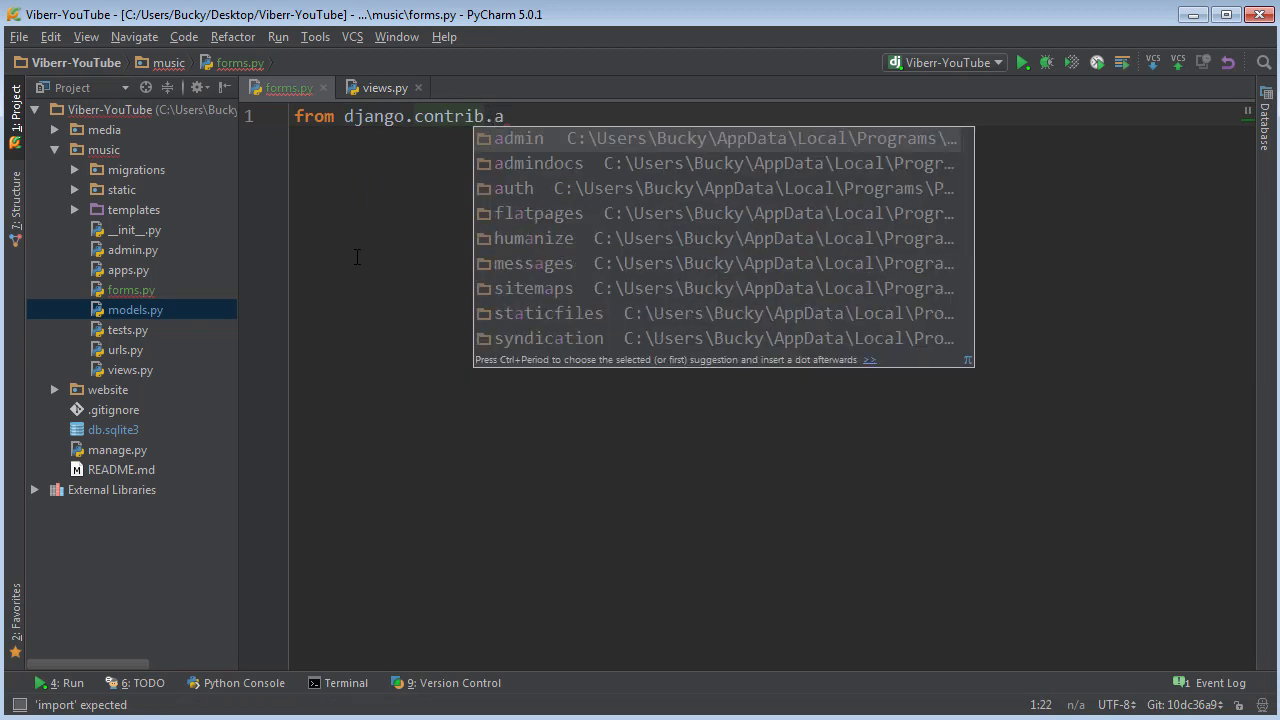
{"action": "type", "text": "uth."}
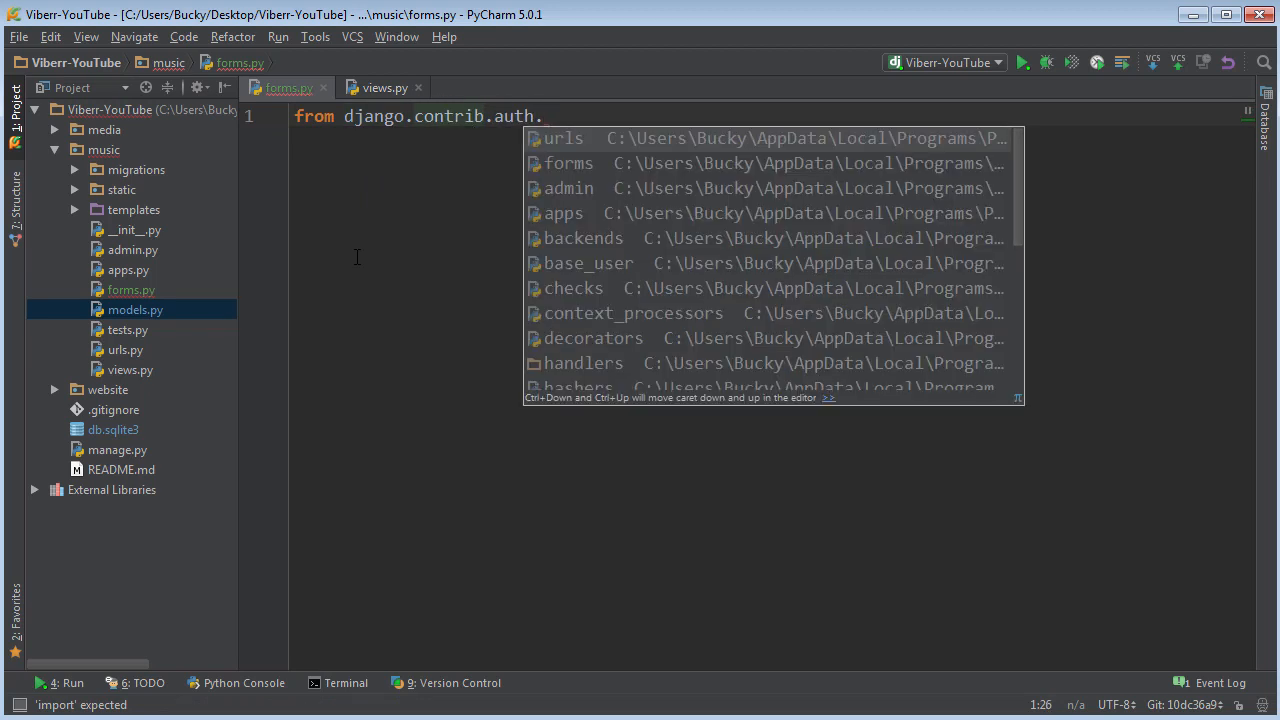
{"action": "type", "text": "models import"}
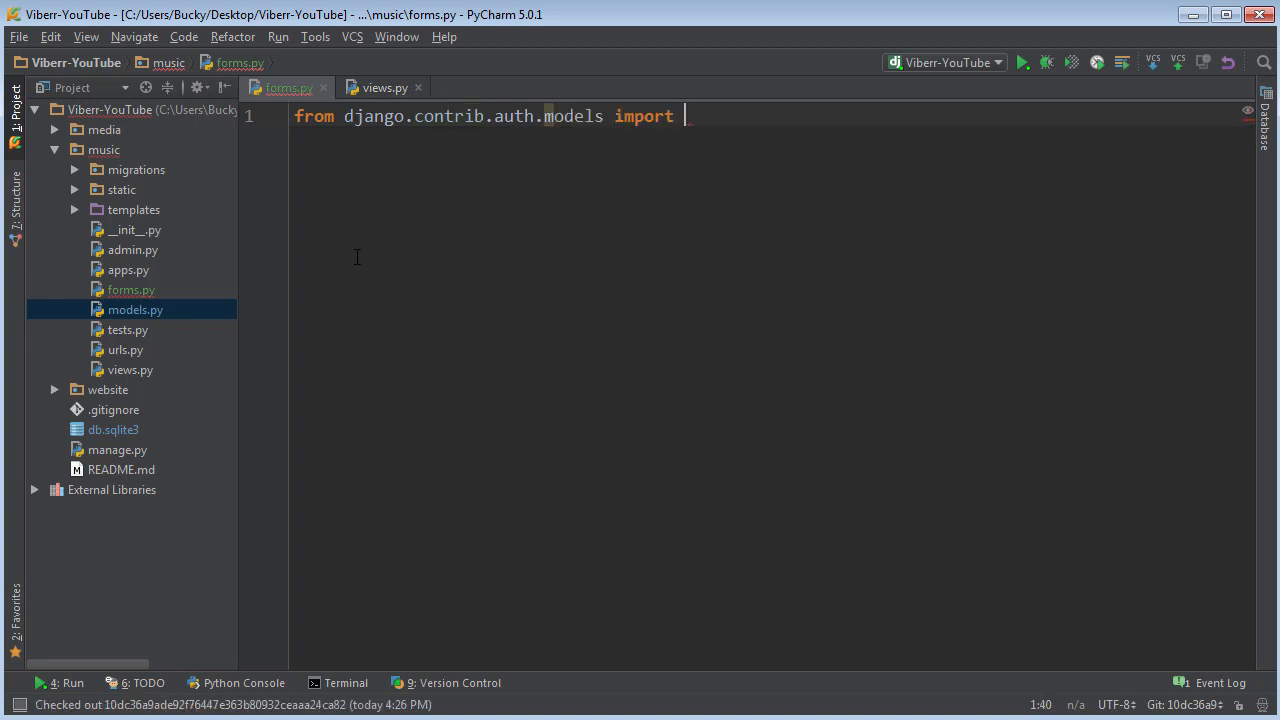
{"action": "type", "text": "User"}
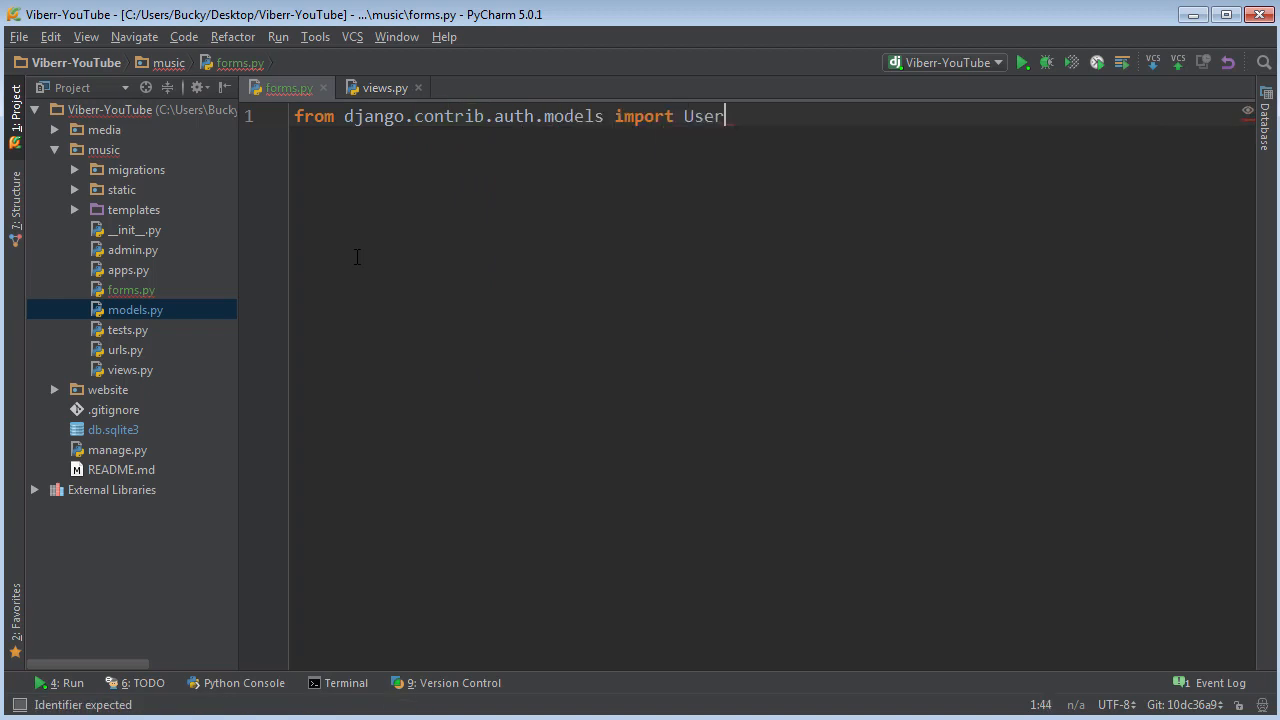
{"action": "key", "text": "enter"}
{"action": "type", "text": "from django"}
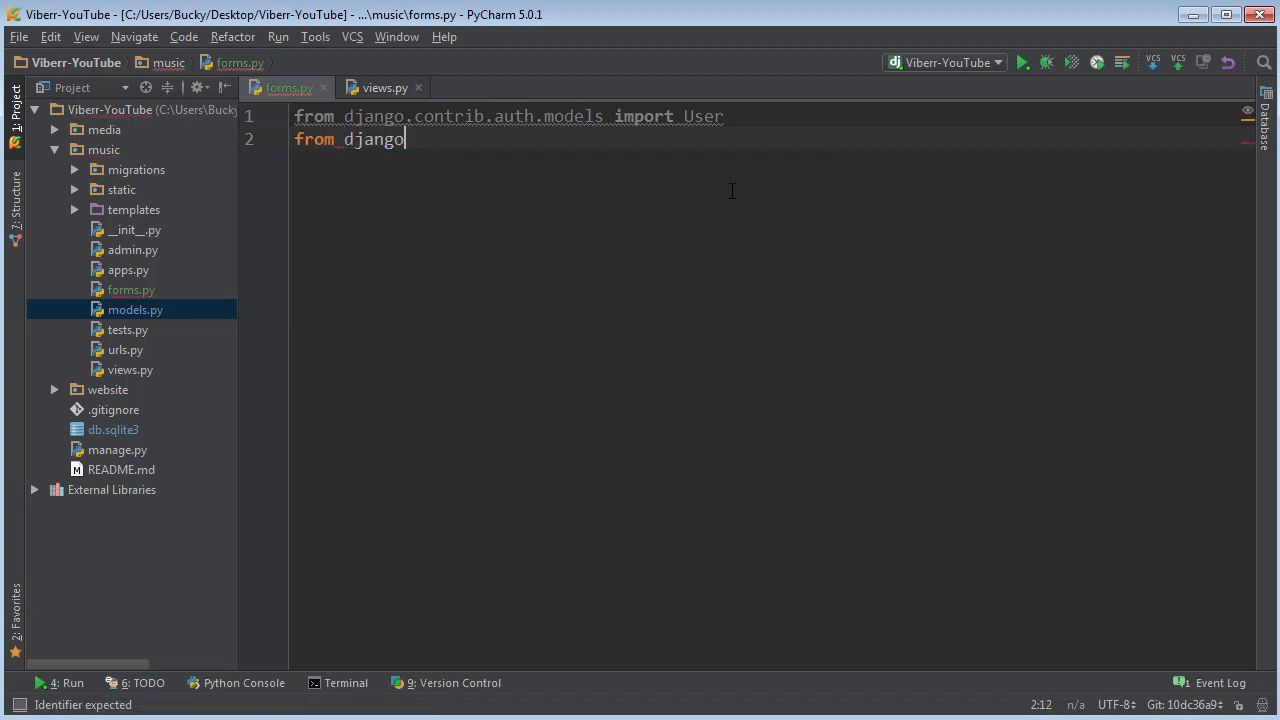
{"action": "type", "text": "import forms"}
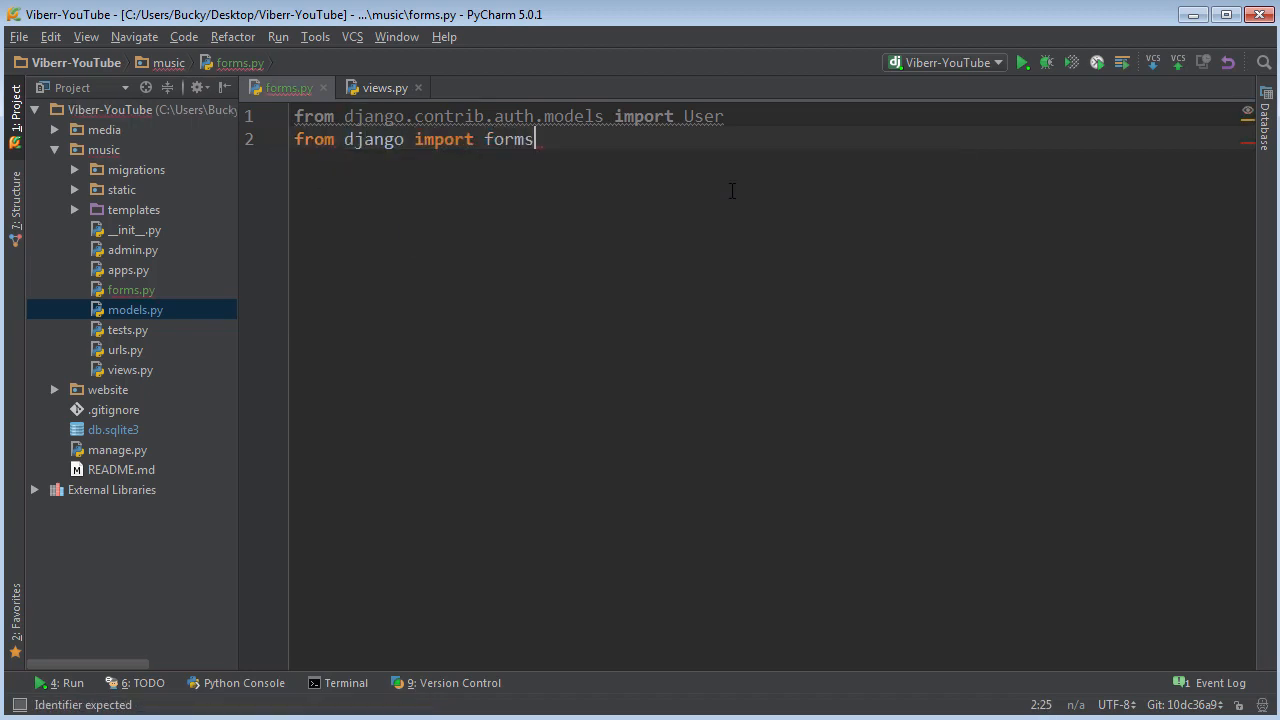
{"action": "key", "text": "enter"}
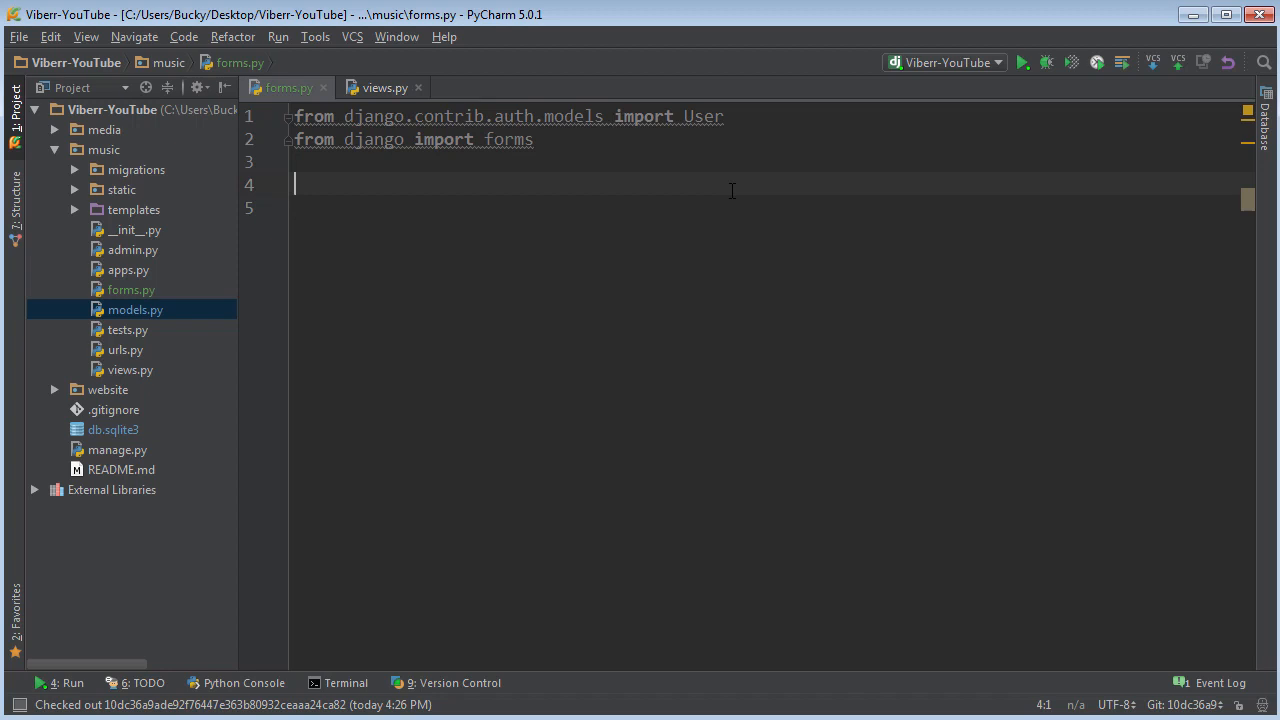
{"action": "type", "text": "c"}
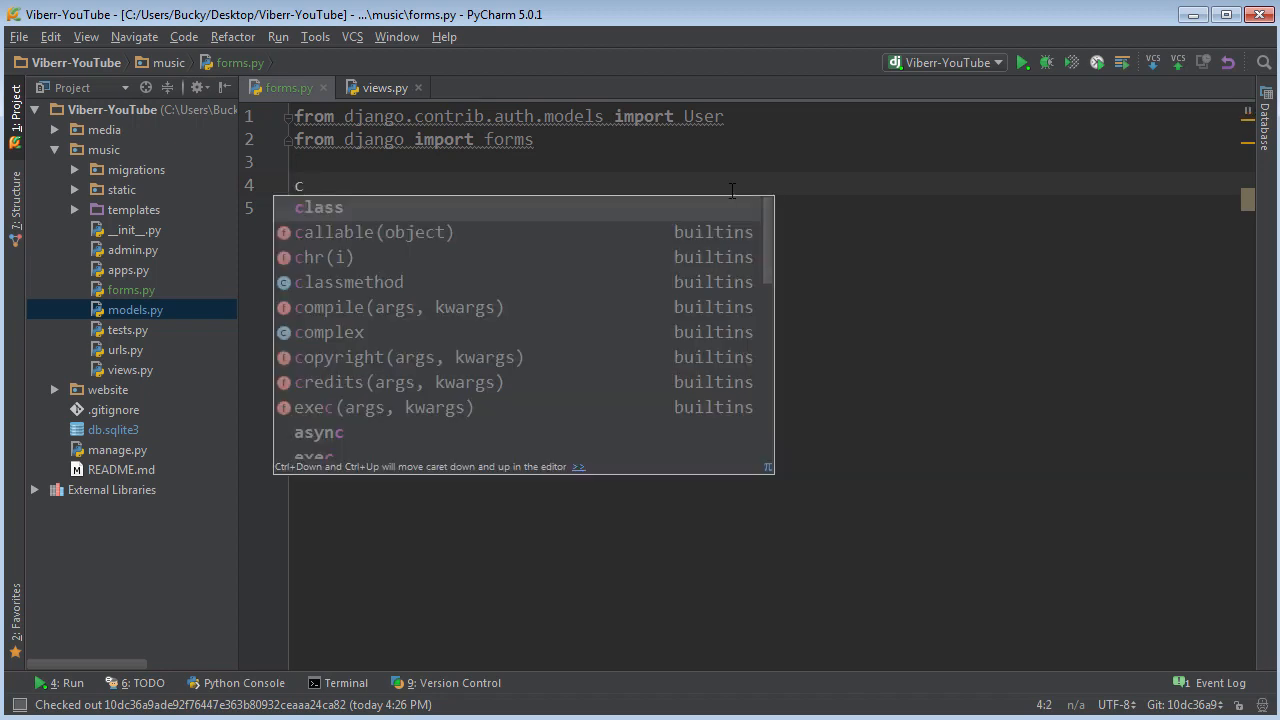
{"action": "type", "text": "lass"}
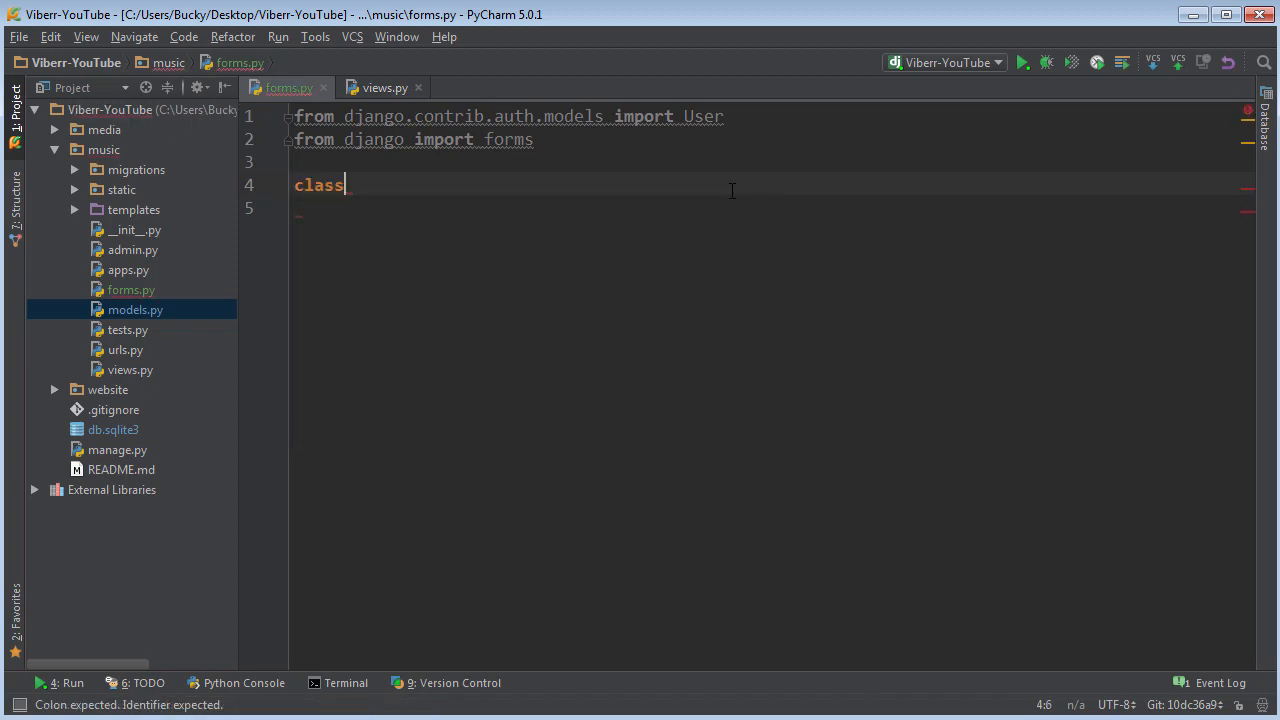
{"action": "type", "text": "UserForm"}
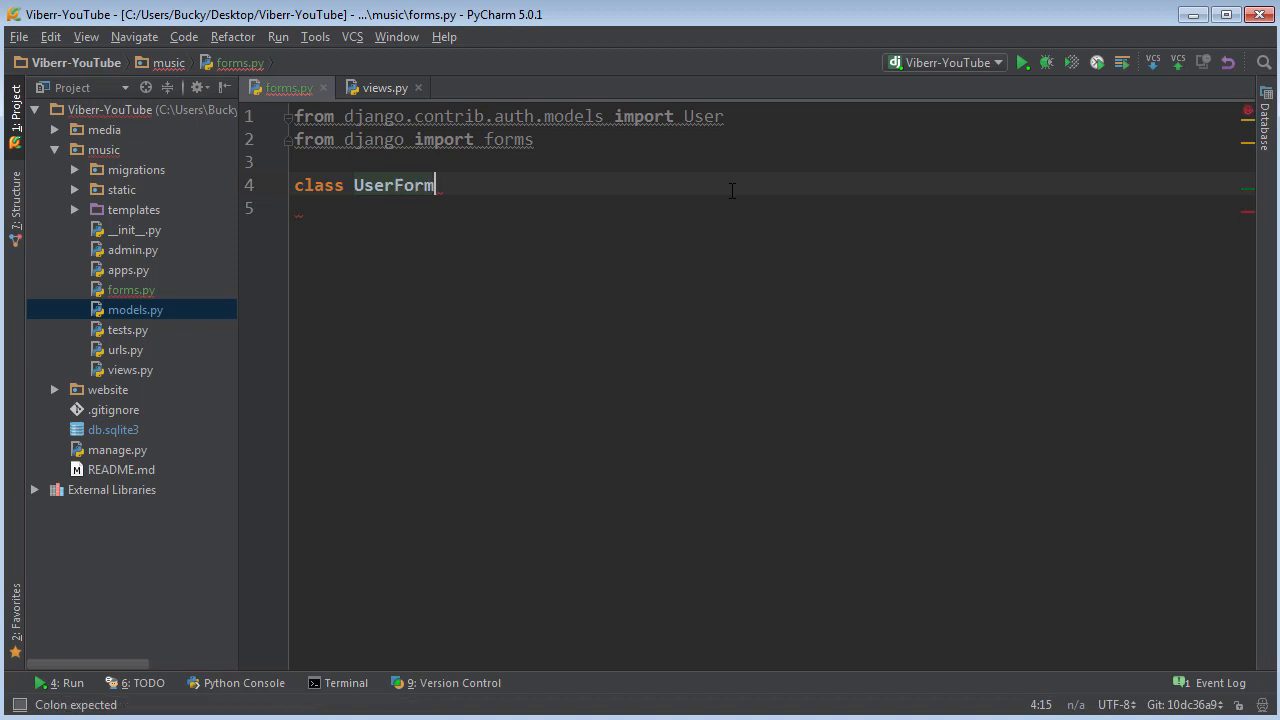
{"action": "type", "text": "*f()"}
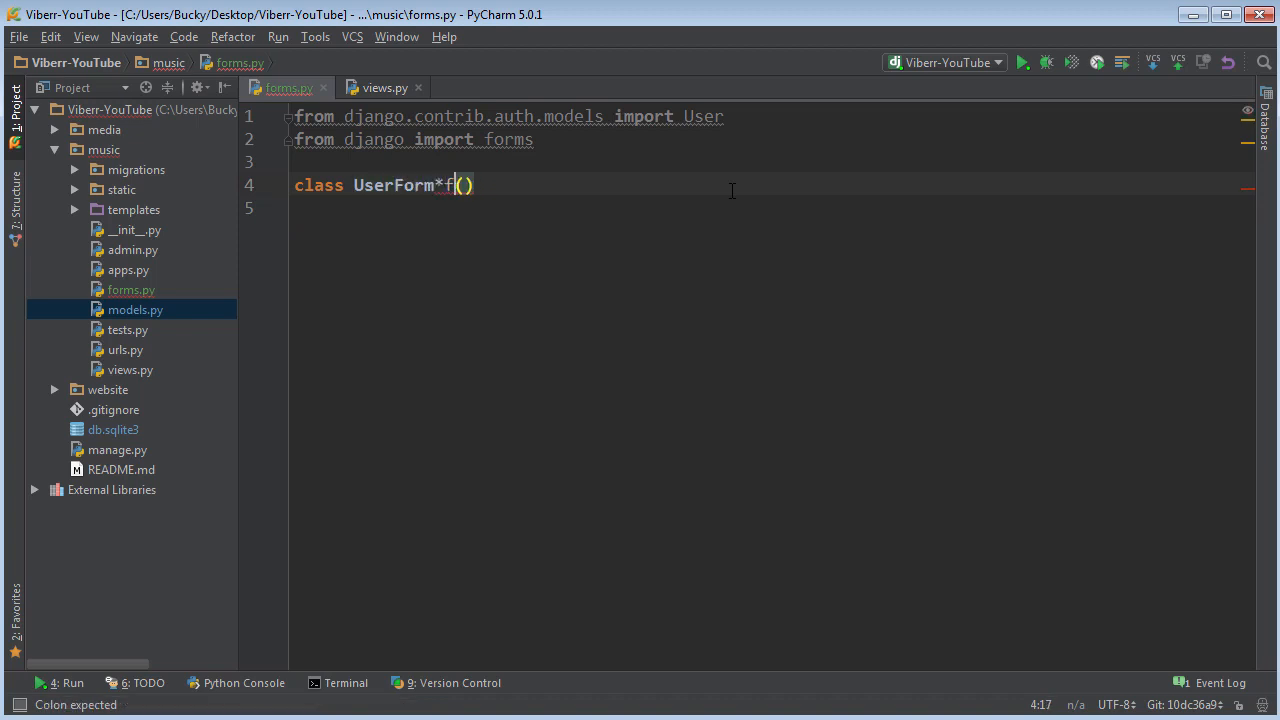
{"action": "type", "text": "f"}
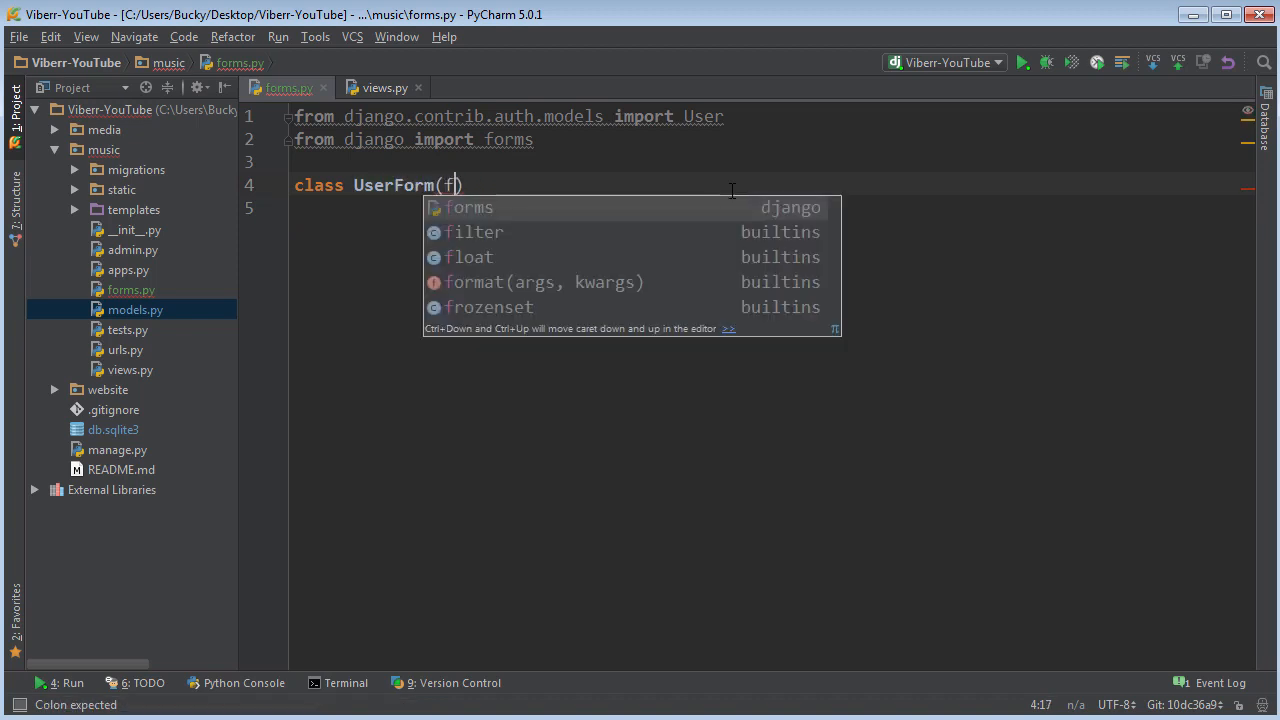
{"action": "type", "text": "forms.ModelForm"}
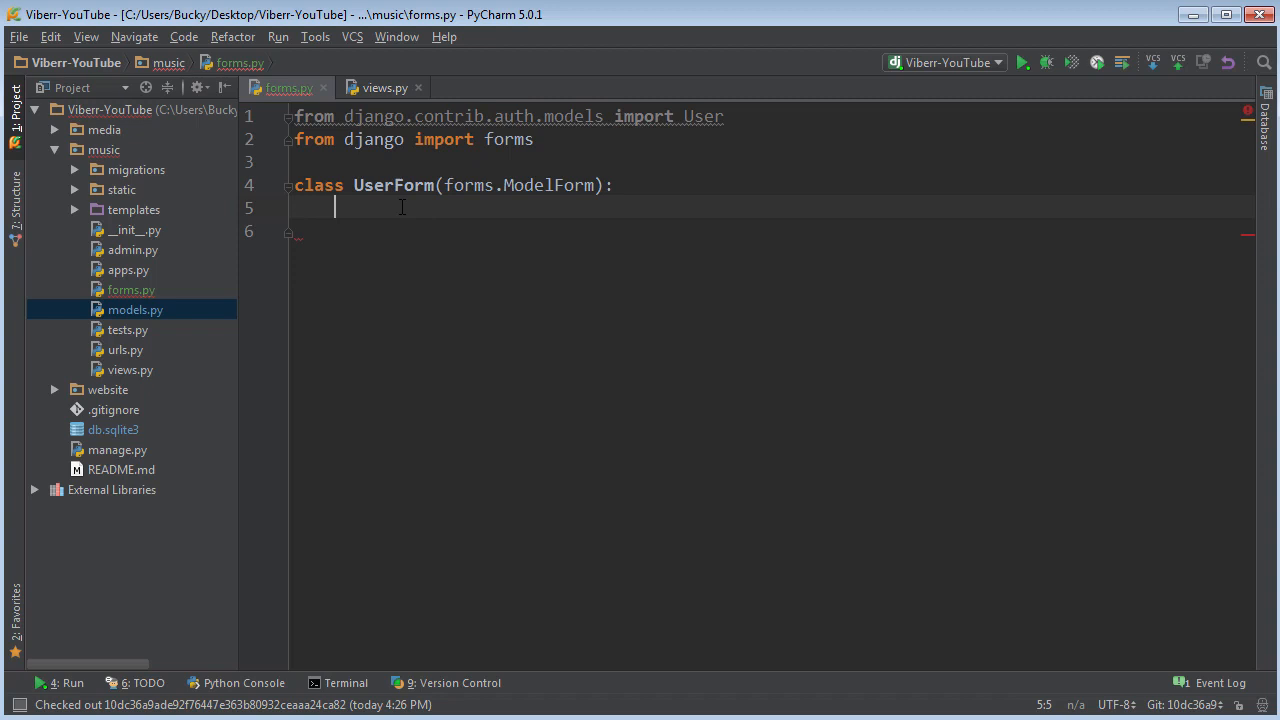
{"action": "mouse_move", "coordinate": [370, 248]}
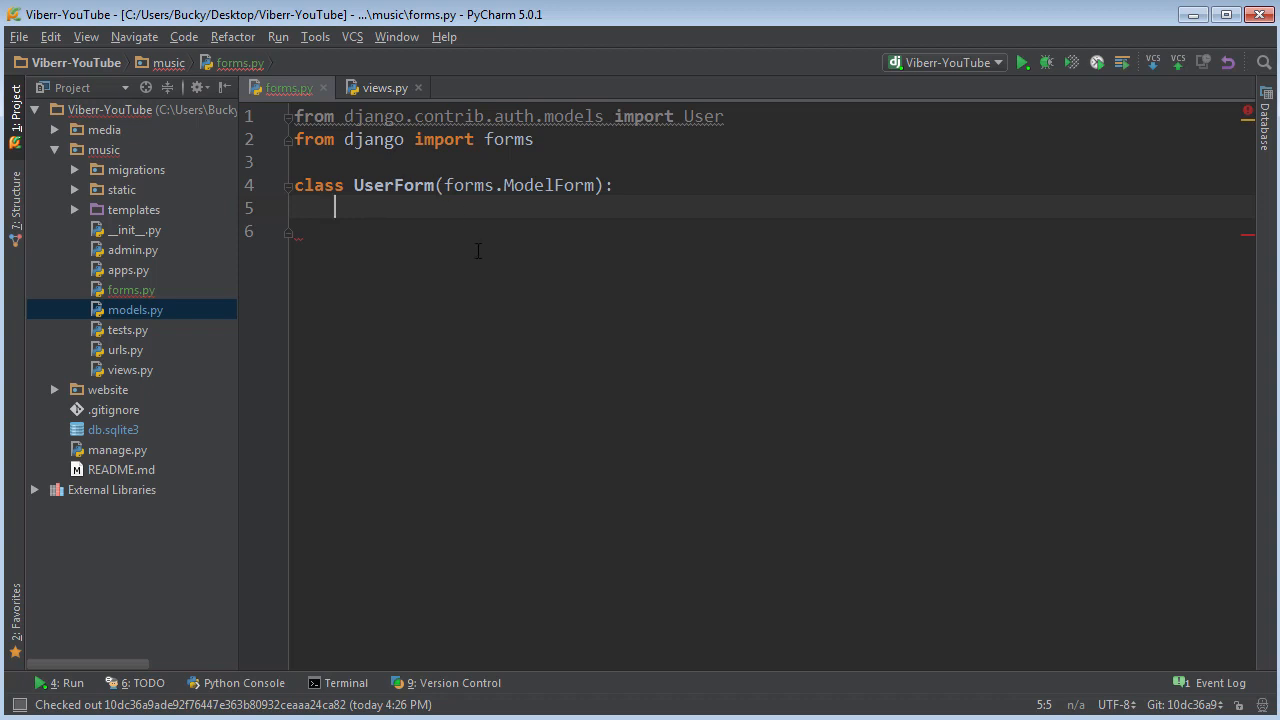
- Write an inner 'class Meta:' with 'model = User' inside UserForm
{"action": "type", "text": "class Met"}
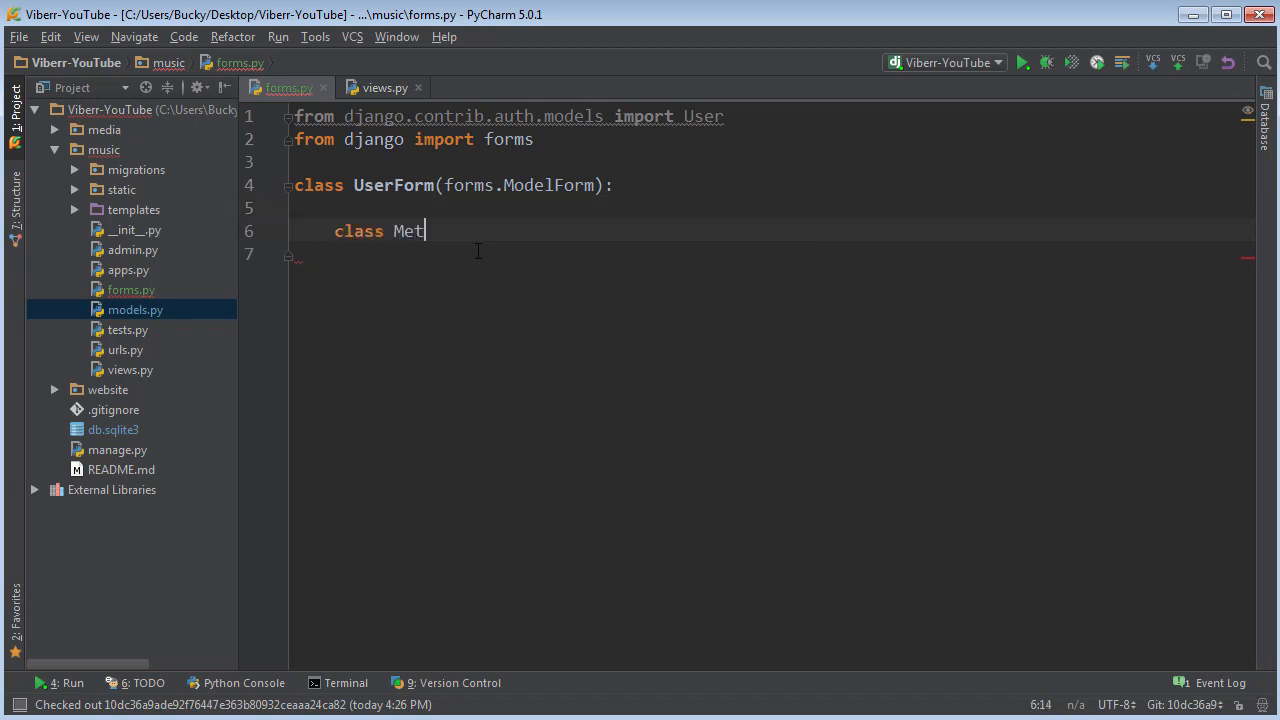
{"action": "type", "text": "a:"}
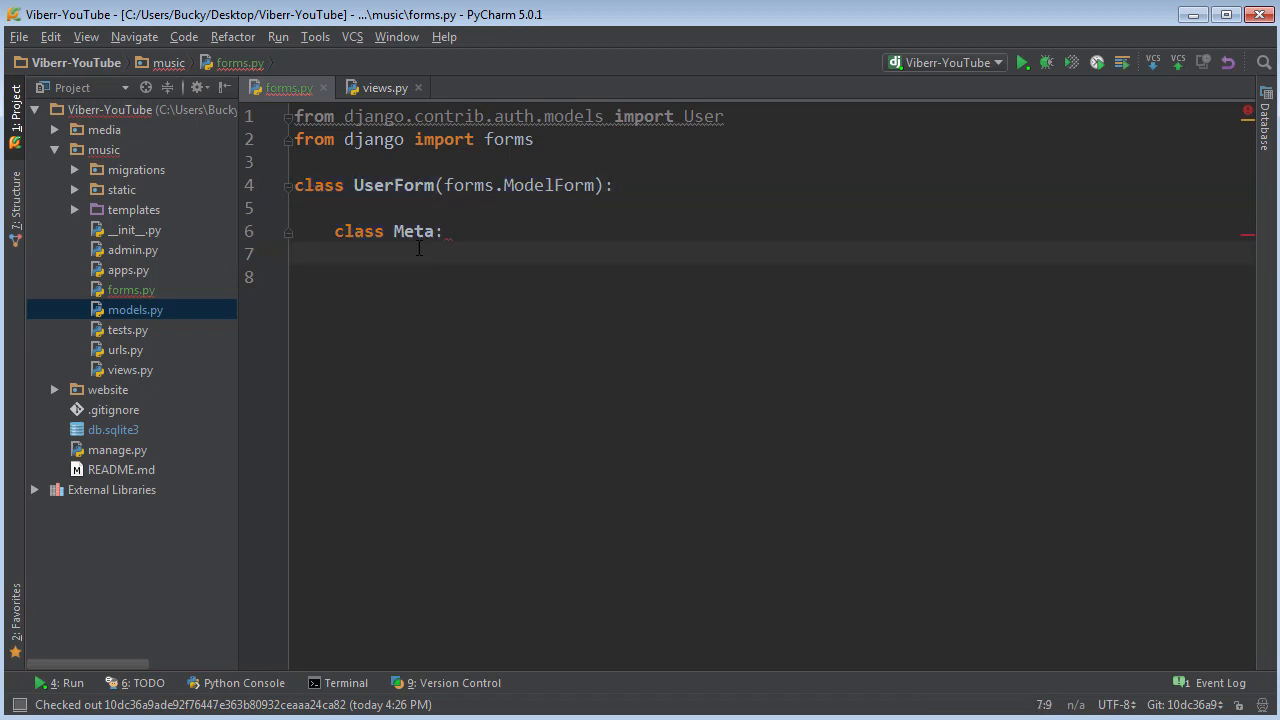
{"action": "type", "text": "model"}
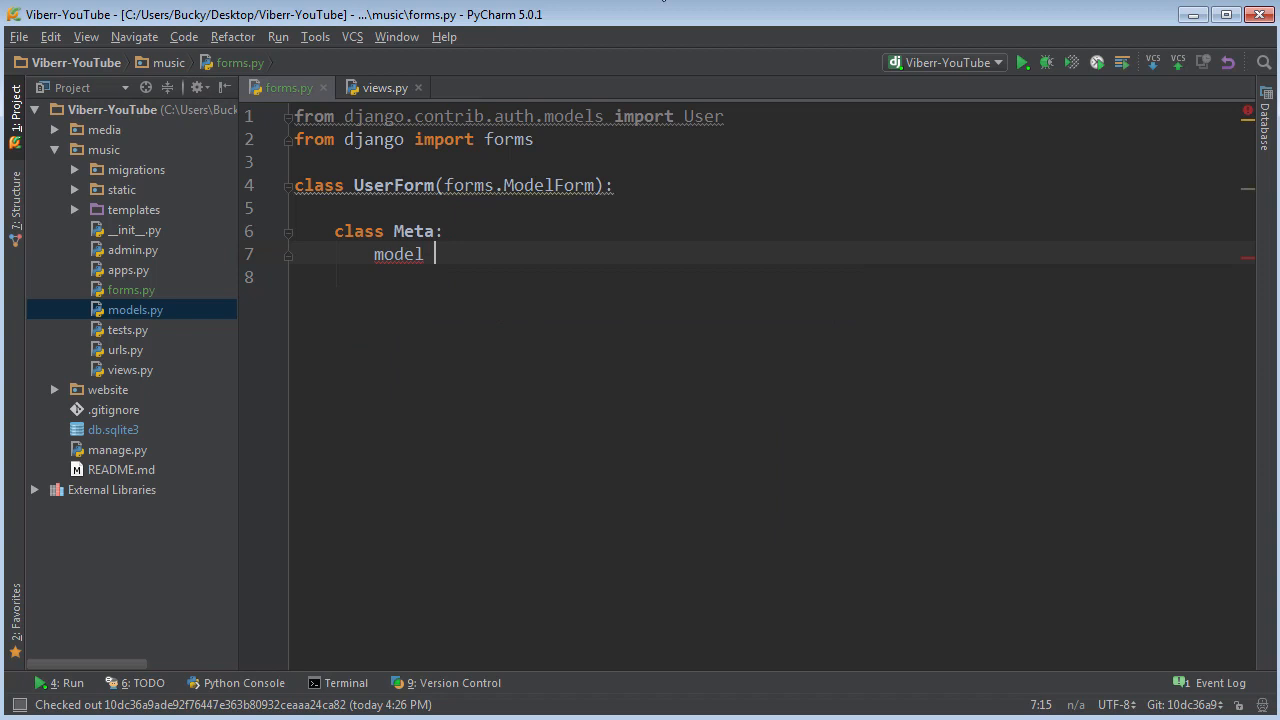
{"action": "type", "text": "= User"}
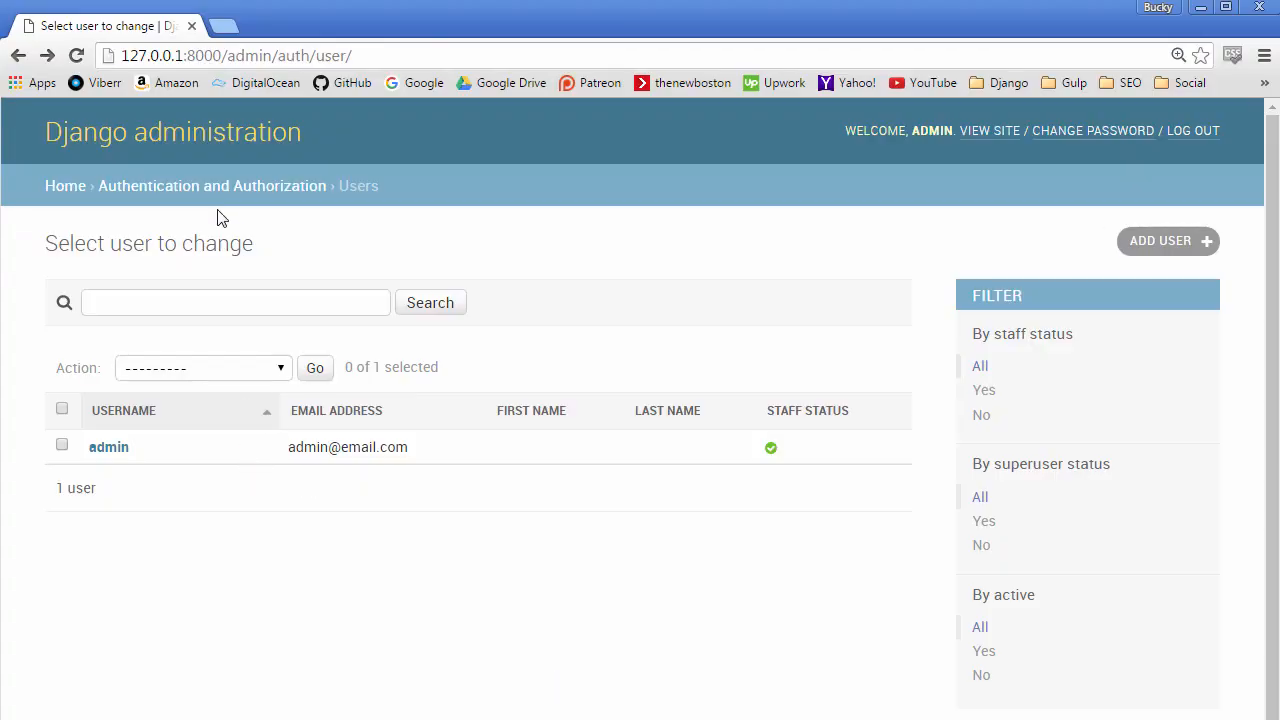
{"action": "mouse_move", "coordinate": [128, 424]}
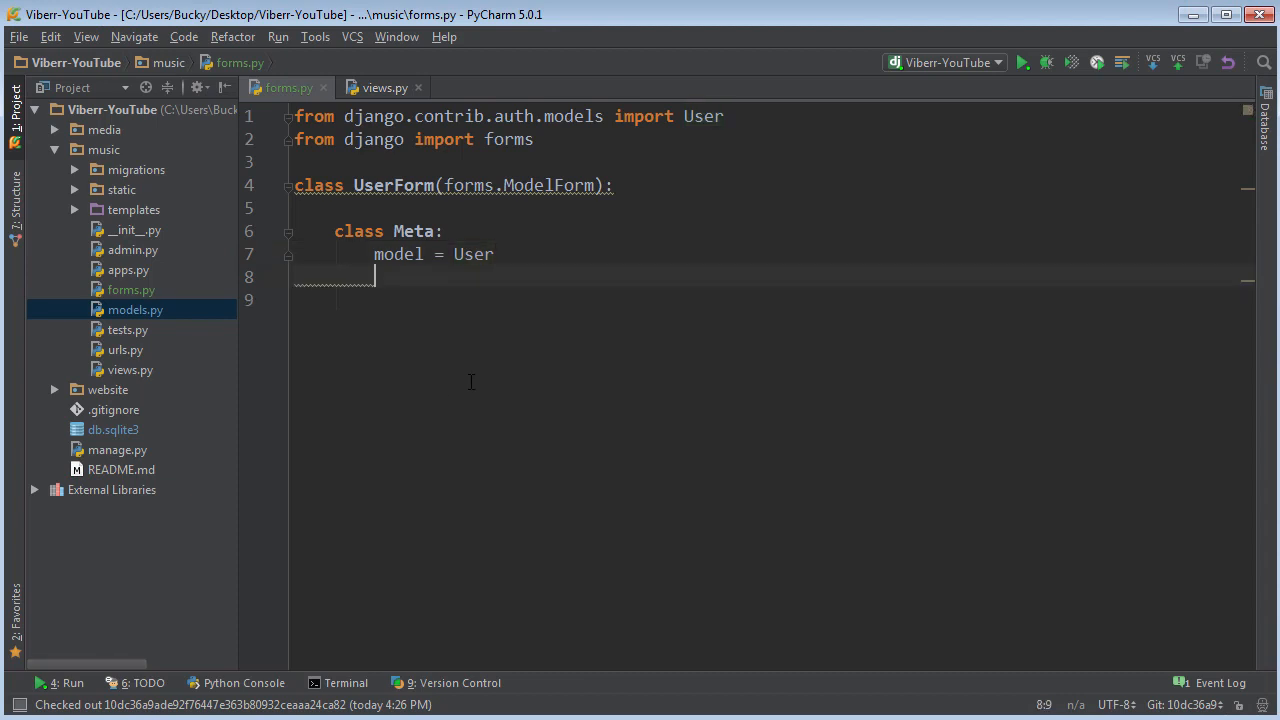
- Write fields = ['username', 'email', 'password'] under model = User
{"action": "type", "text": "field"}
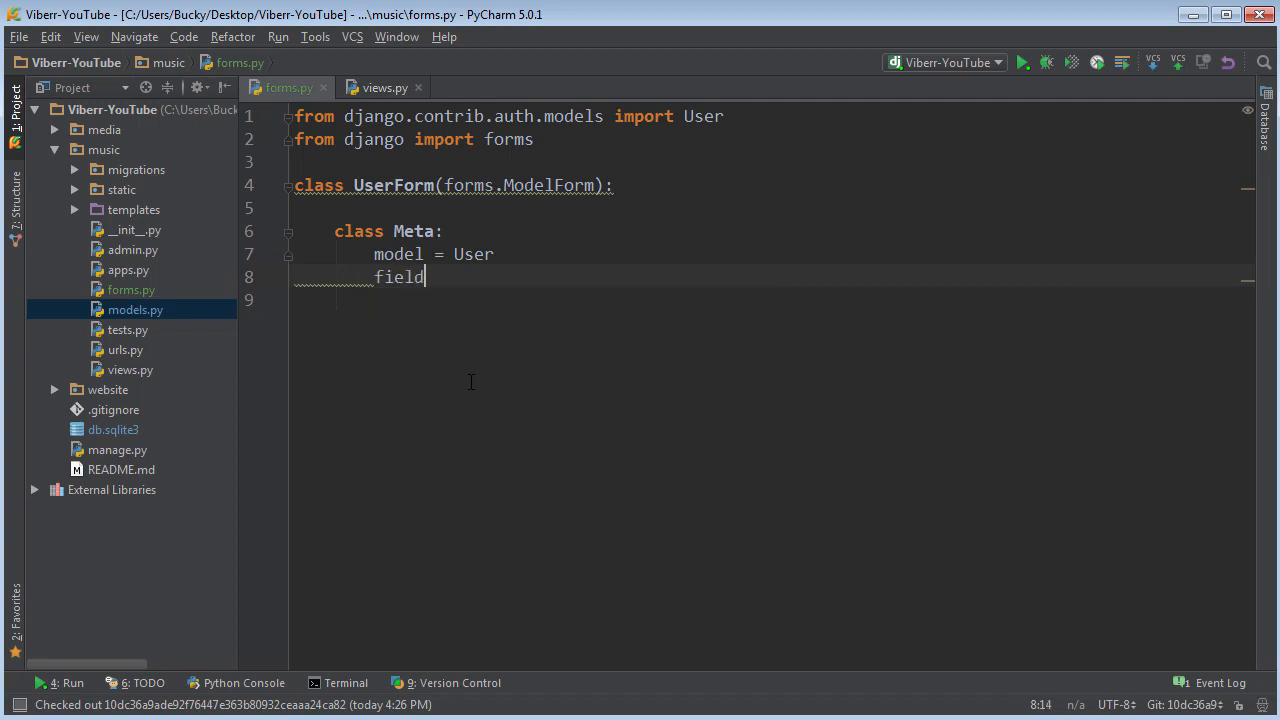
{"action": "type", "text": "s ="}
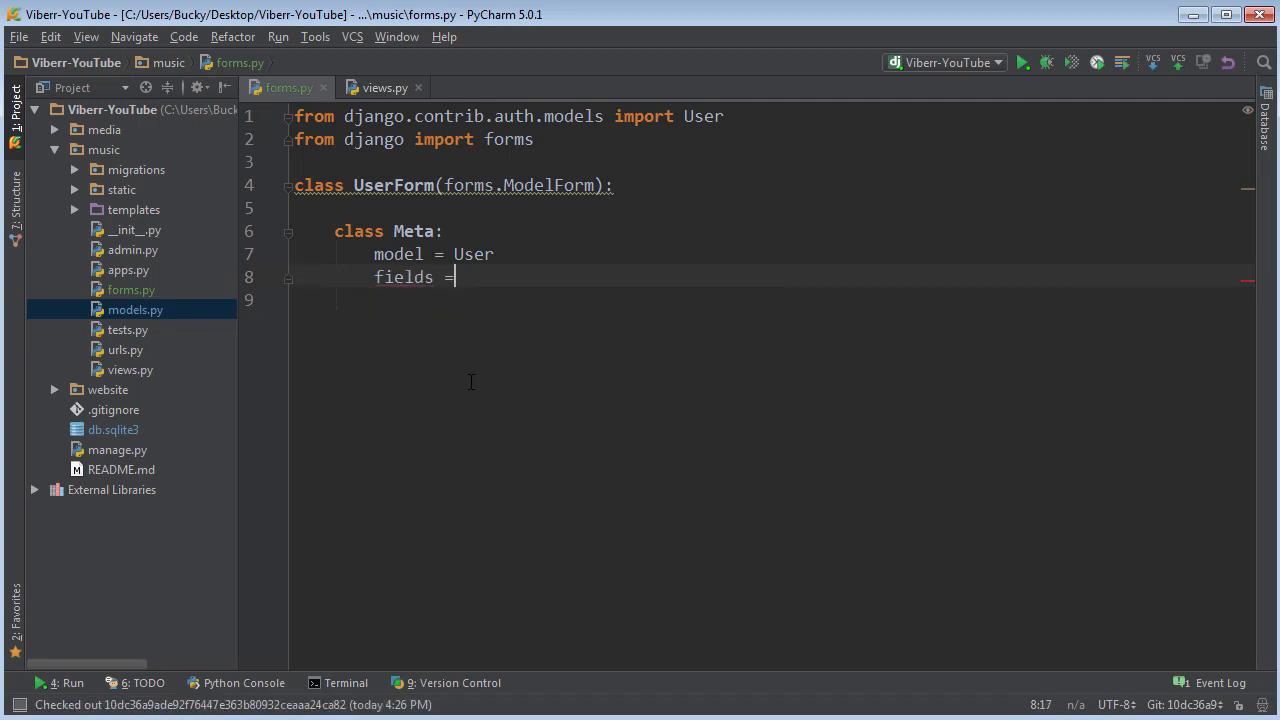
{"action": "type", "text": "['']"}
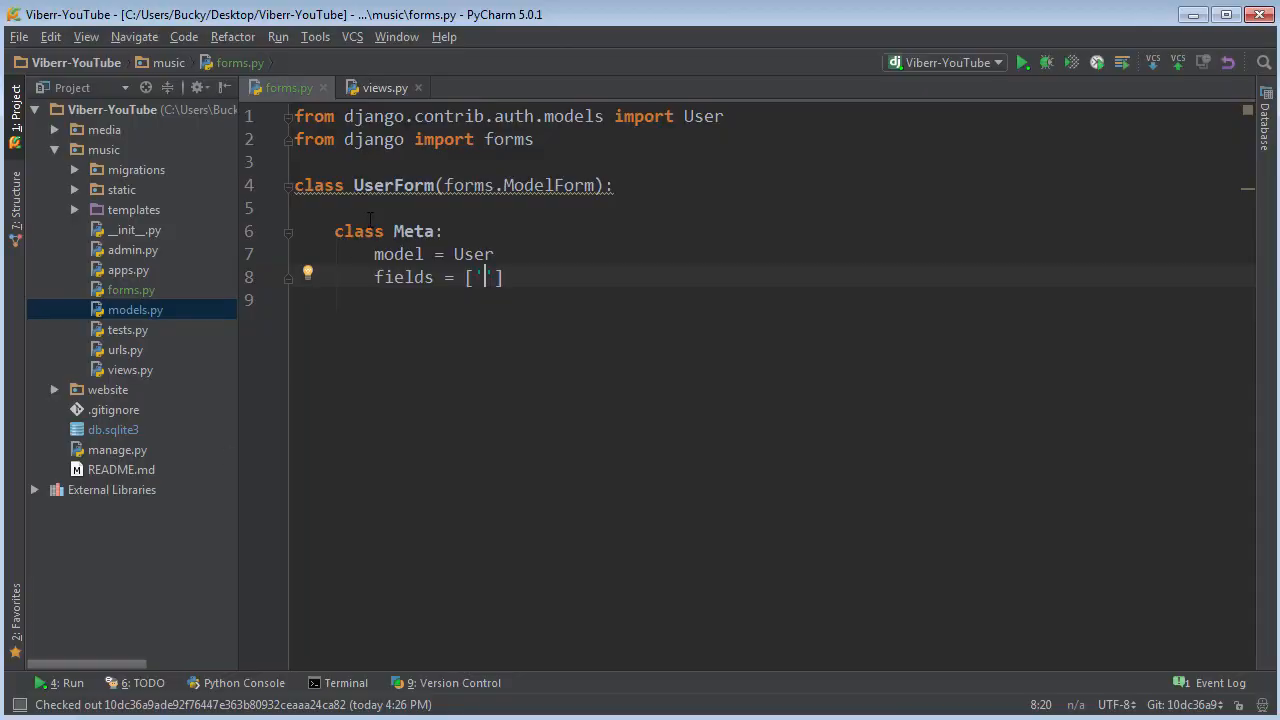
{"action": "type", "text": "username"}
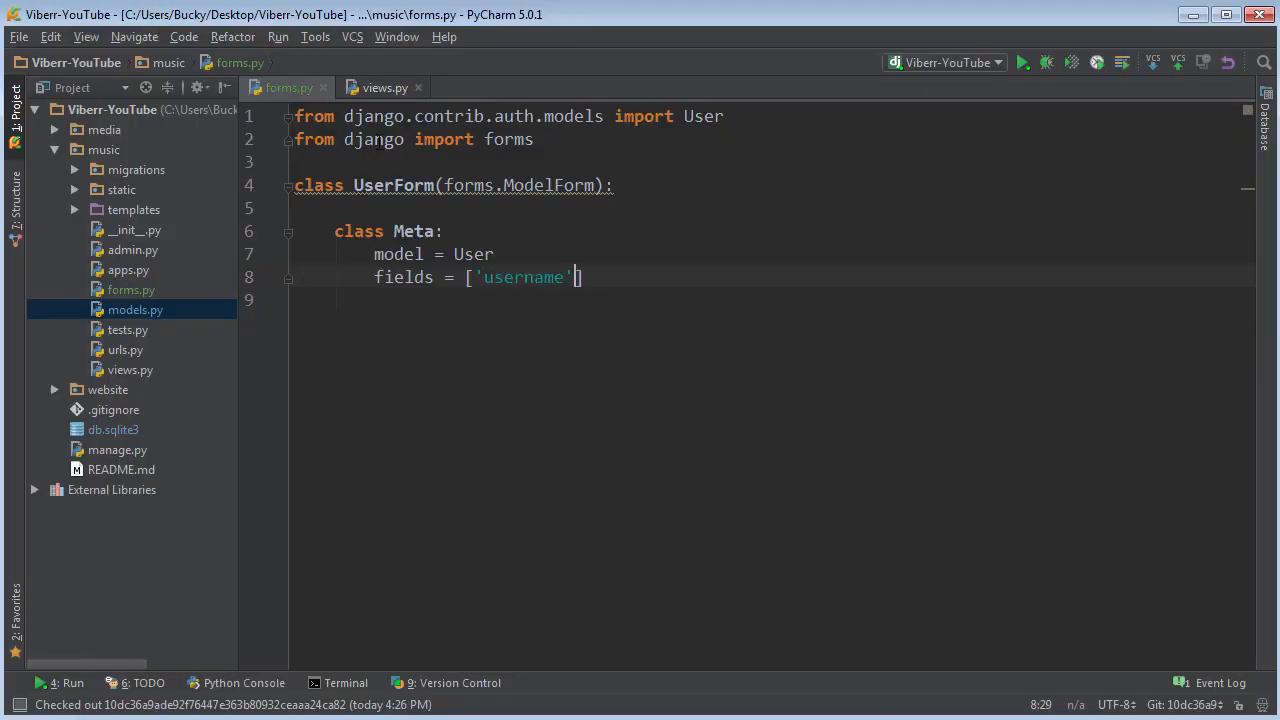
{"action": "type", "text": ", 'email'"}
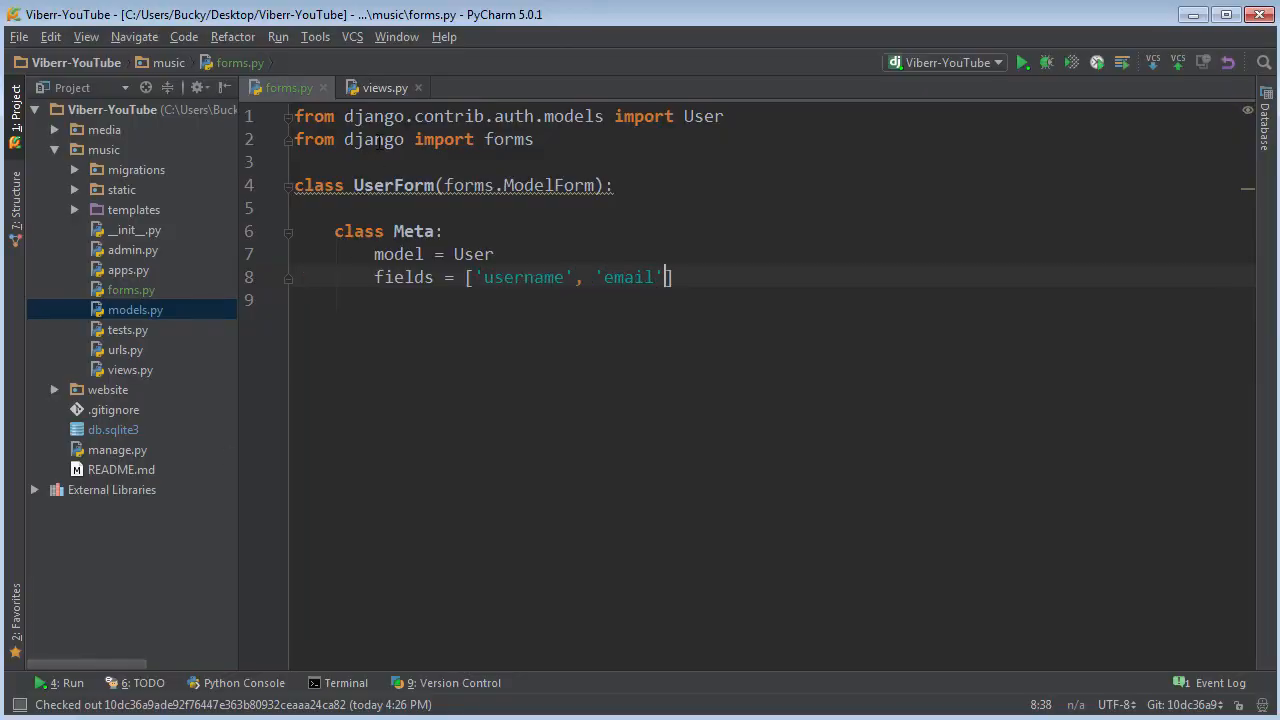
{"action": "type", "text": ", 'password'"}
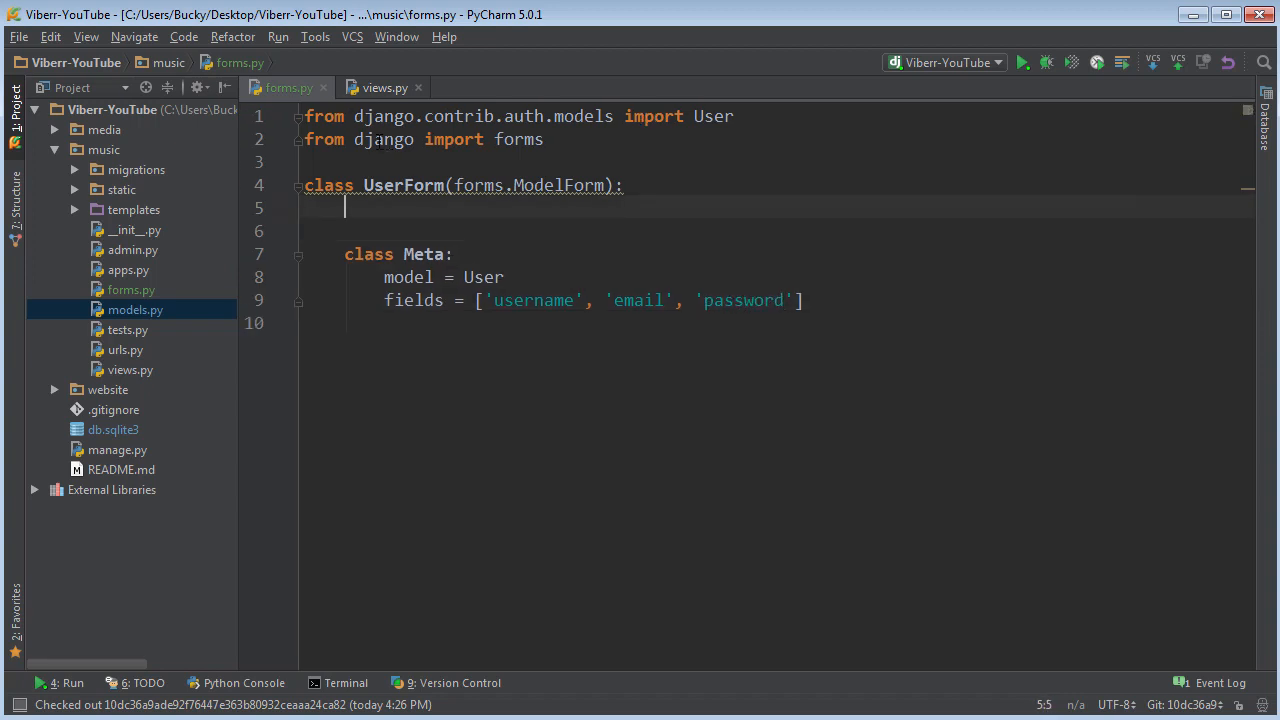
- Define password = forms.CharField(widget=forms.PasswordInput) above the Meta class
{"action": "type", "text": "password = forms"}
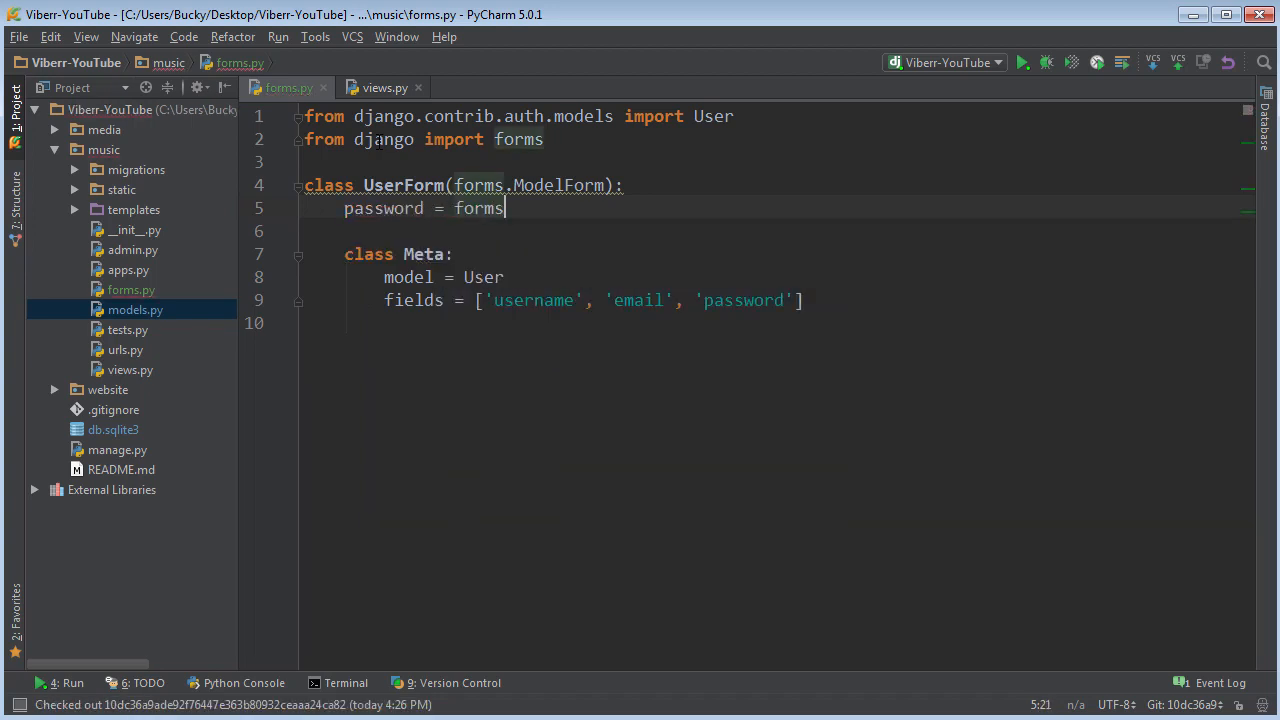
{"action": "type", "text": ".CharField"}
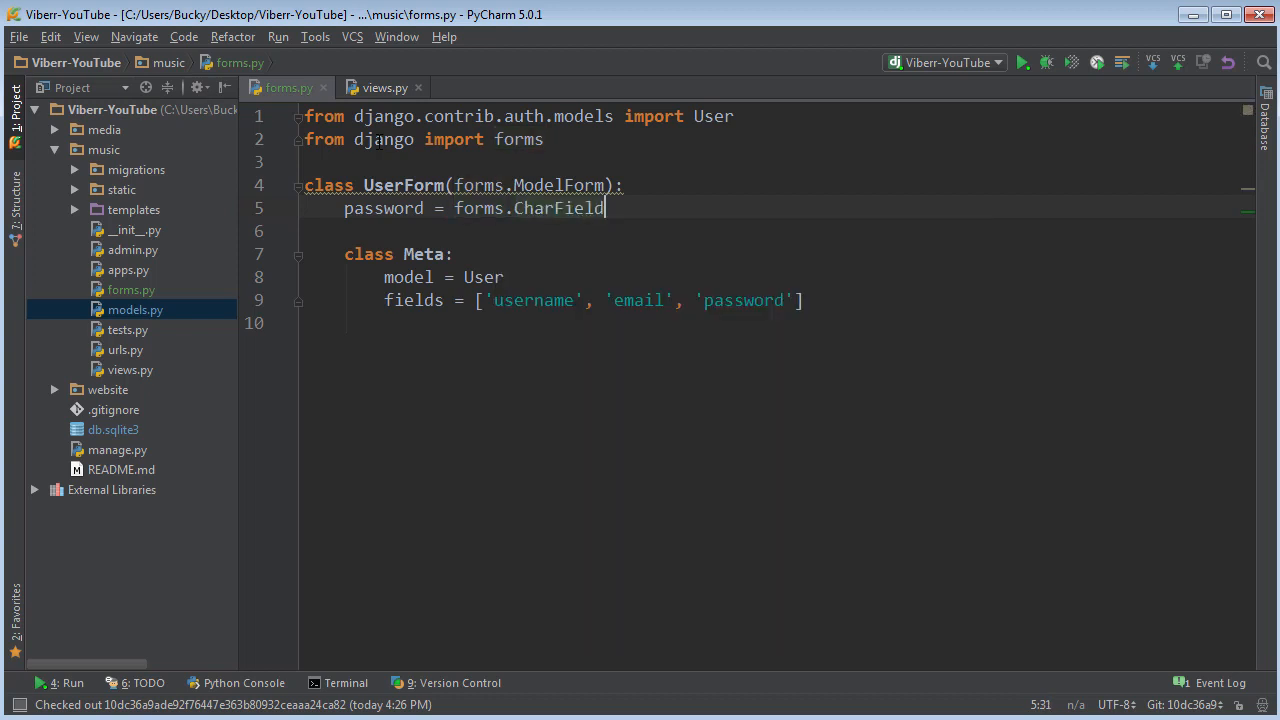
{"action": "type", "text": "()"}
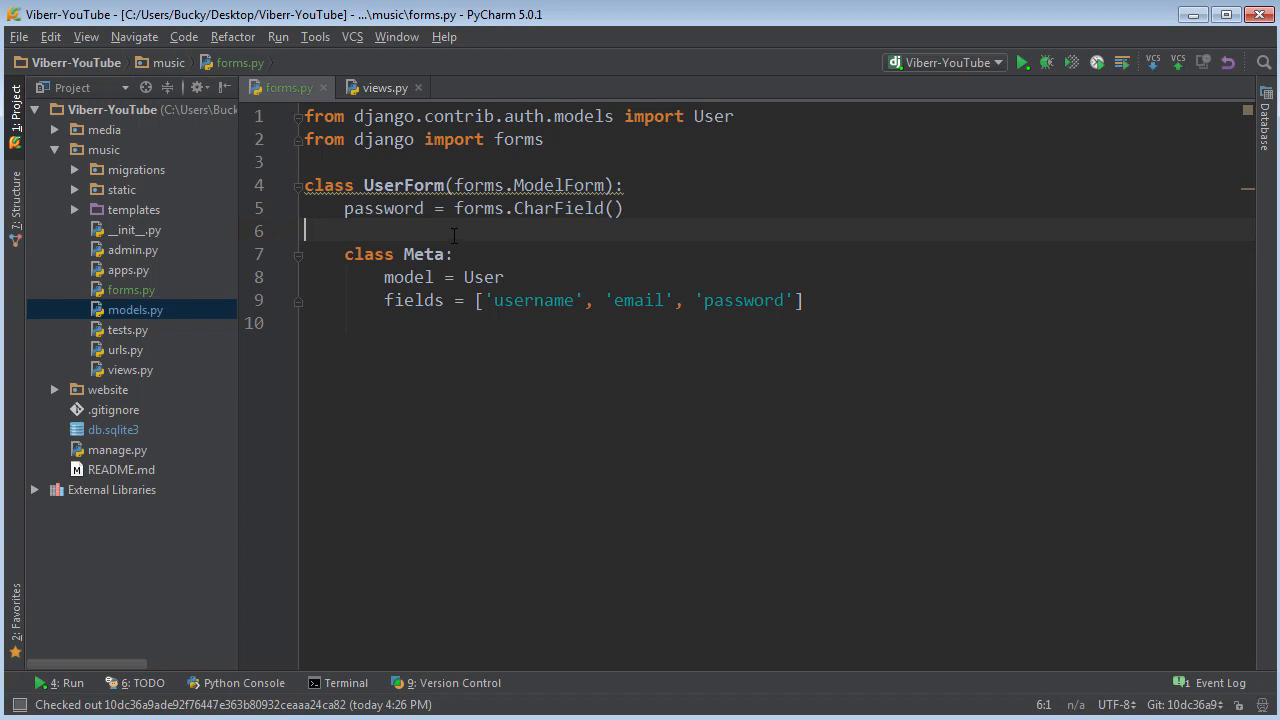
{"action": "mouse_move", "coordinate": [436, 288]}
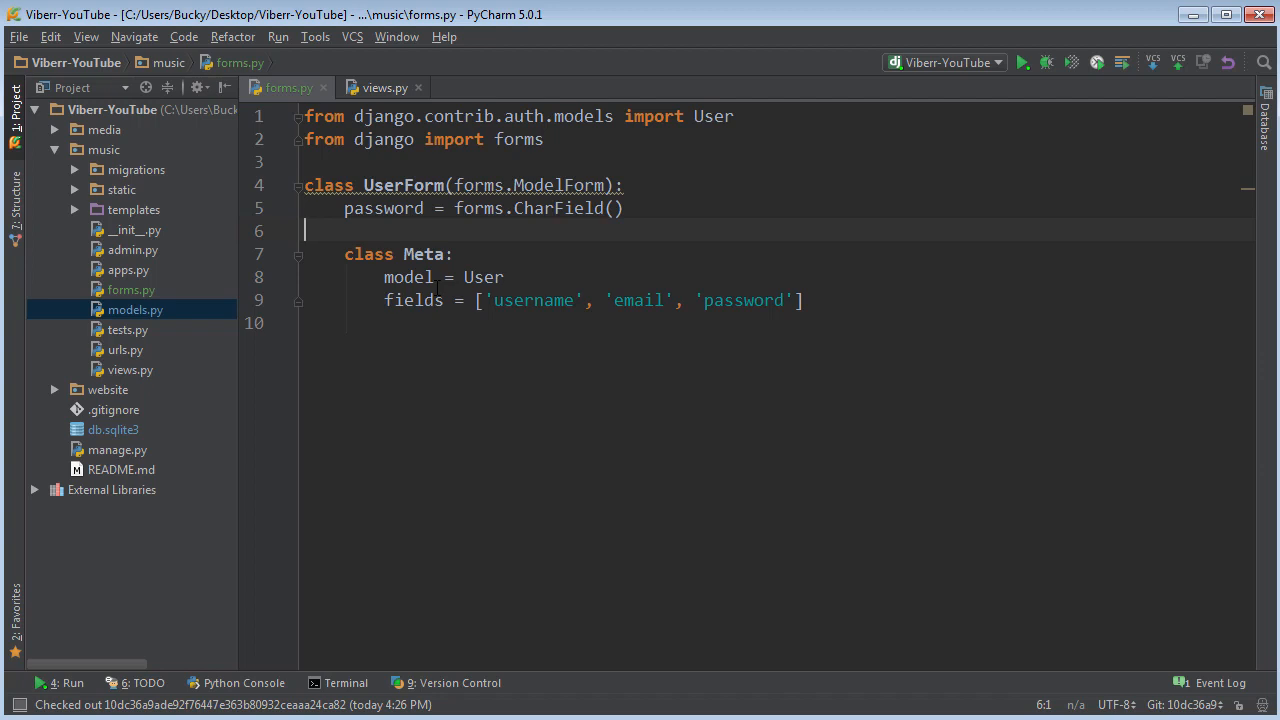
{"action": "type", "text": "sdfdsf"}
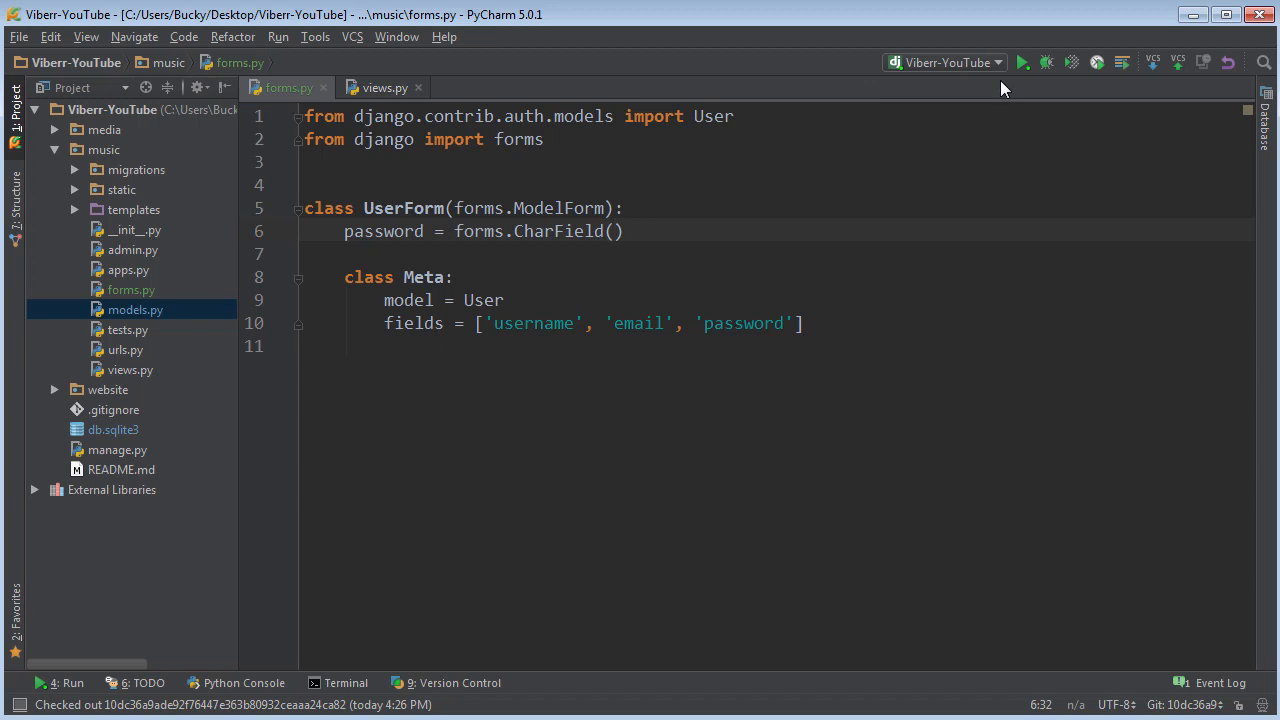
{"action": "type", "text": "widget=forms.P"}
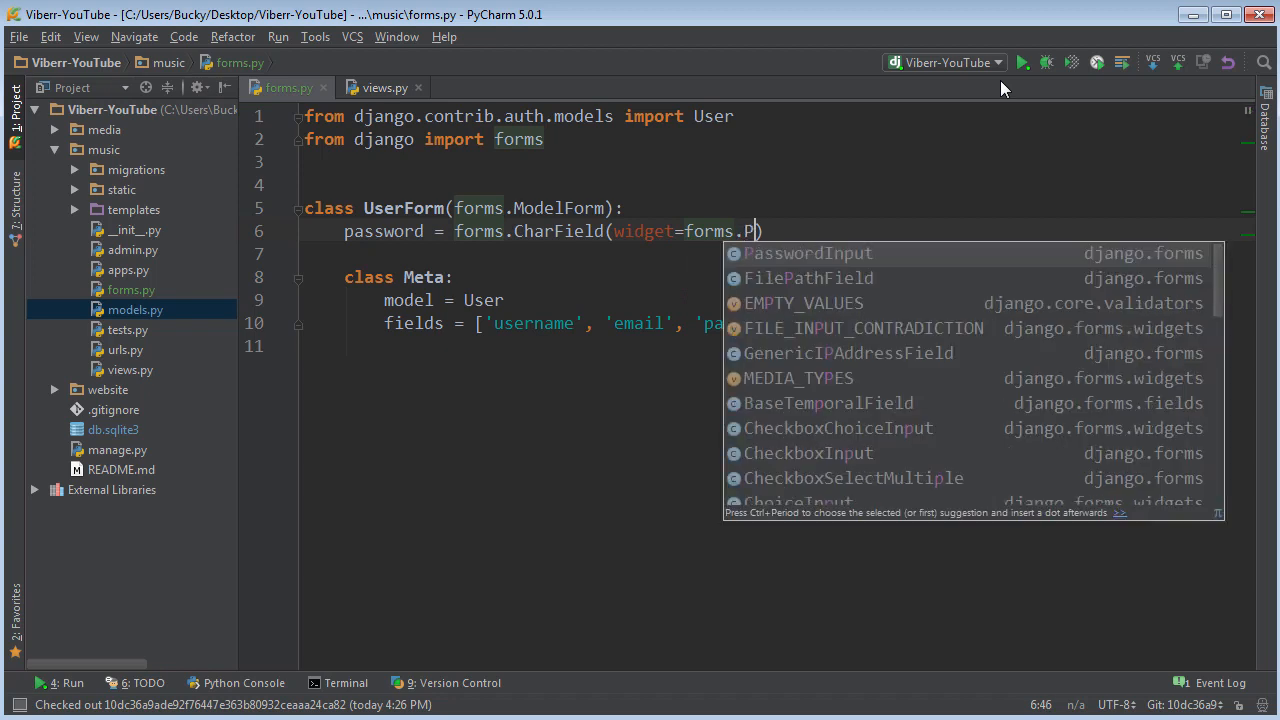
{"action": "left_click", "coordinate": [808, 252]}
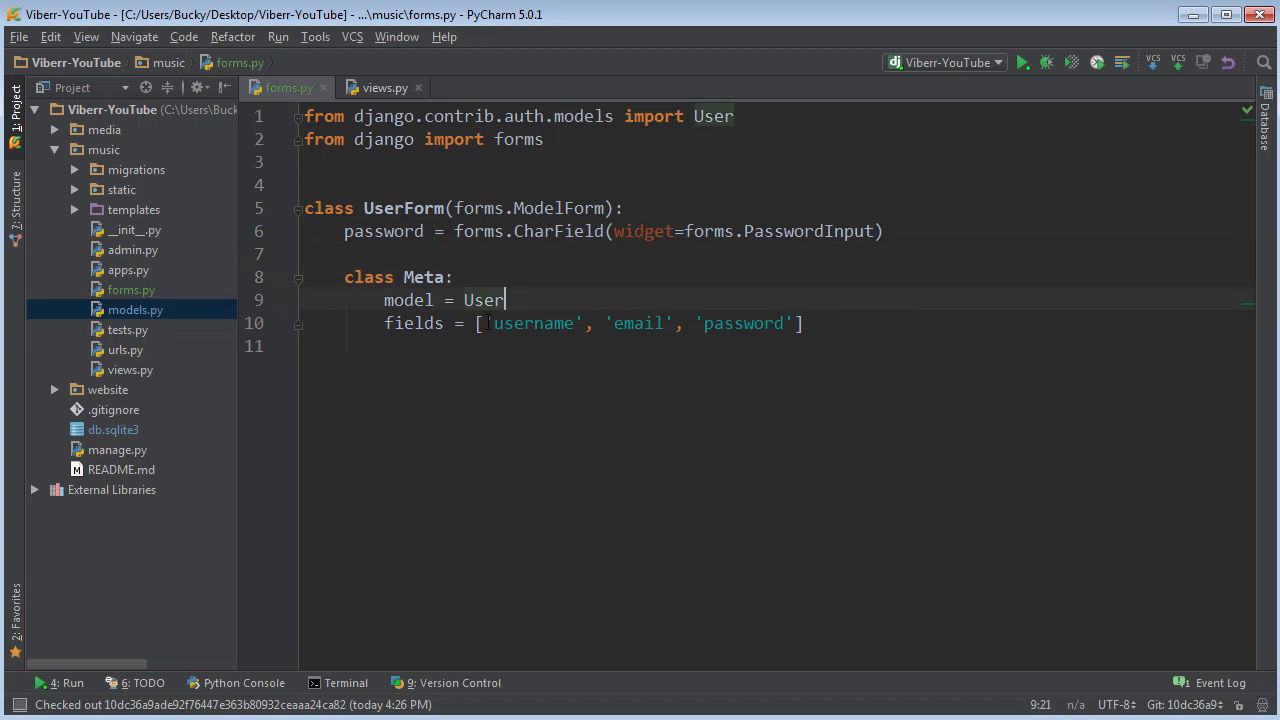
{"action": "double_click", "coordinate": [534, 324]}
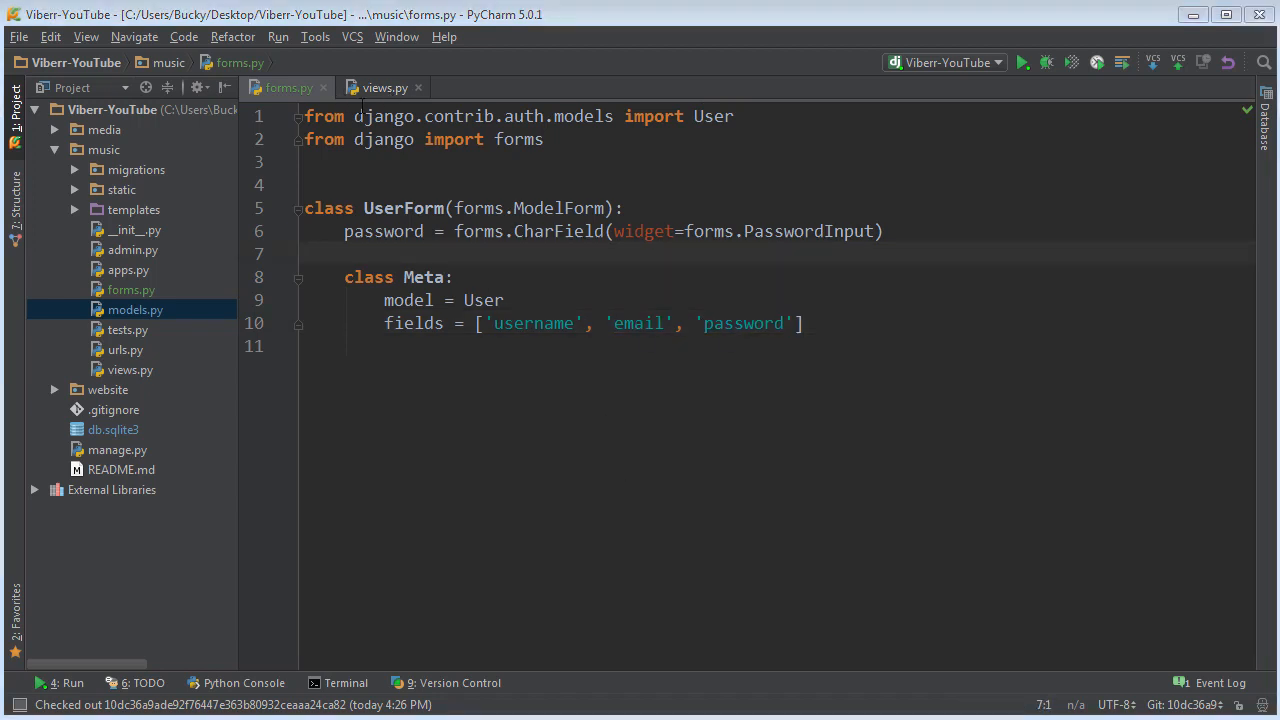
- Switch to views.py and insert a blank line below the reverse_lazy import
{"action": "left_click", "coordinate": [384, 88]}
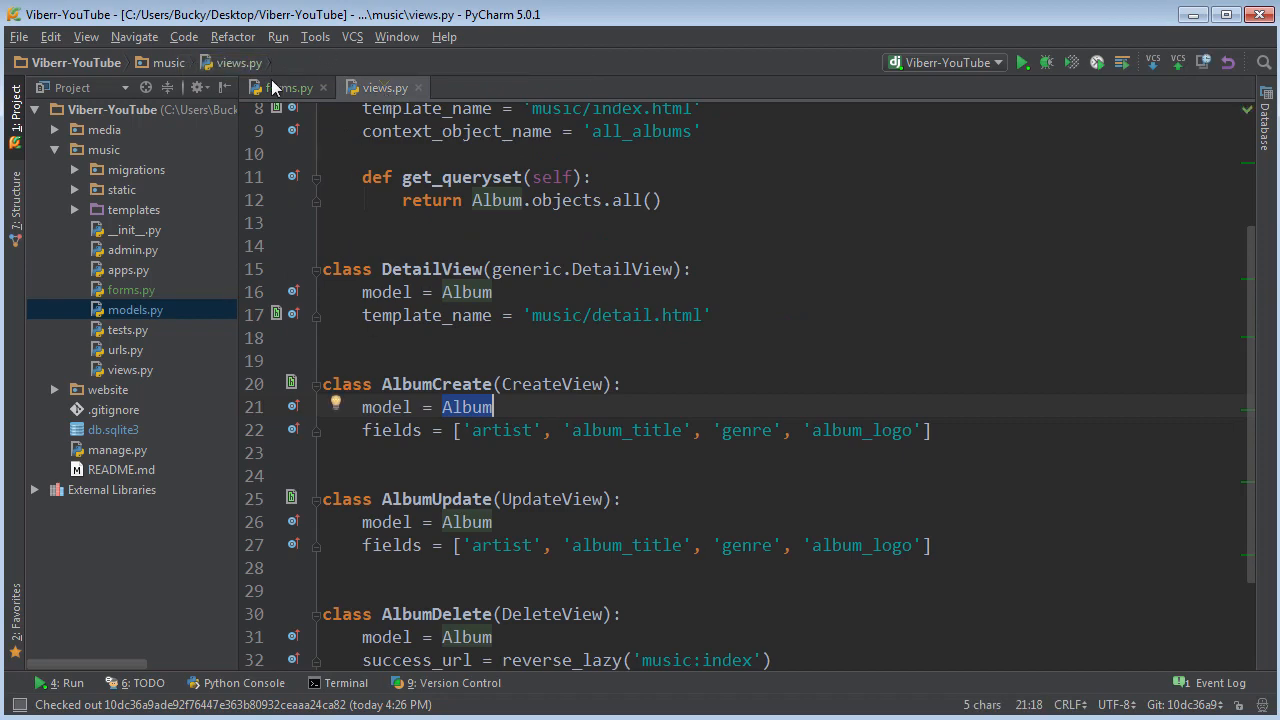
{"action": "left_click", "coordinate": [288, 88]}
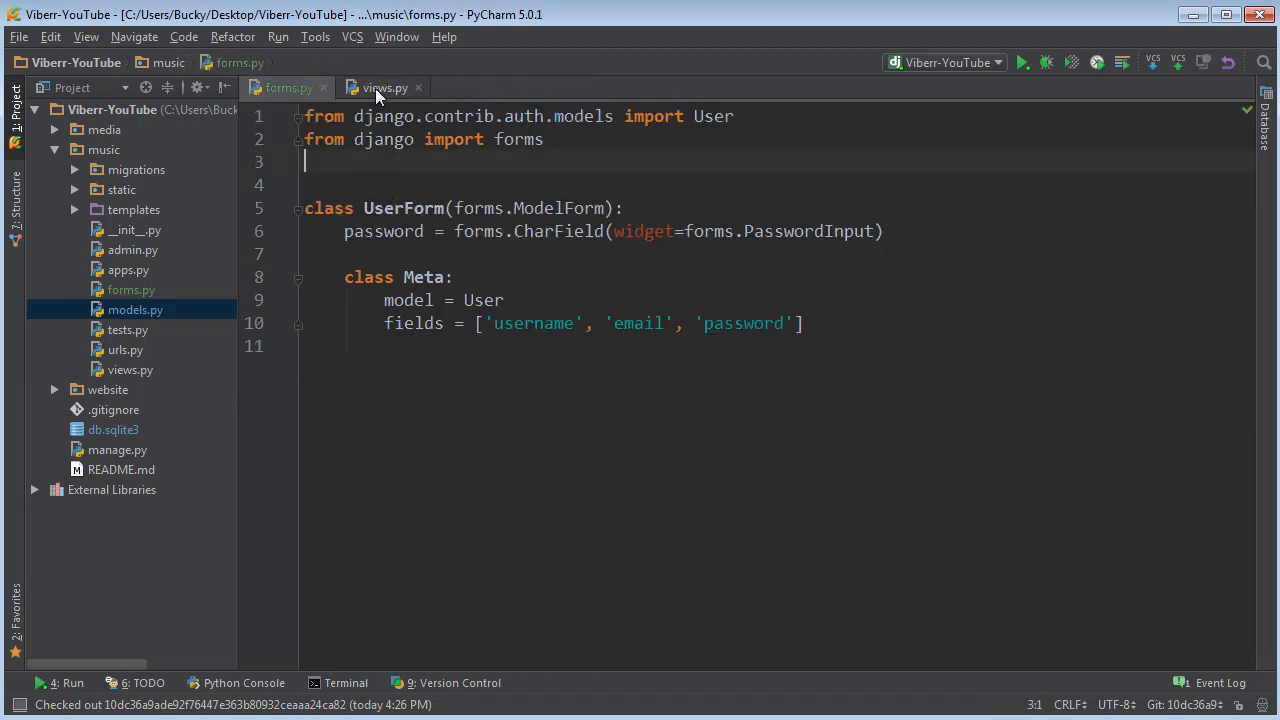
{"action": "left_click", "coordinate": [384, 88]}
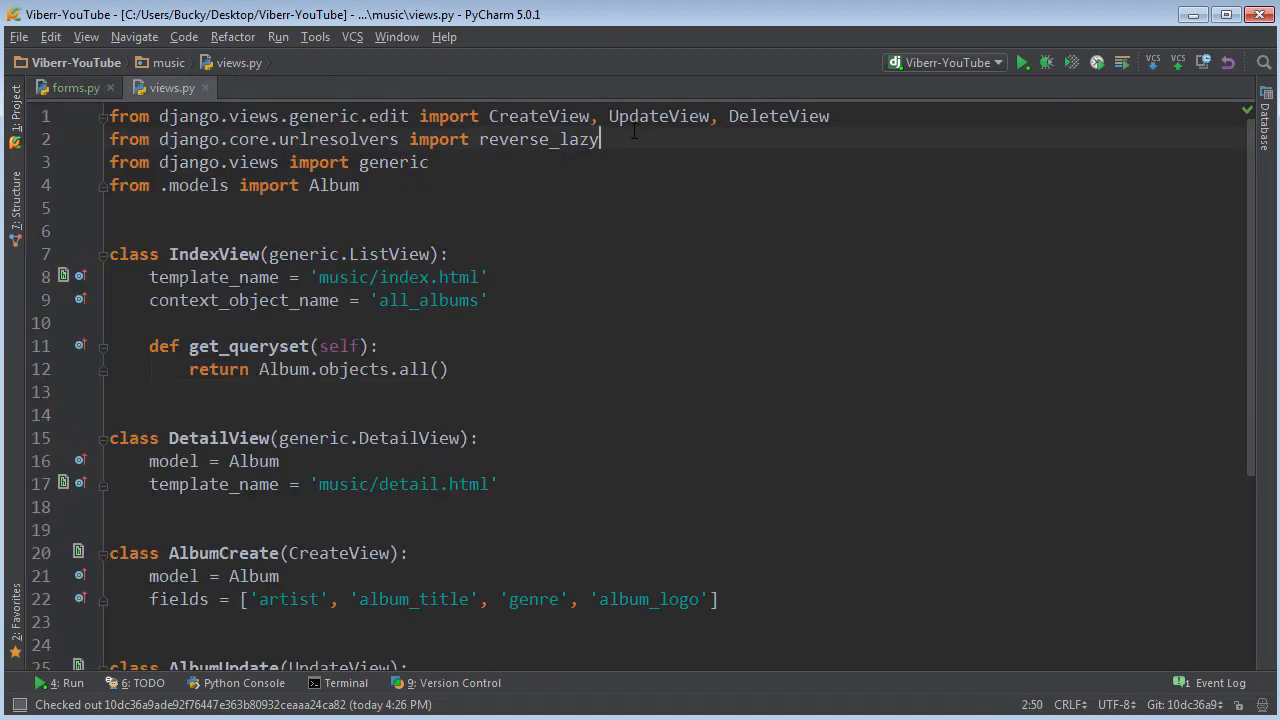
{"action": "key", "text": "enter"}
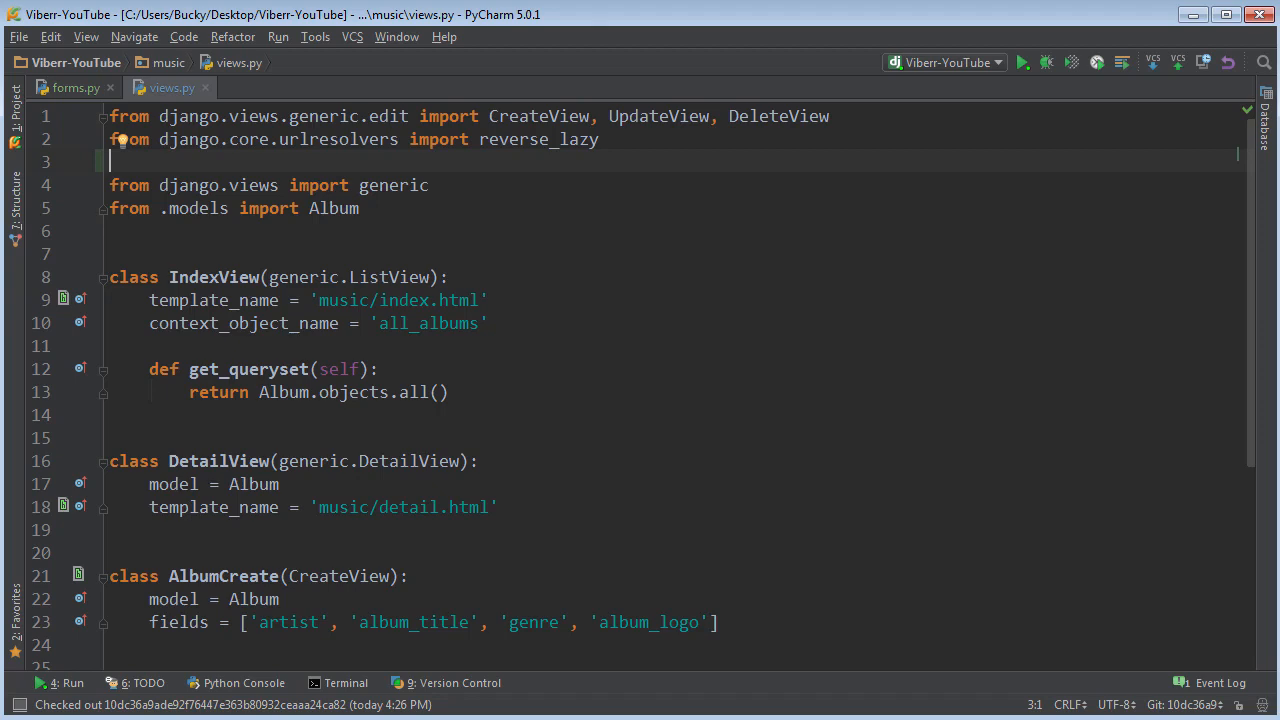
- Add 'from django.shortcuts import render, redirect' below the reverse_lazy import in views.py
{"action": "type", "text": "from sj"}
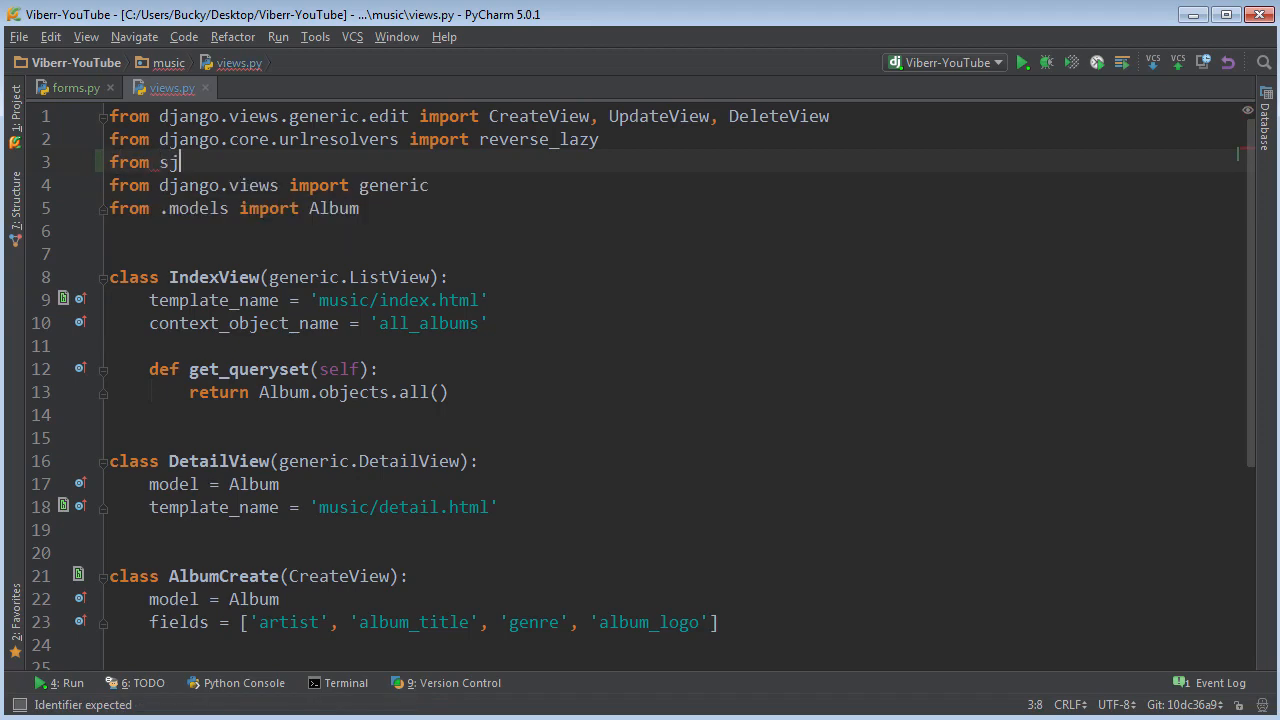
{"action": "type", "text": "django"}
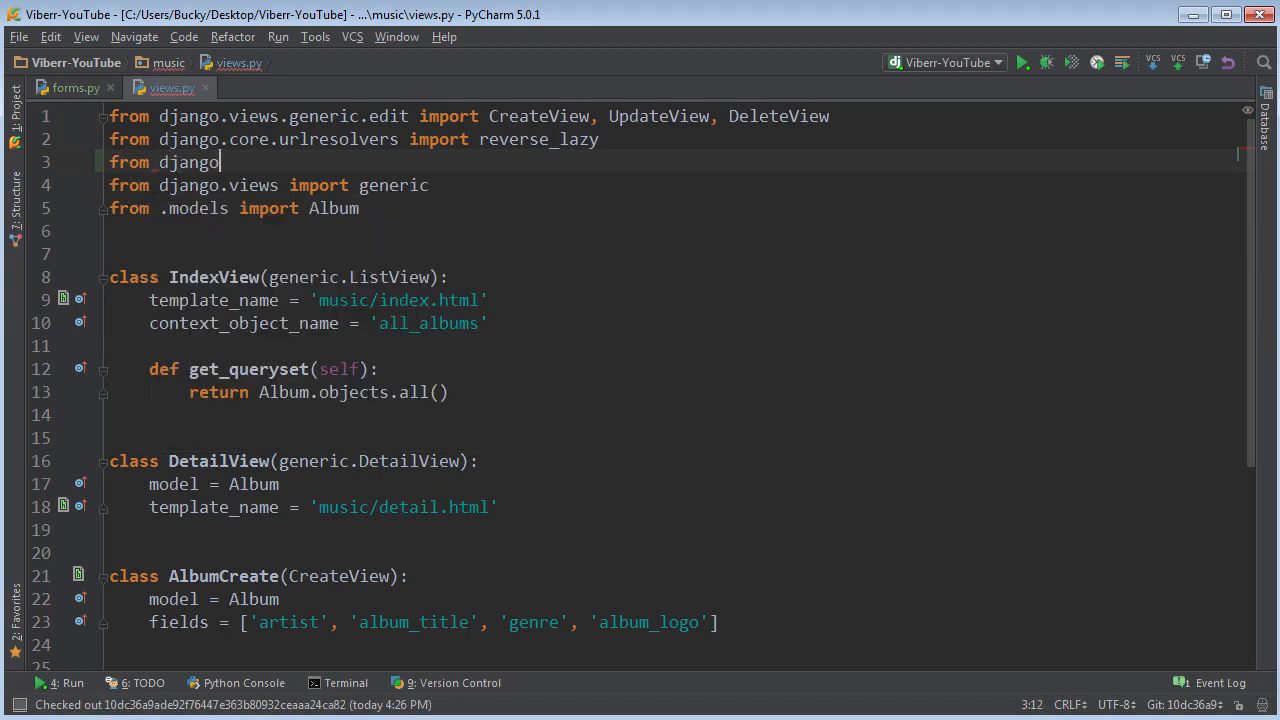
{"action": "type", "text": ".shortcuts import"}
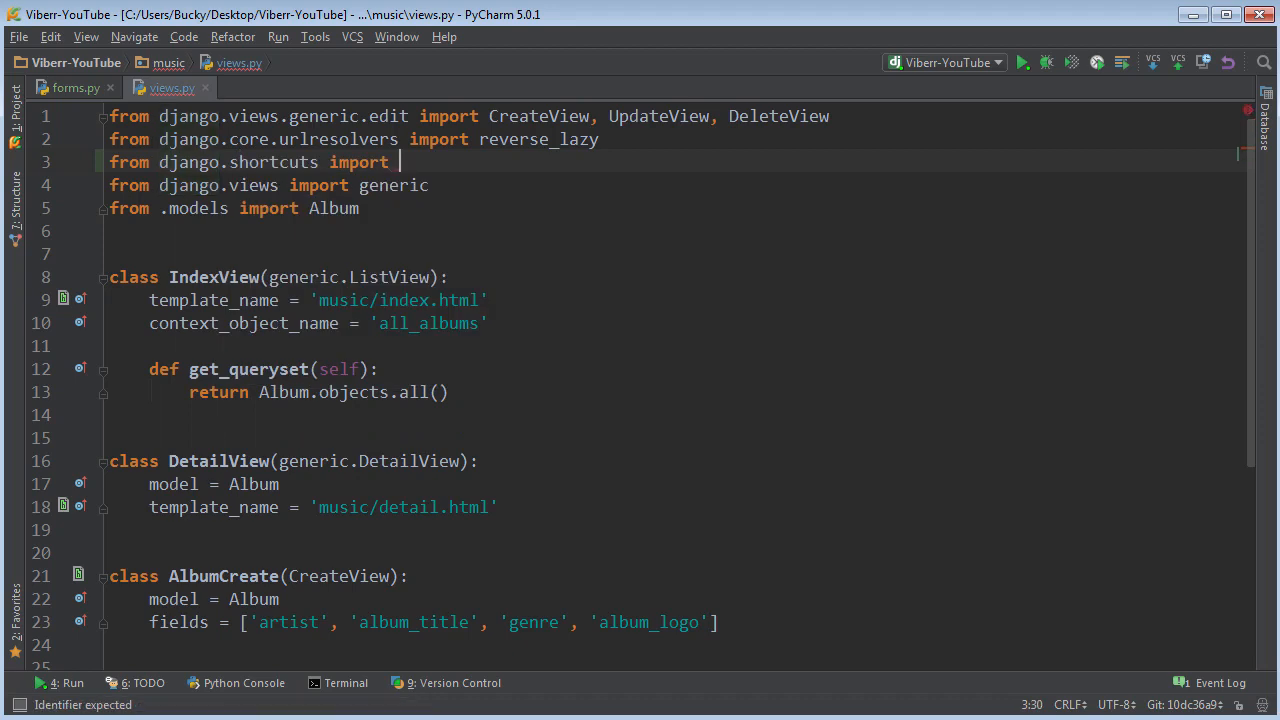
{"action": "type", "text": "render"}
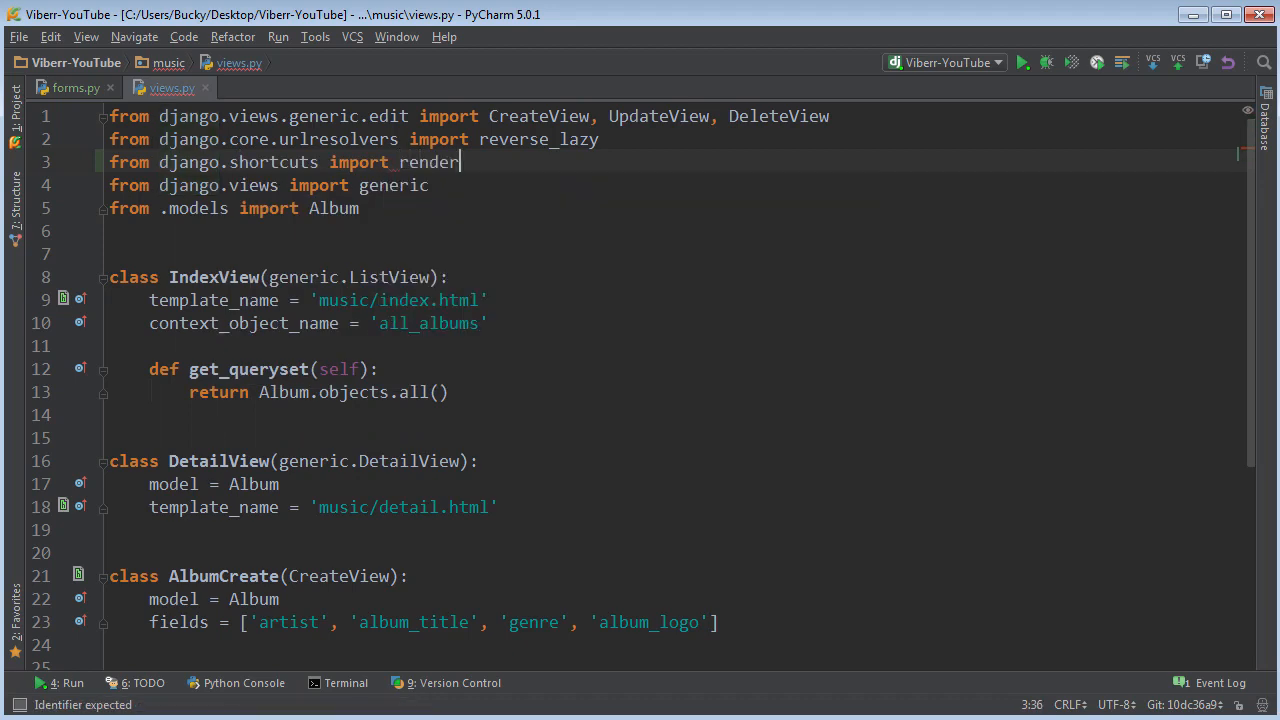
{"action": "type", "text": ", redirect"}
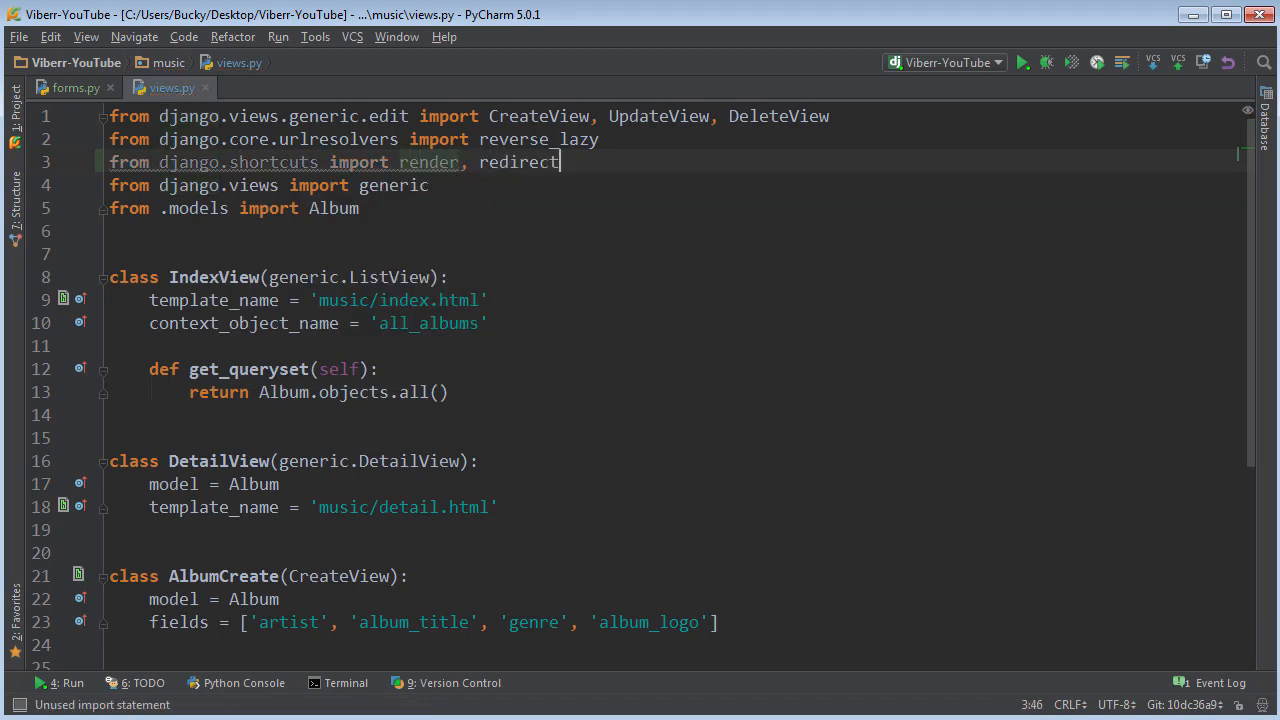
{"action": "double_click", "coordinate": [520, 162]}
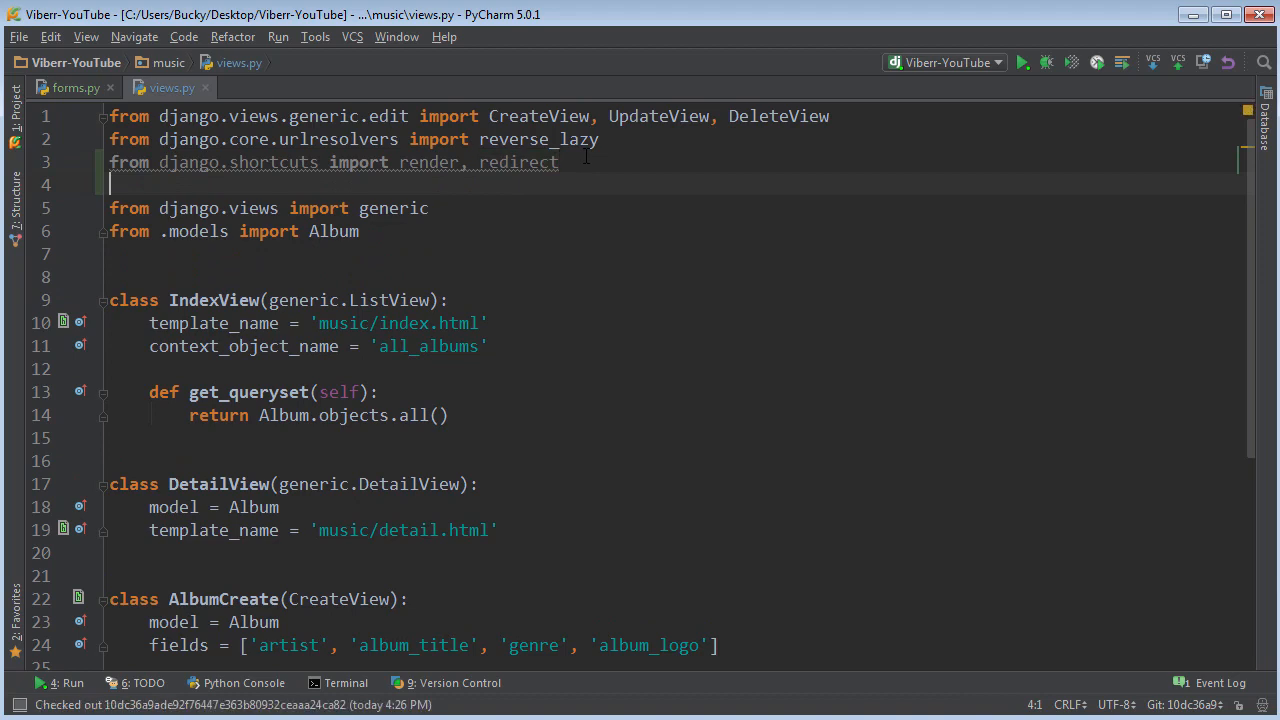
- Add 'from django.contrib.auth import authenticate, login' on the blank line
{"action": "type", "text": "from"}
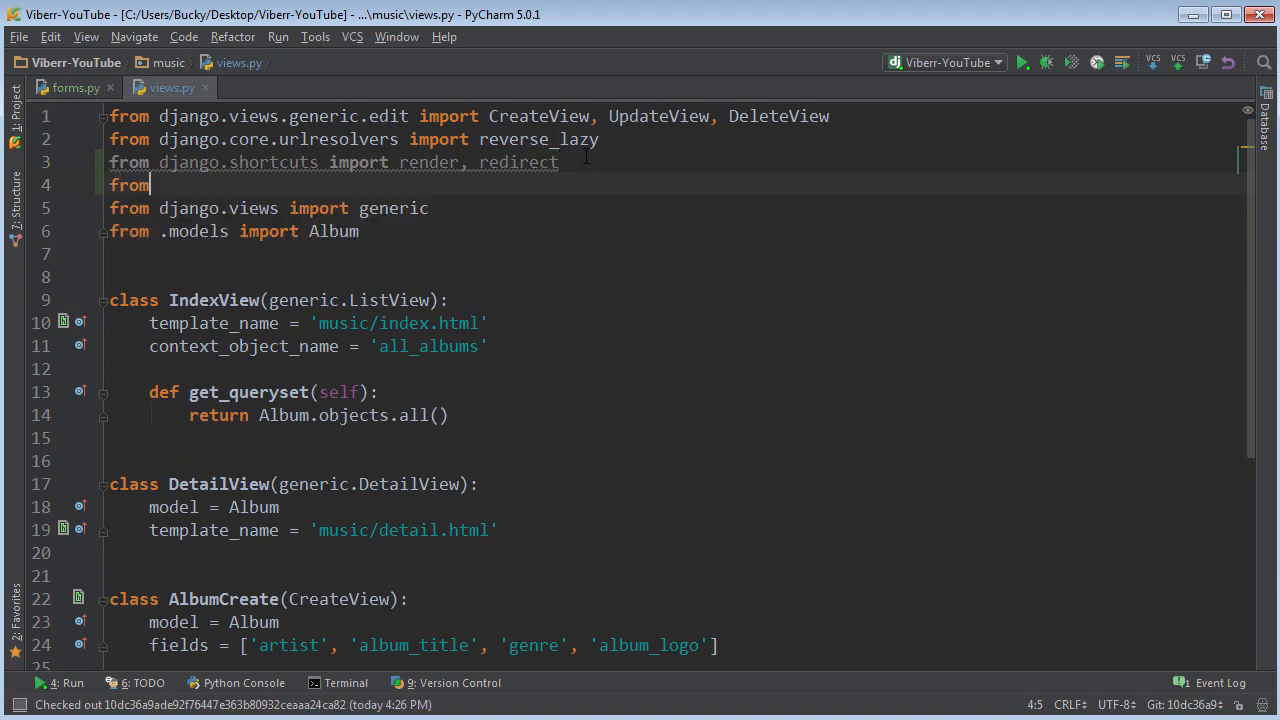
{"action": "type", "text": "django.contrib"}
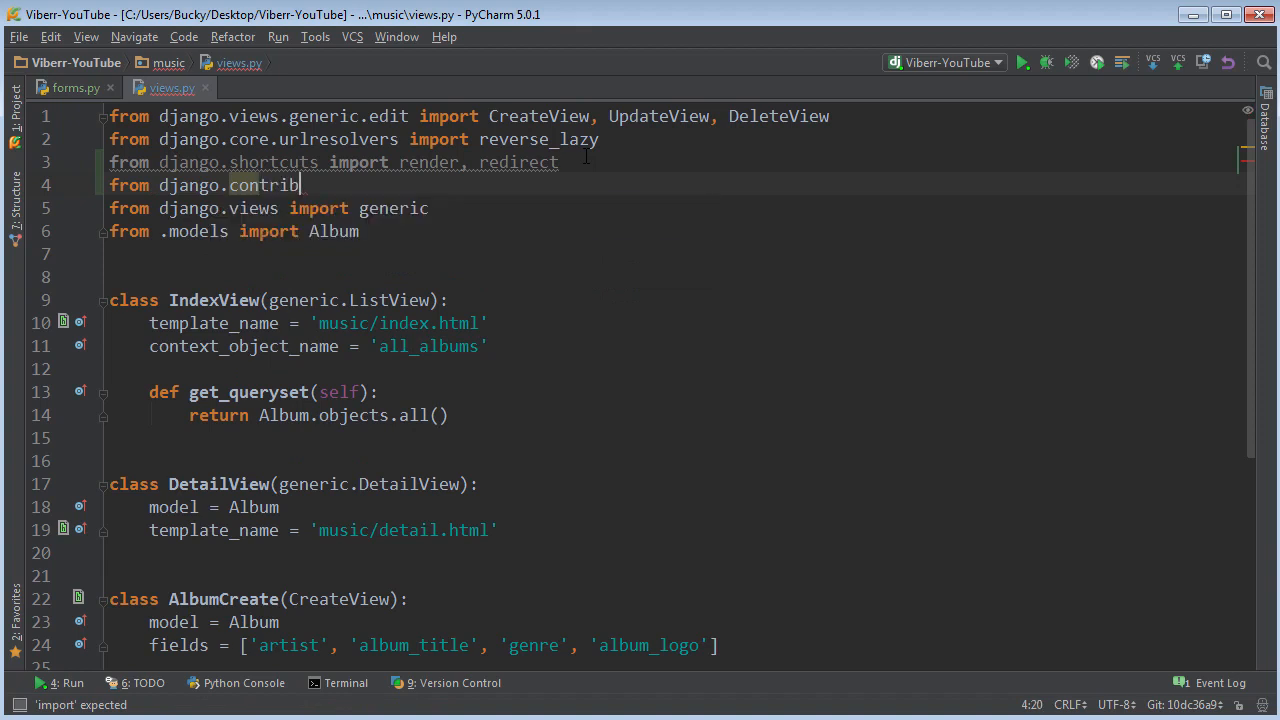
{"action": "type", "text": ".auth import"}
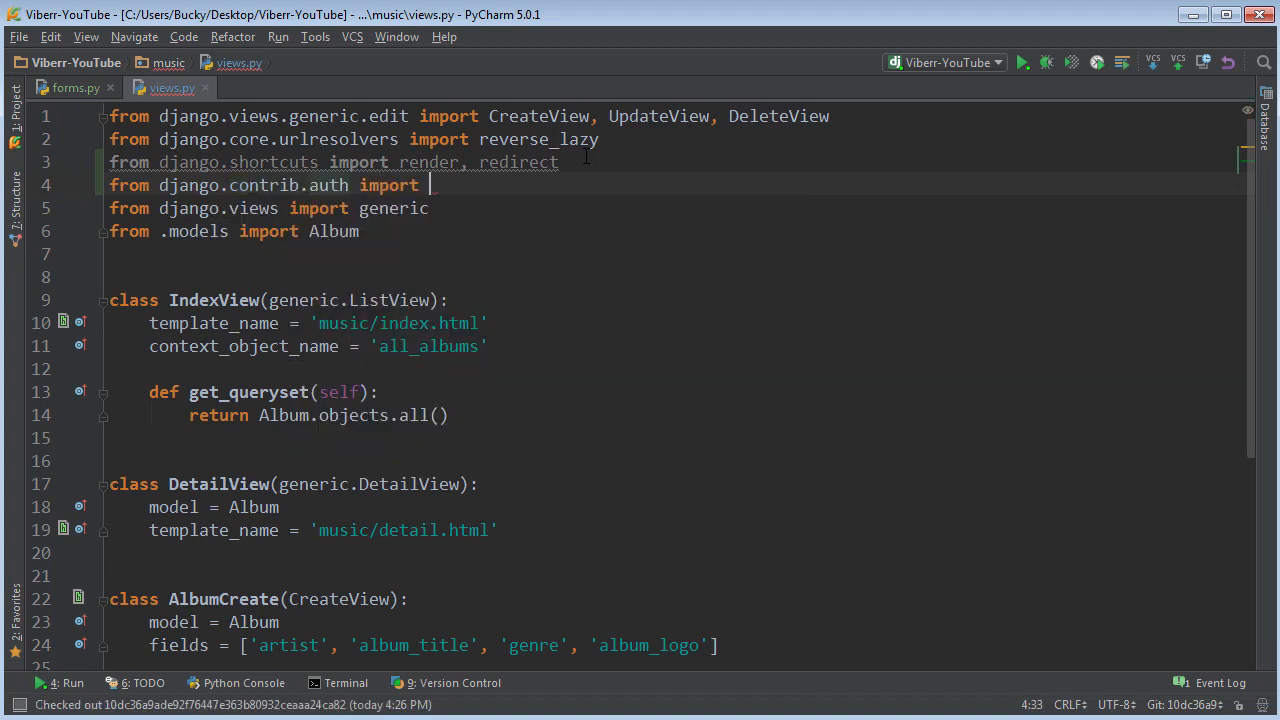
{"action": "type", "text": "authenticate"}
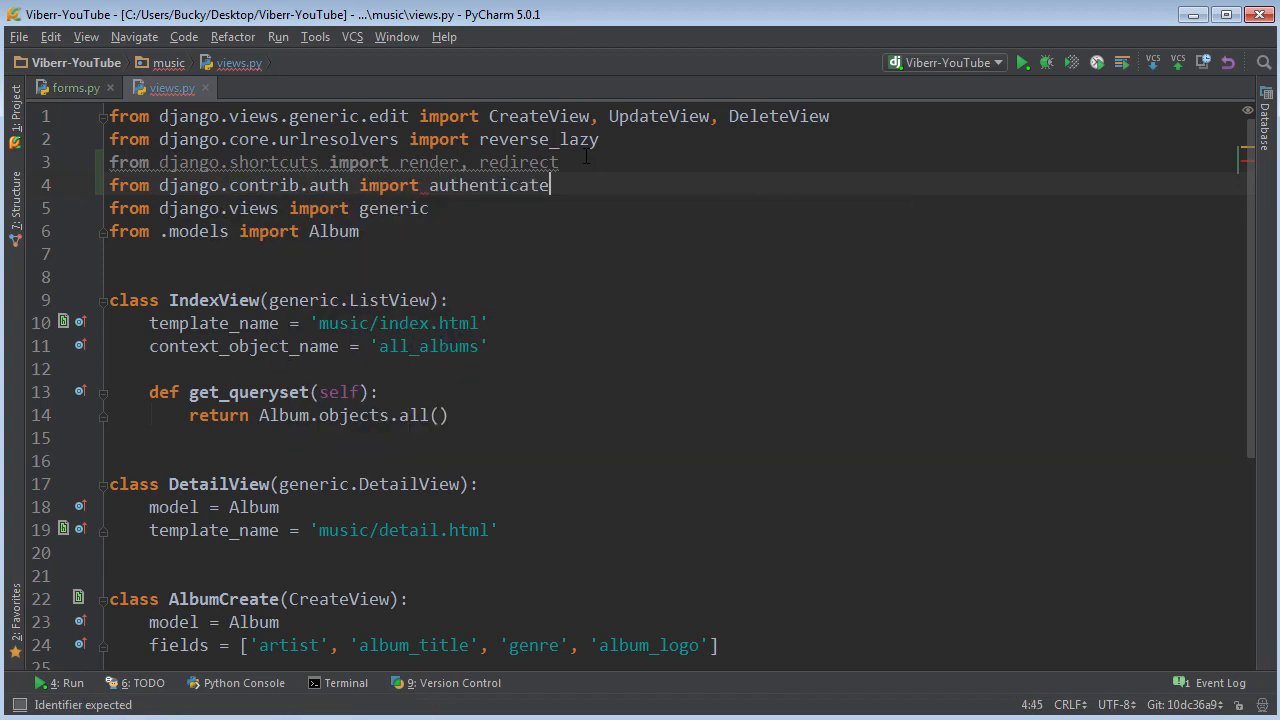
{"action": "type", "text": ", login"}
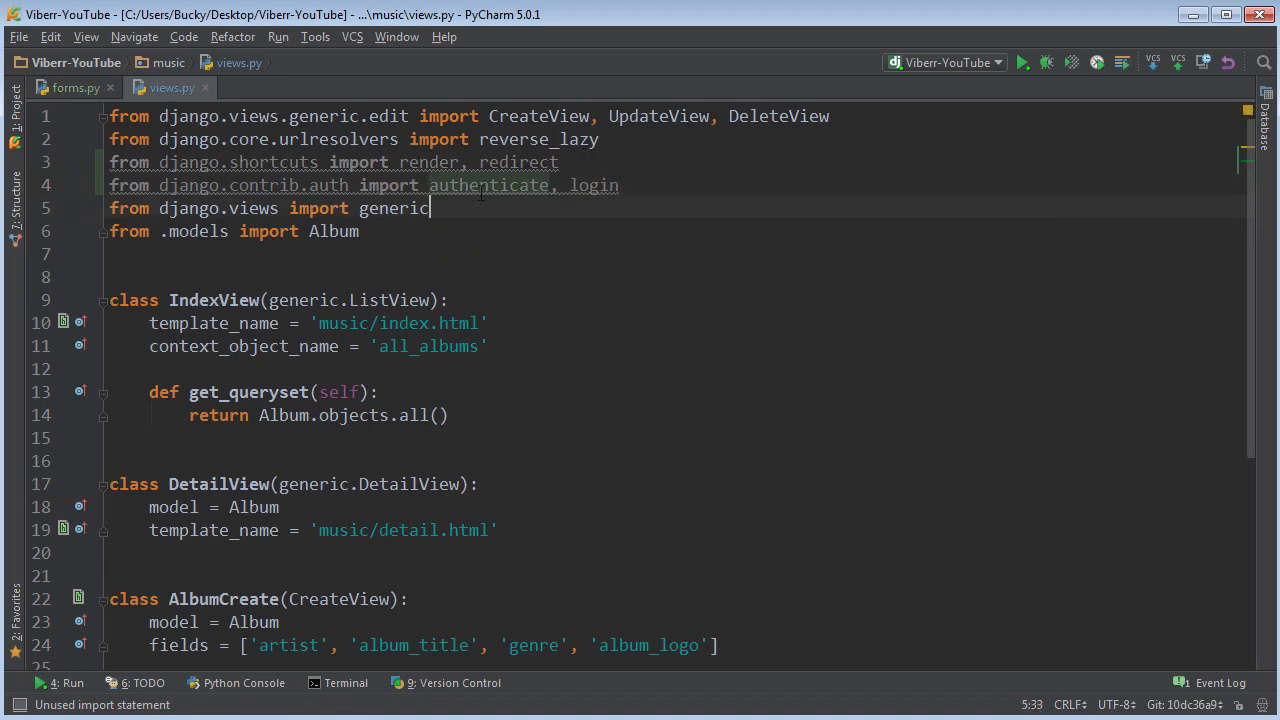
- Dismiss the unused-import notice and leave a blank line above the Album import
{"action": "double_click", "coordinate": [488, 184]}
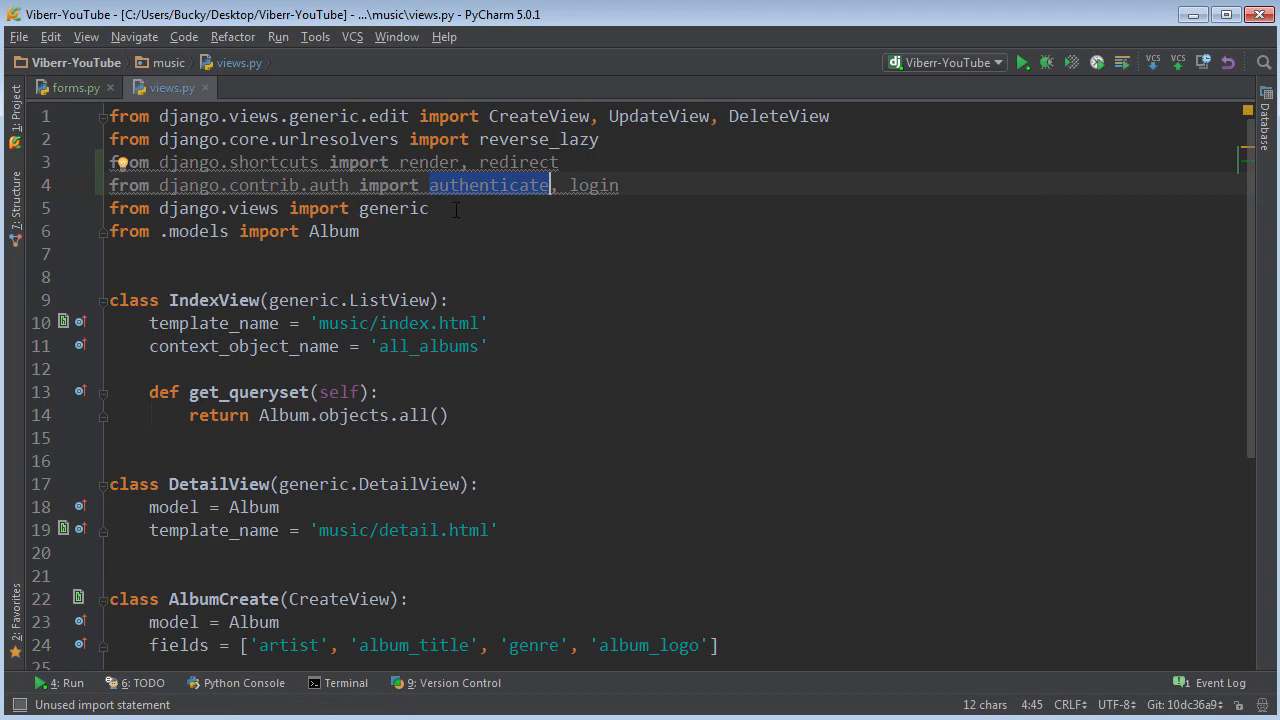
{"action": "left_click", "coordinate": [428, 208]}
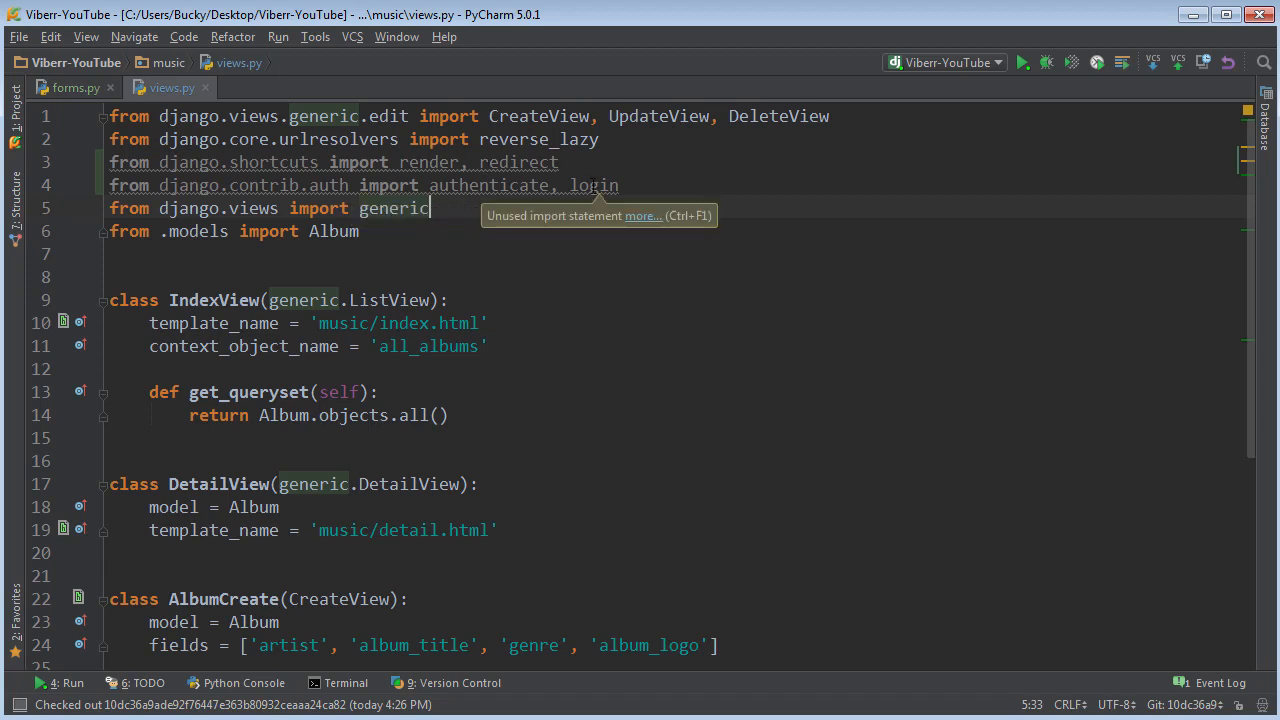
{"action": "left_click", "coordinate": [560, 162]}
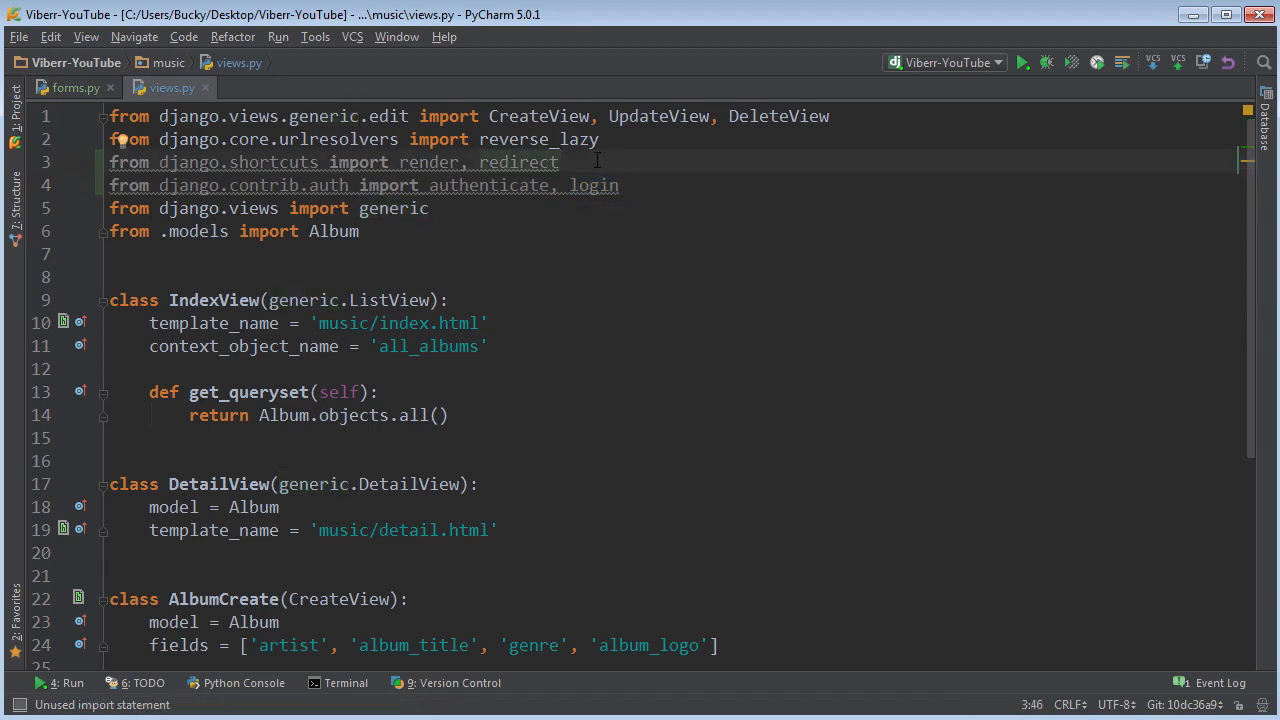
{"action": "double_click", "coordinate": [488, 184]}
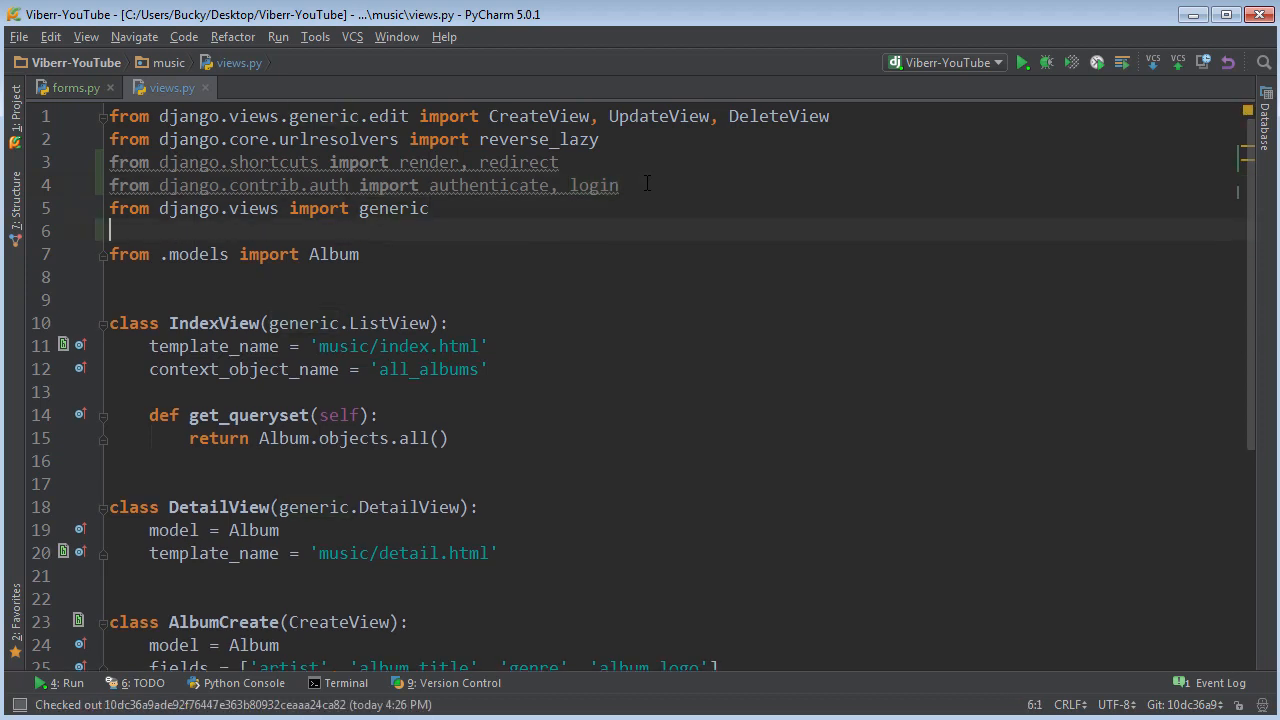
- Add 'from django.views.generic import View' above the Album import, accepting autocompletion
{"action": "type", "text": "from django/"}
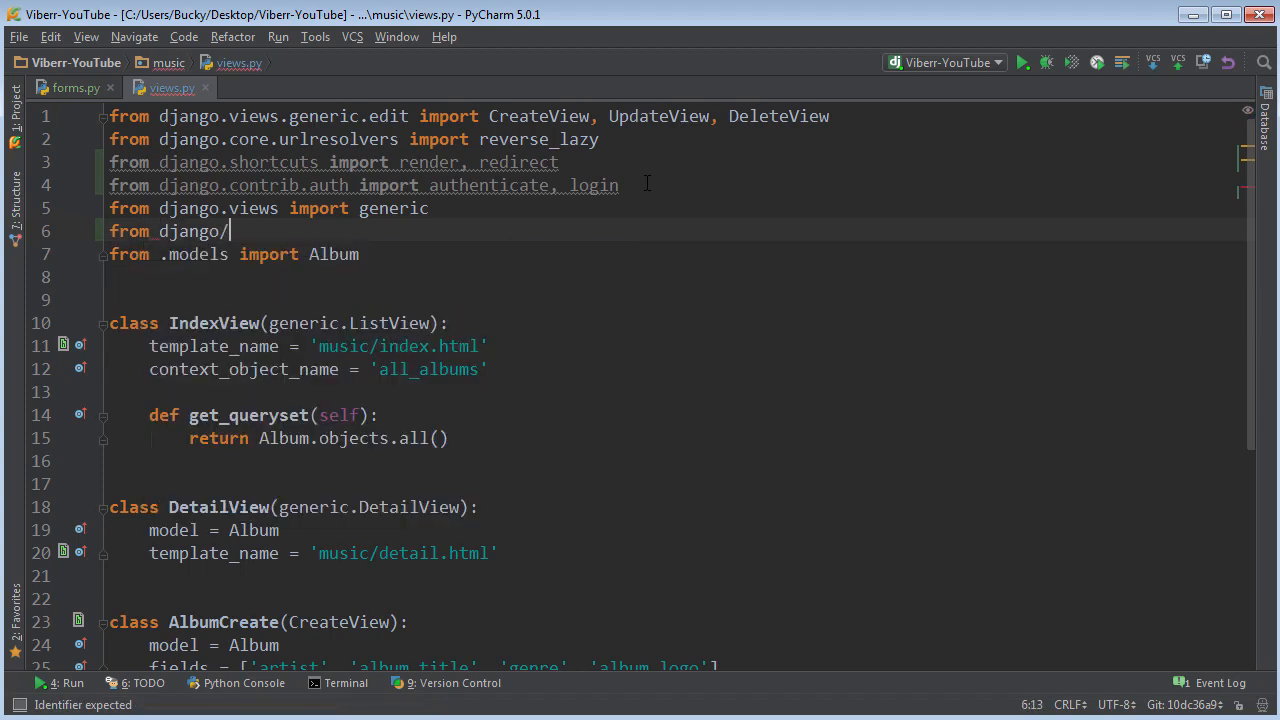
{"action": "type", "text": "views"}
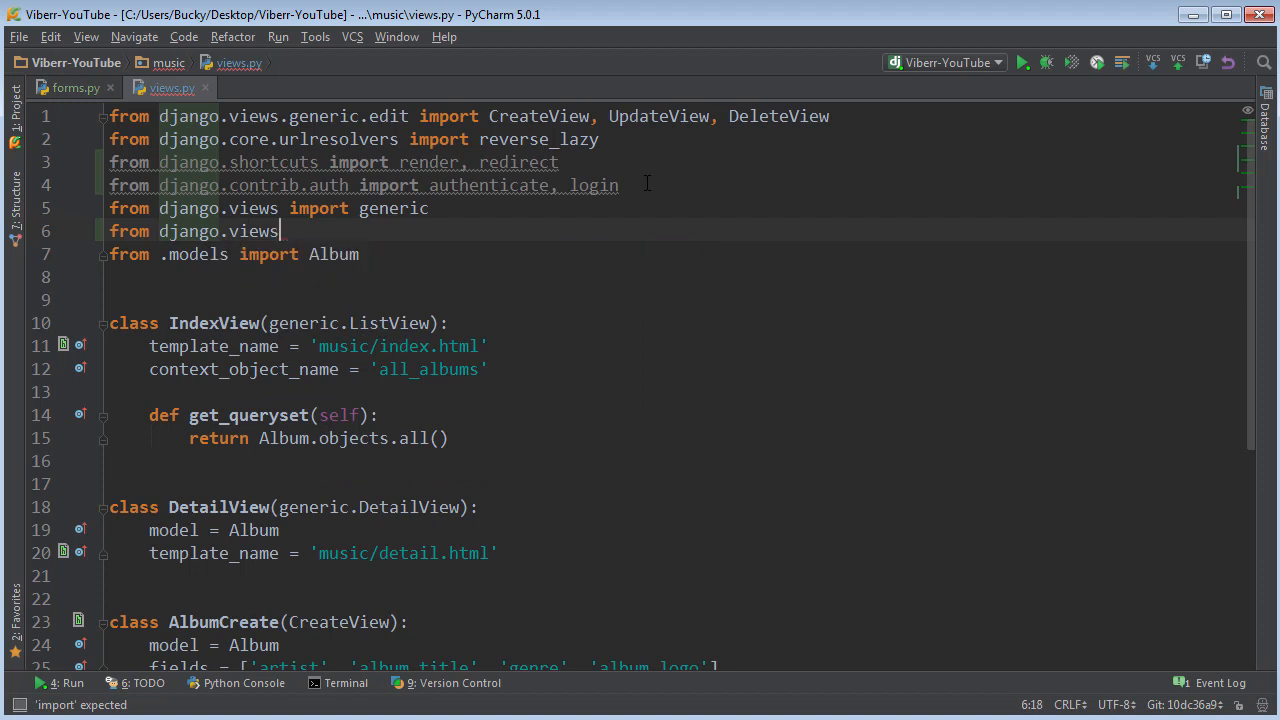
{"action": "type", "text": ".generic import View"}
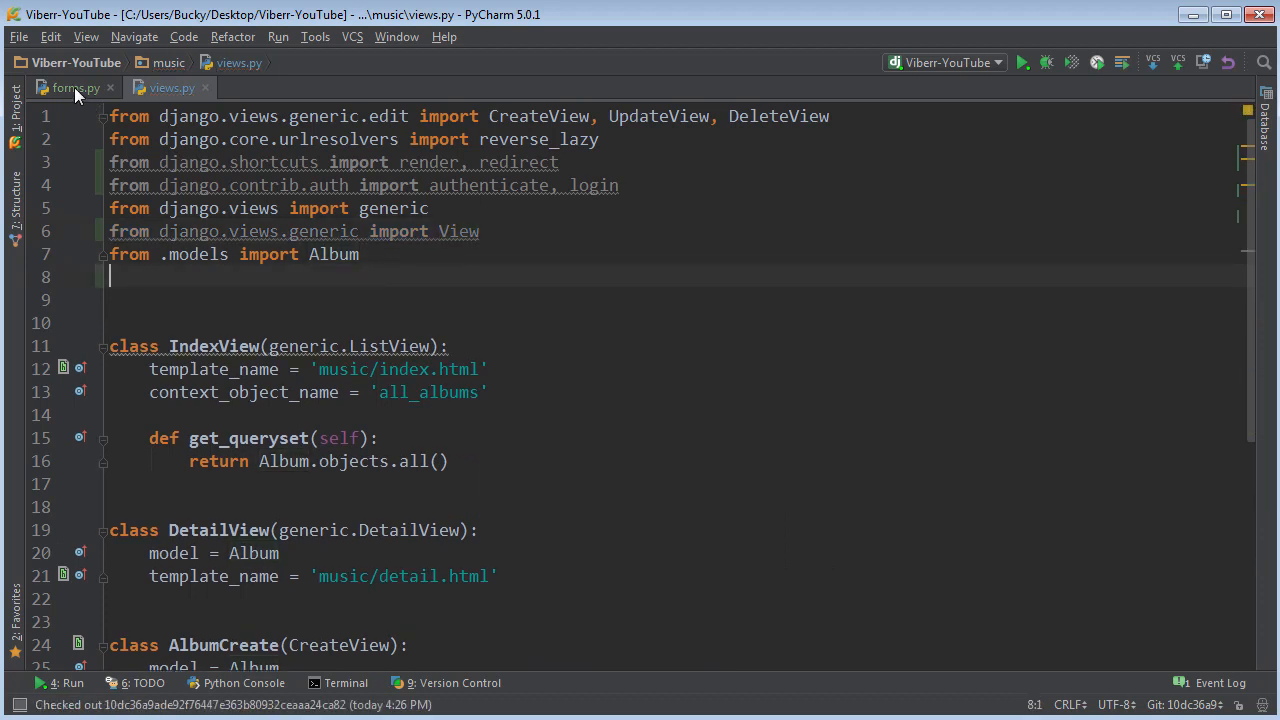
- Start 'from .forms import' in views.py, checking forms.py for the UserForm class name
{"action": "left_click", "coordinate": [70, 88]}
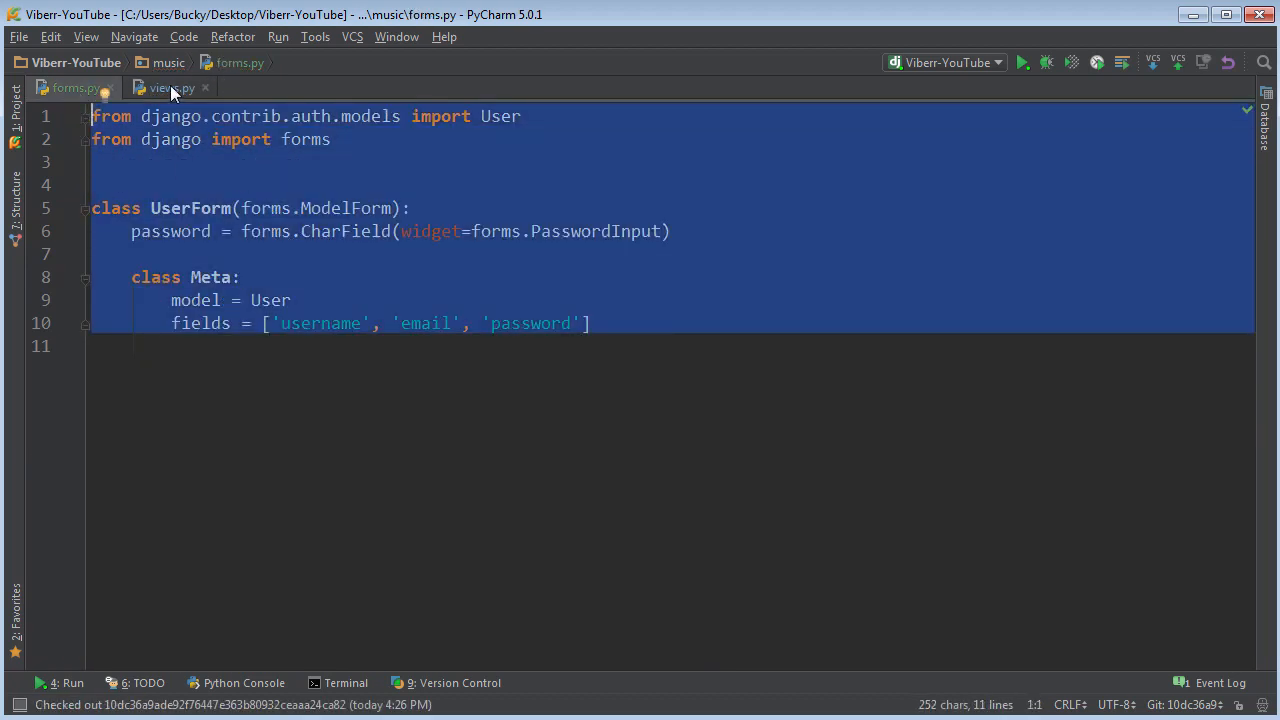
{"action": "left_click", "coordinate": [164, 88]}
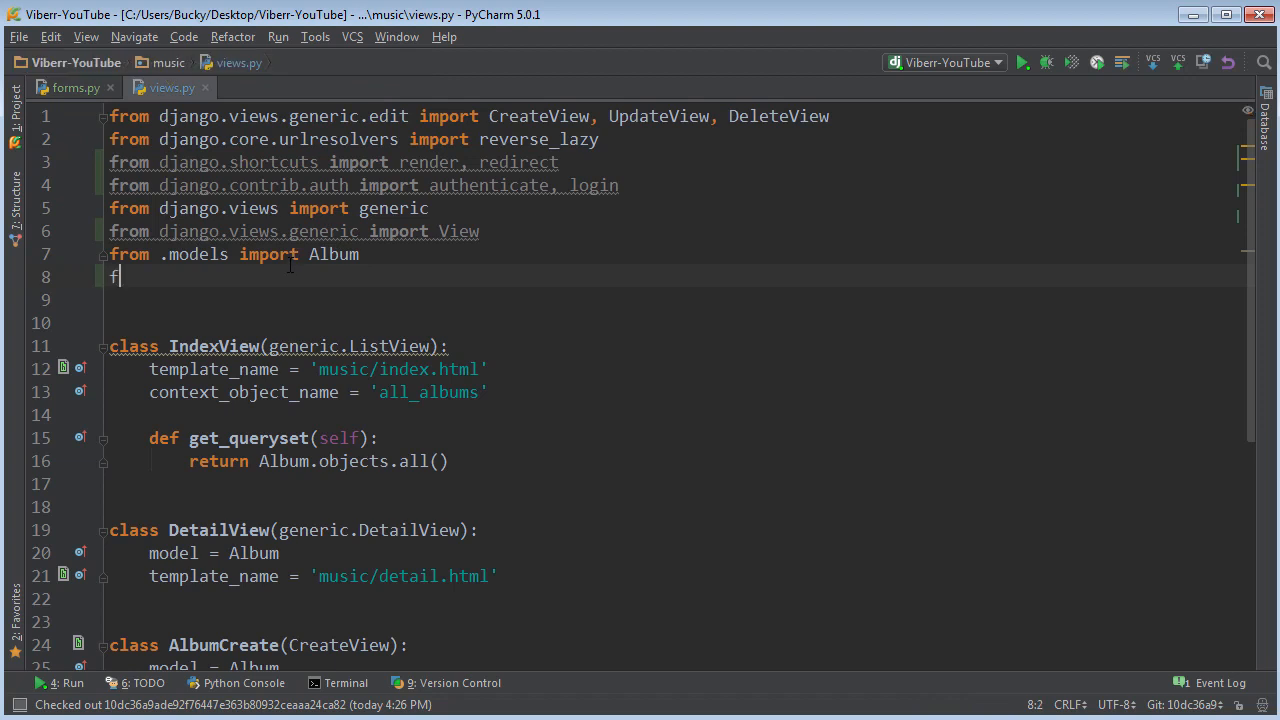
{"action": "type", "text": "rom .fo"}
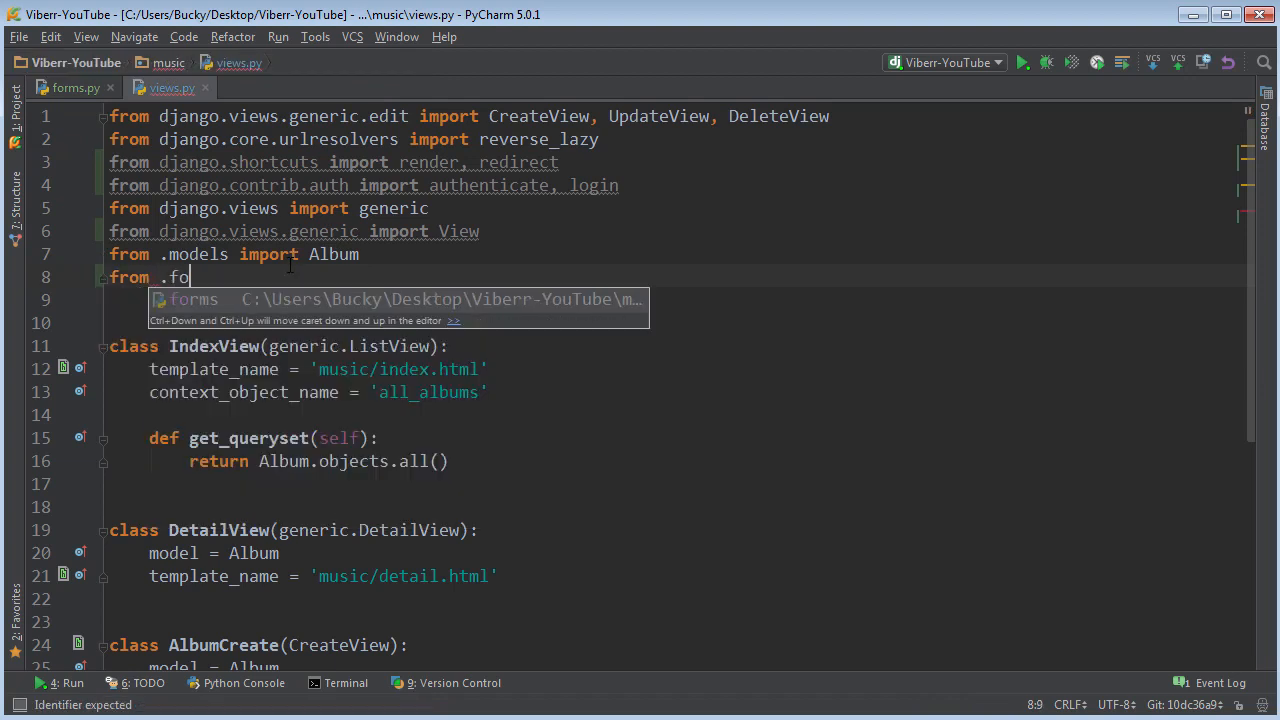
{"action": "type", "text": "rms import"}
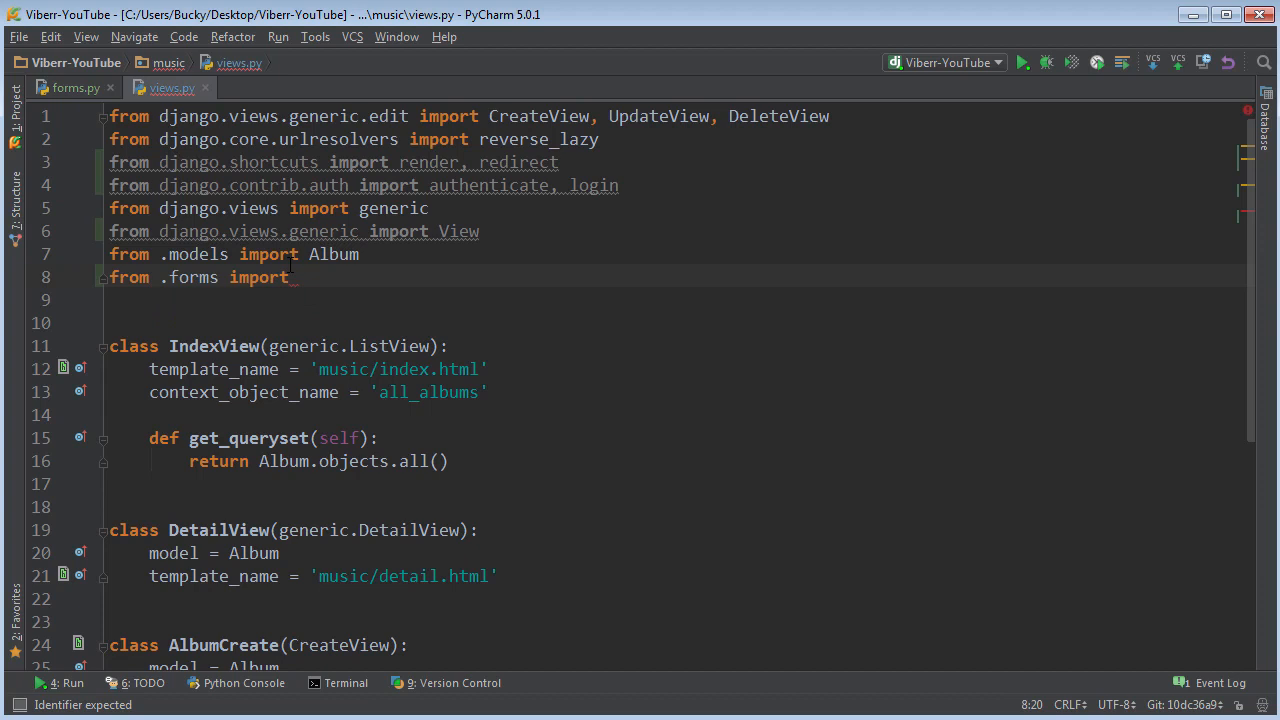
{"action": "left_click", "coordinate": [74, 88]}
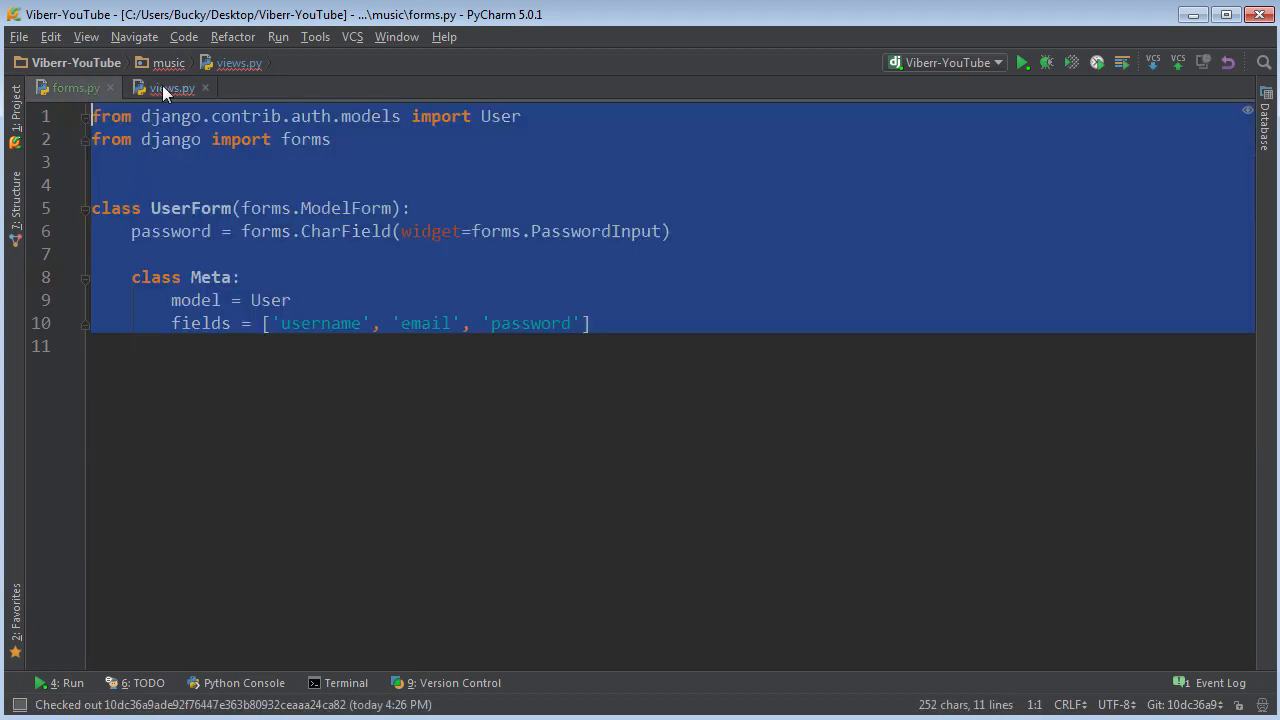
{"action": "left_click", "coordinate": [172, 88]}
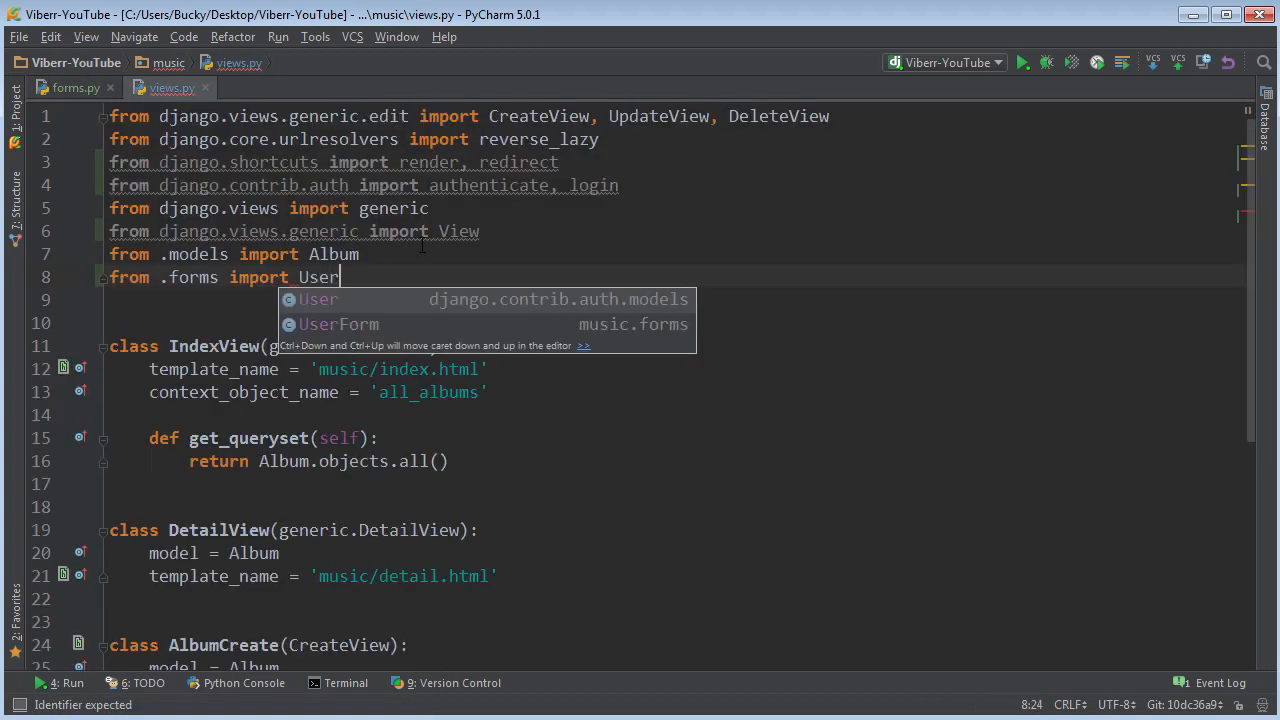